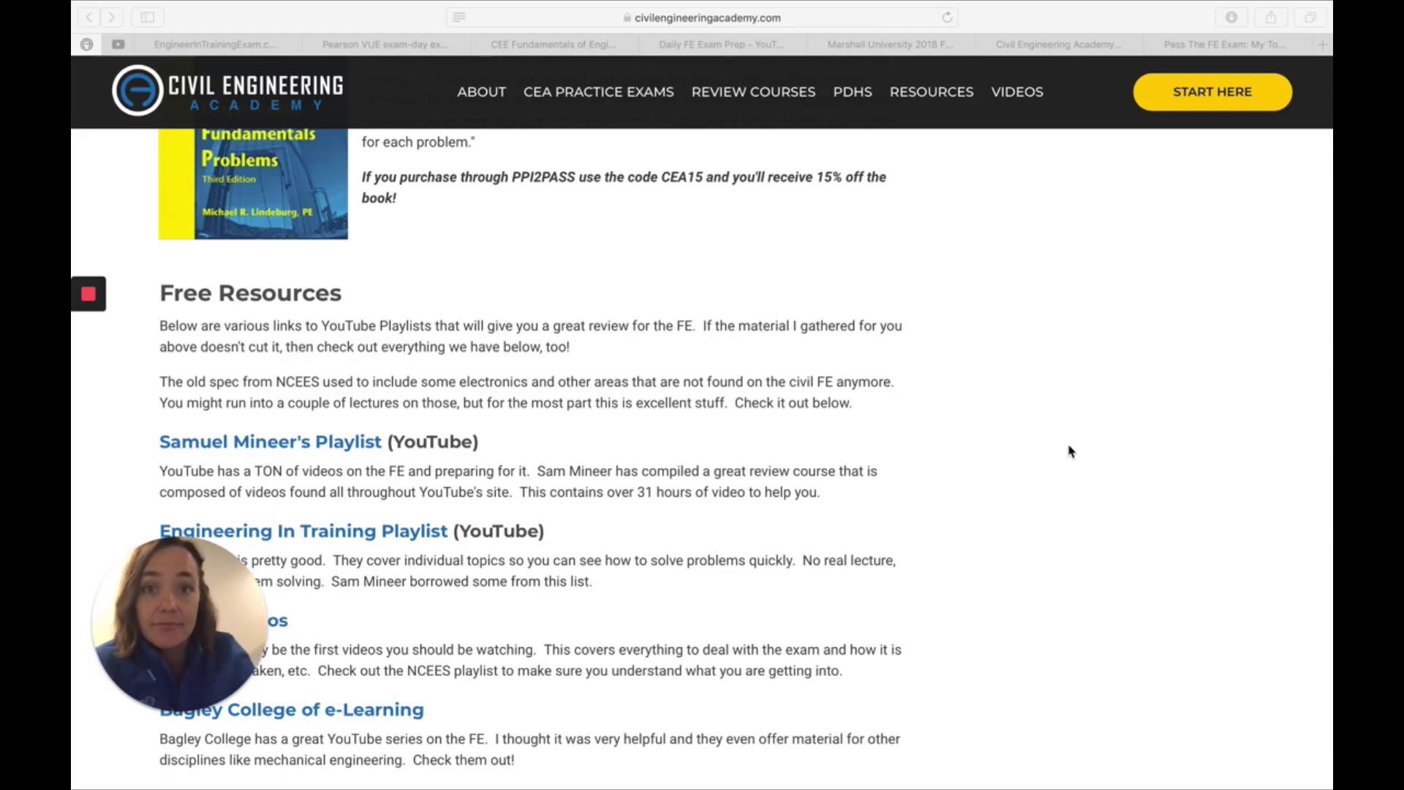
mouse_move(927, 297)
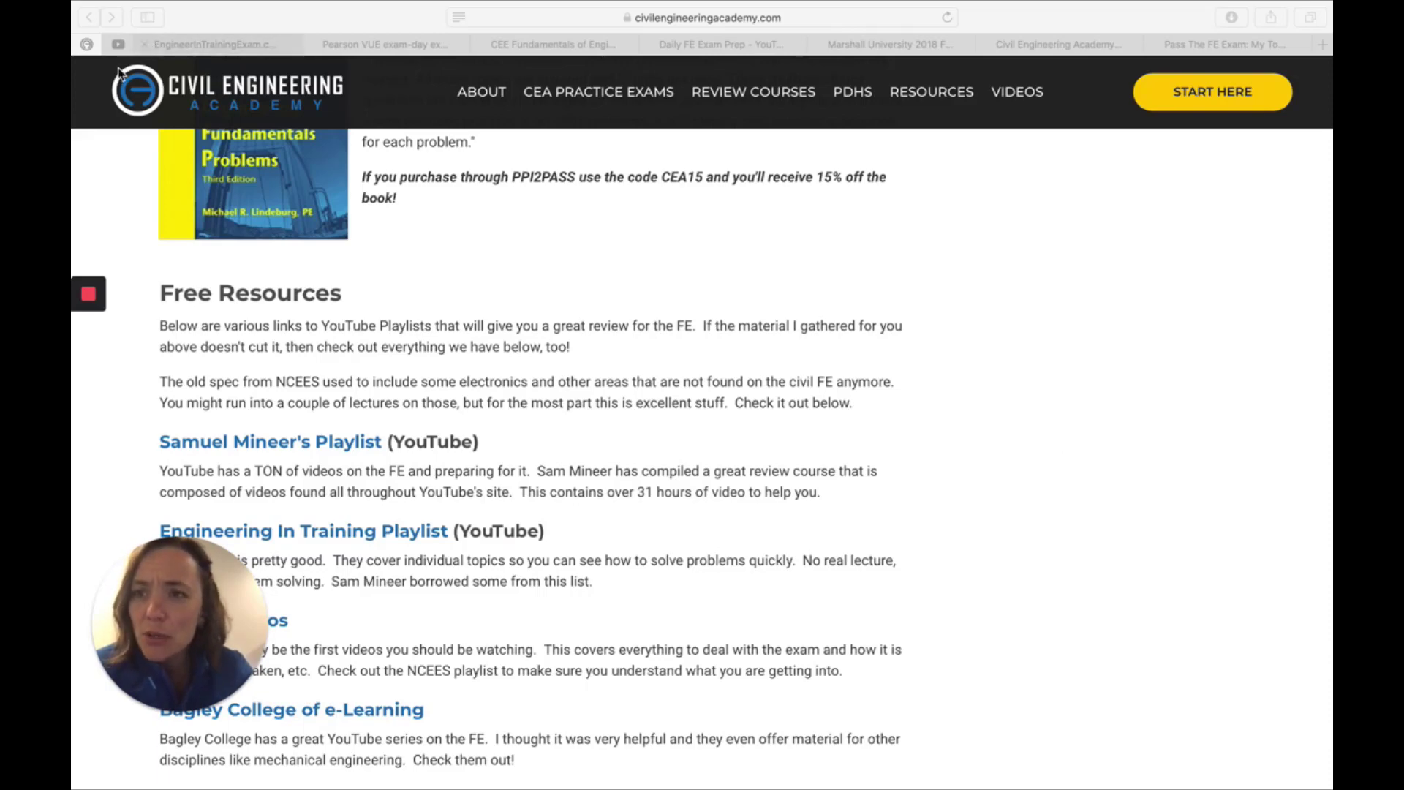
mouse_move(190, 240)
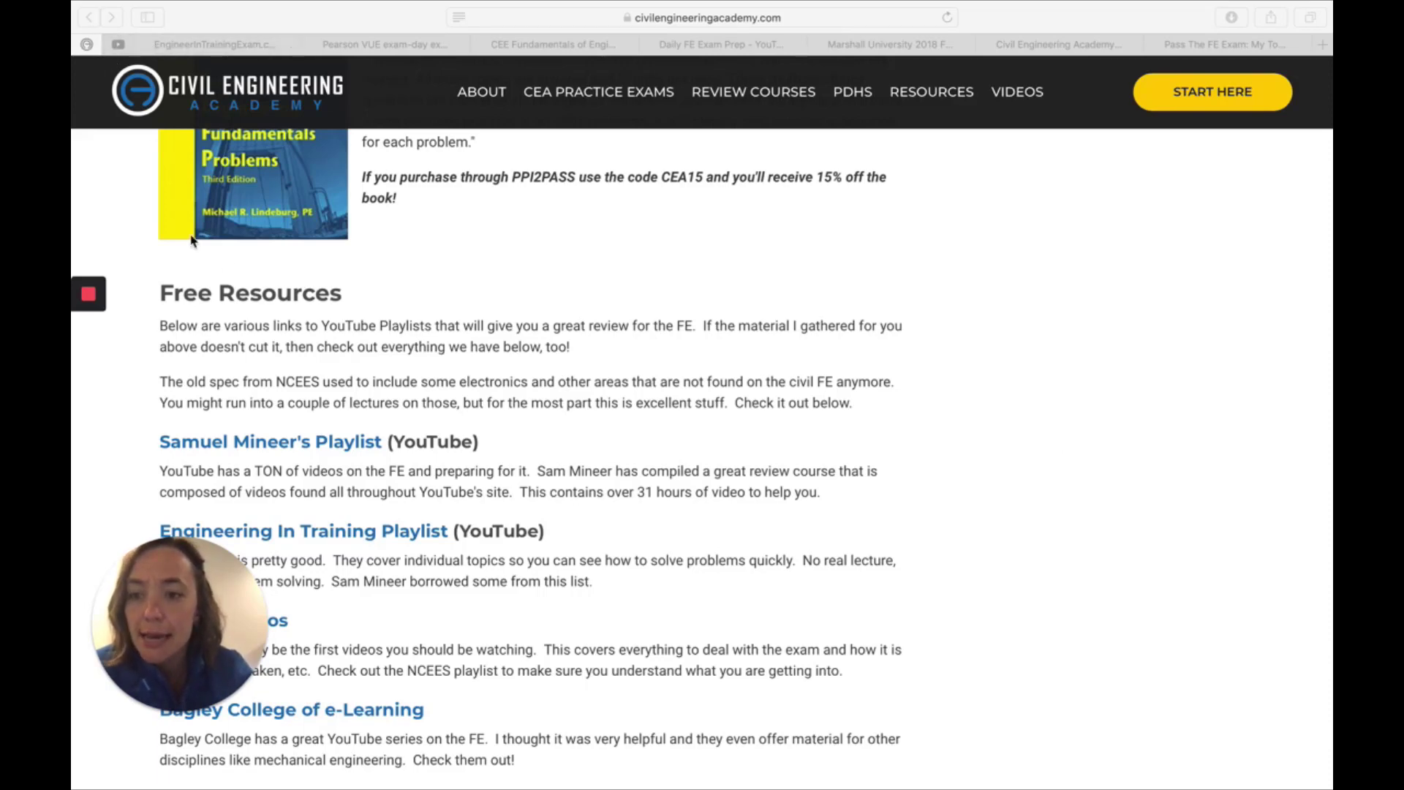
mouse_move(260, 450)
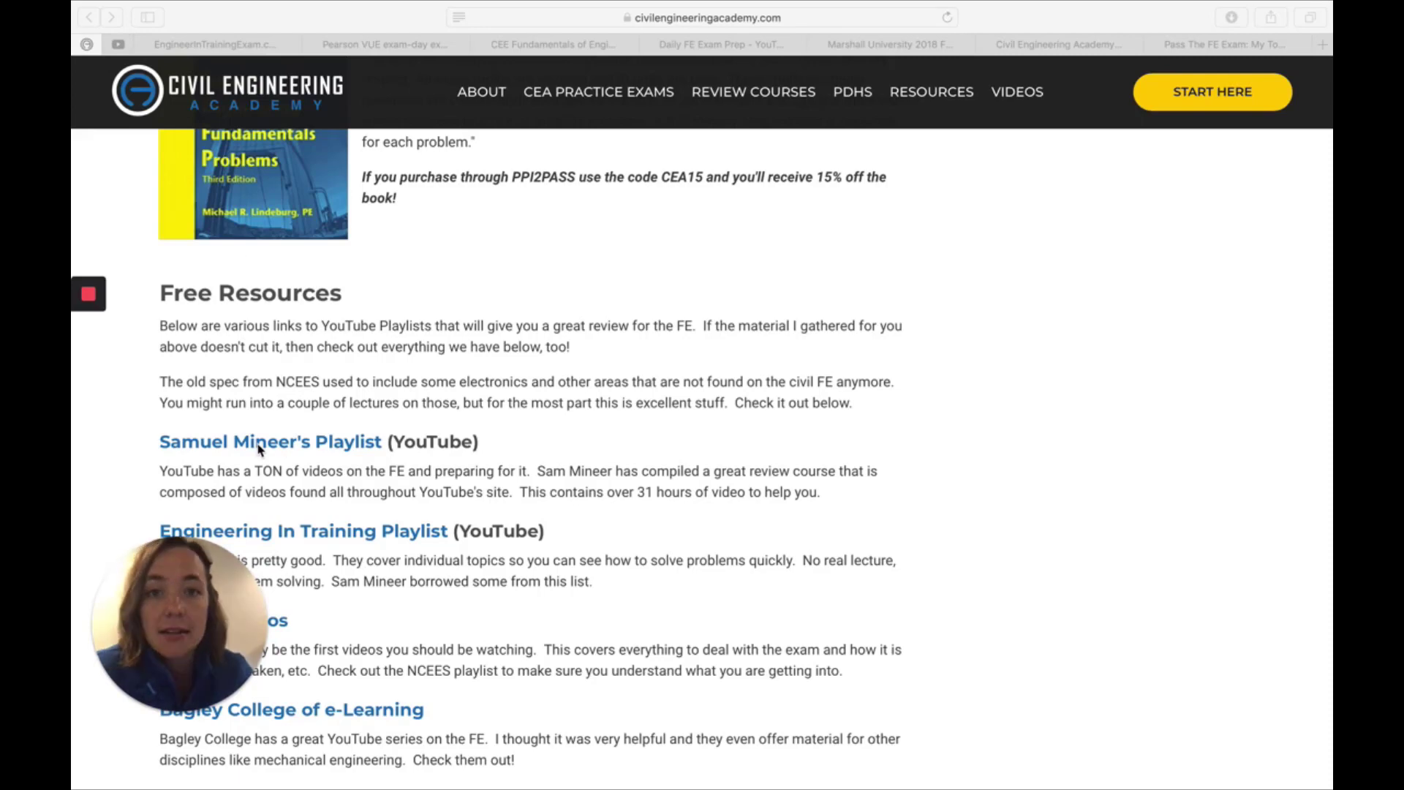
mouse_move(121, 59)
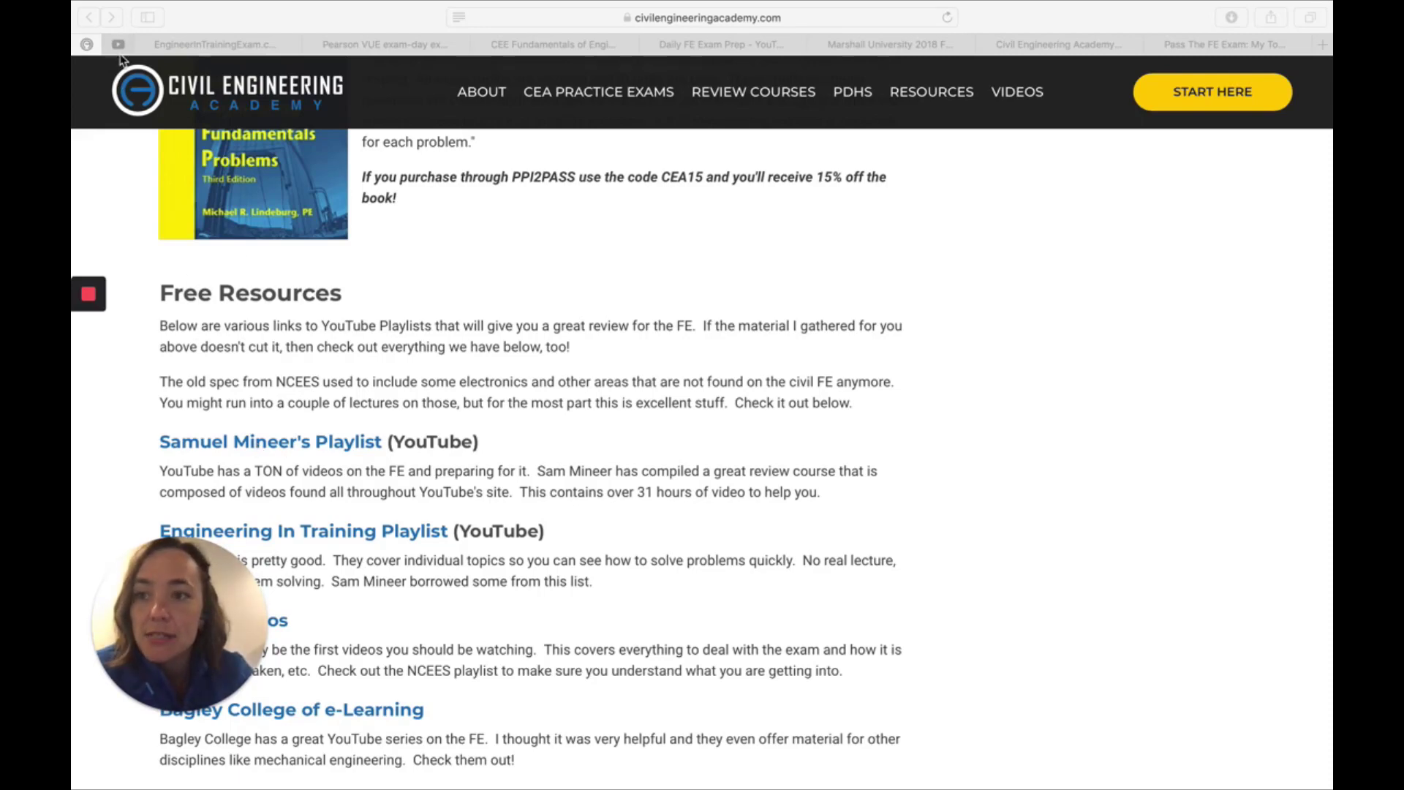
Step: Switch to Samuel Mineer's 52-video FE Exam Preparation playlist on YouTube
left_click(269, 442)
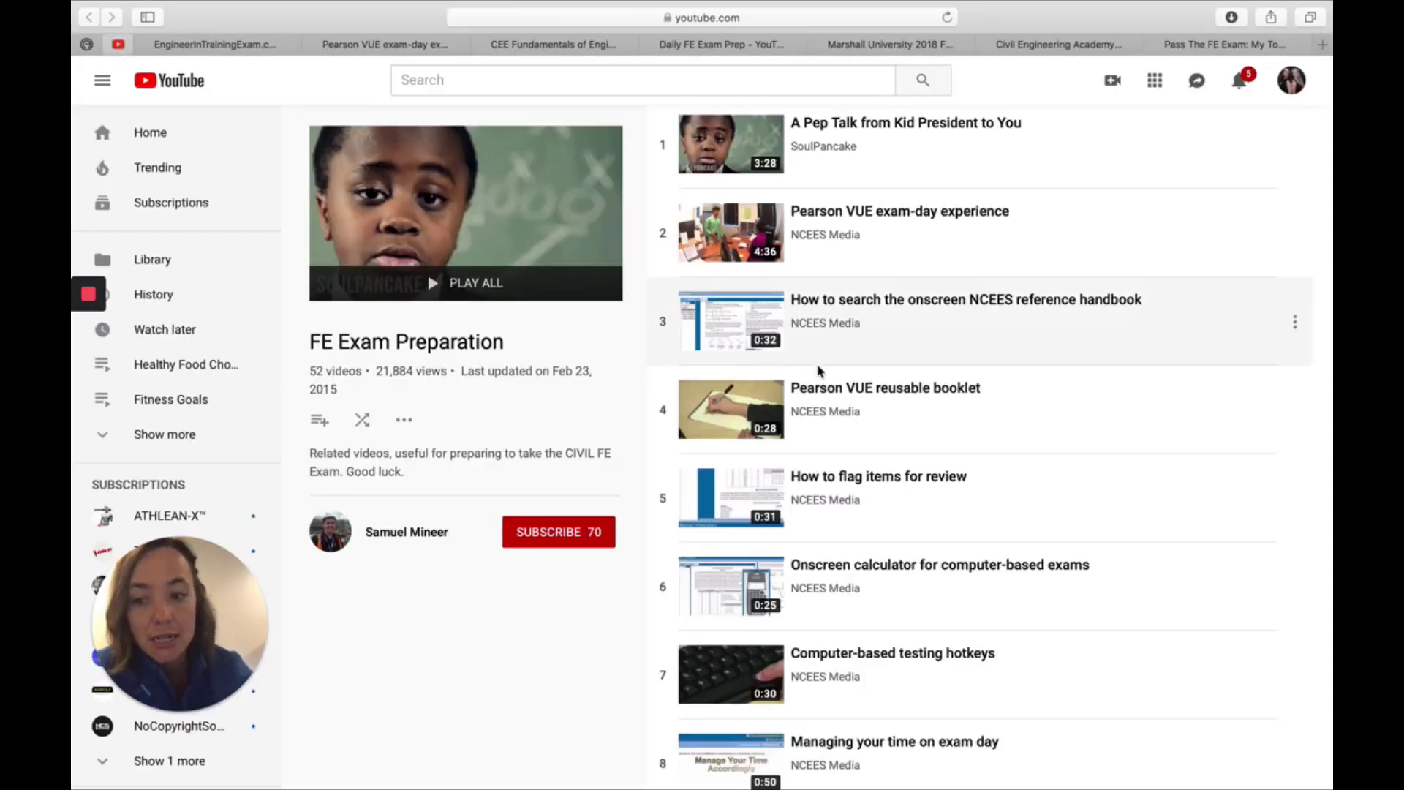
mouse_move(848, 518)
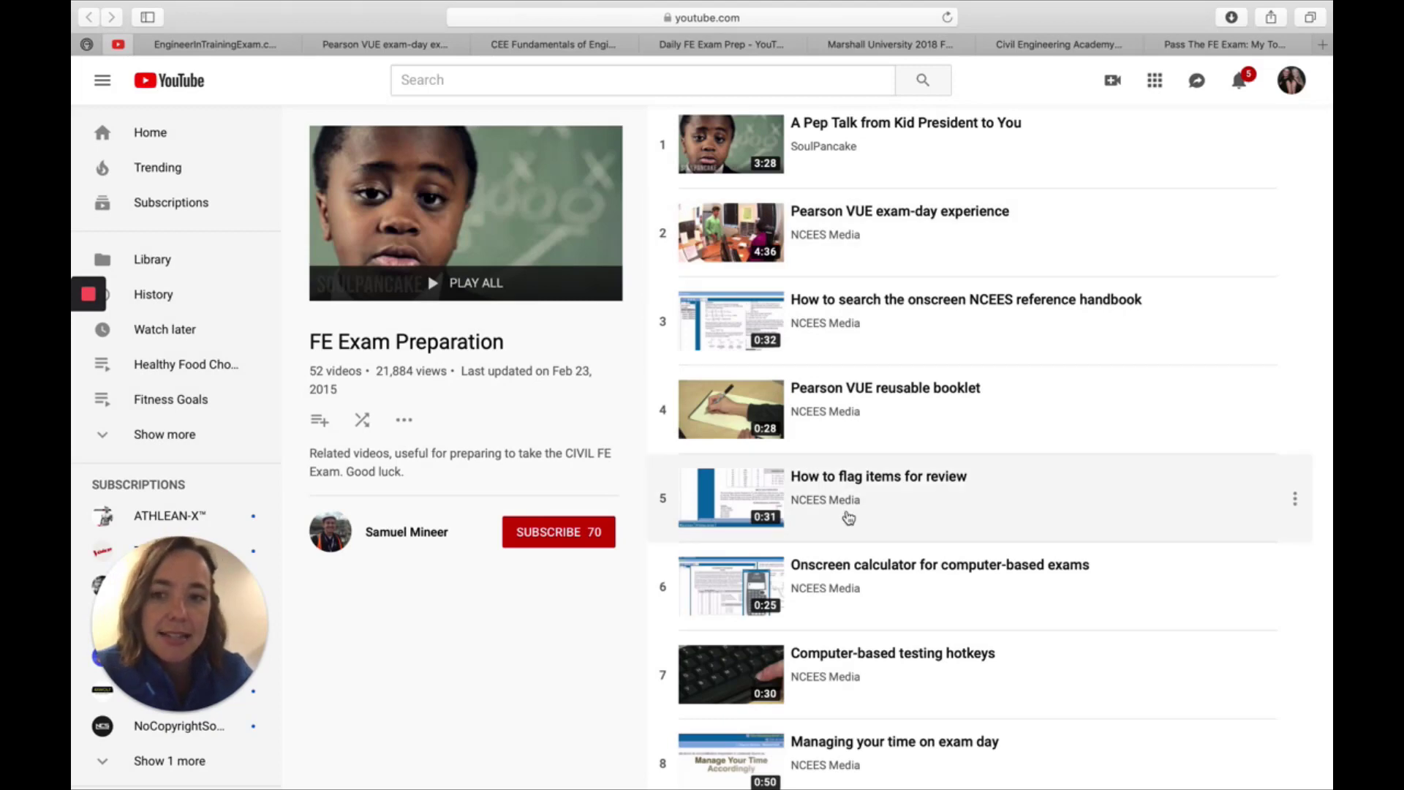
Step: Browse the playlist's videos, then move to the EngineerInTrainingExam.com channel's playlists page
scroll("down", 3)
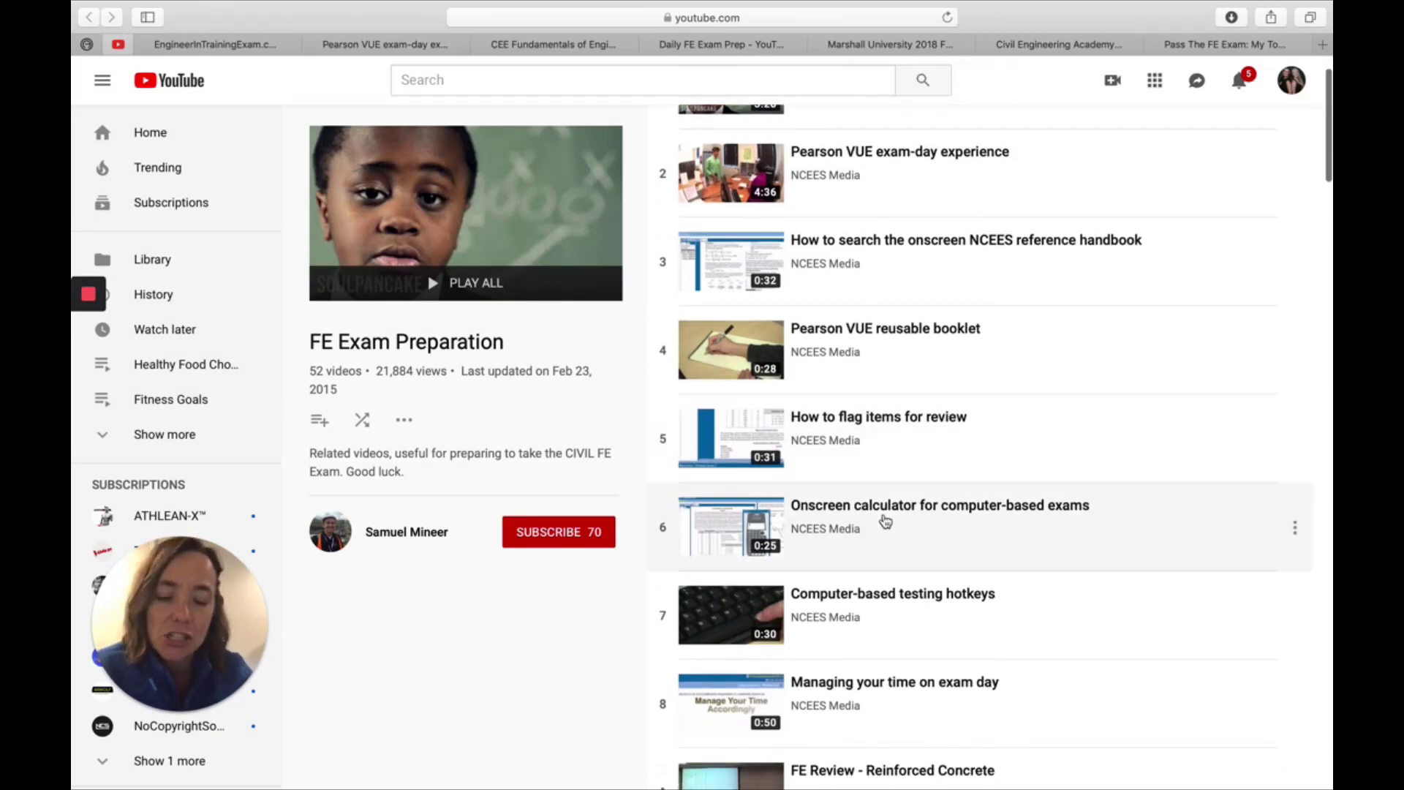
scroll("down", 3)
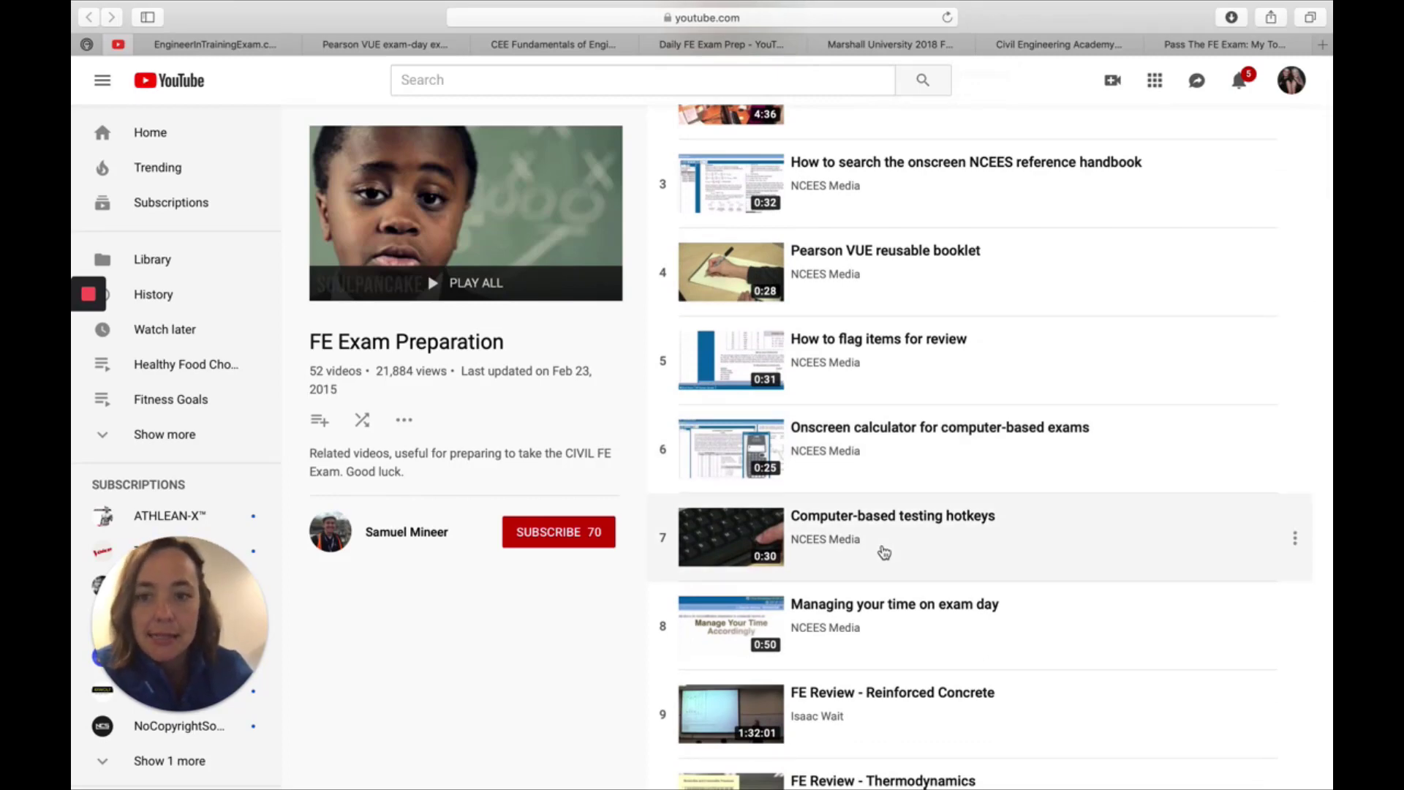
mouse_move(966, 508)
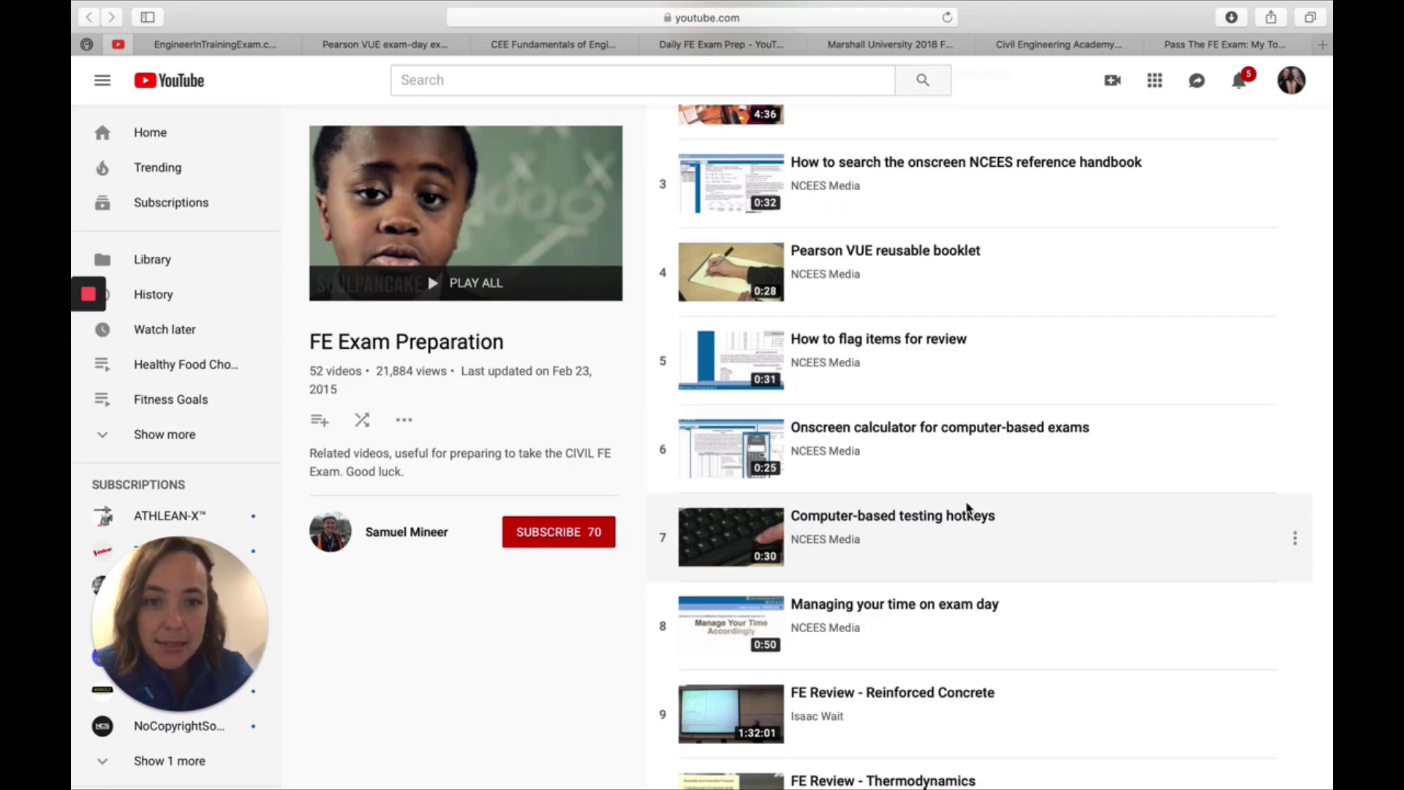
scroll("down", 3)
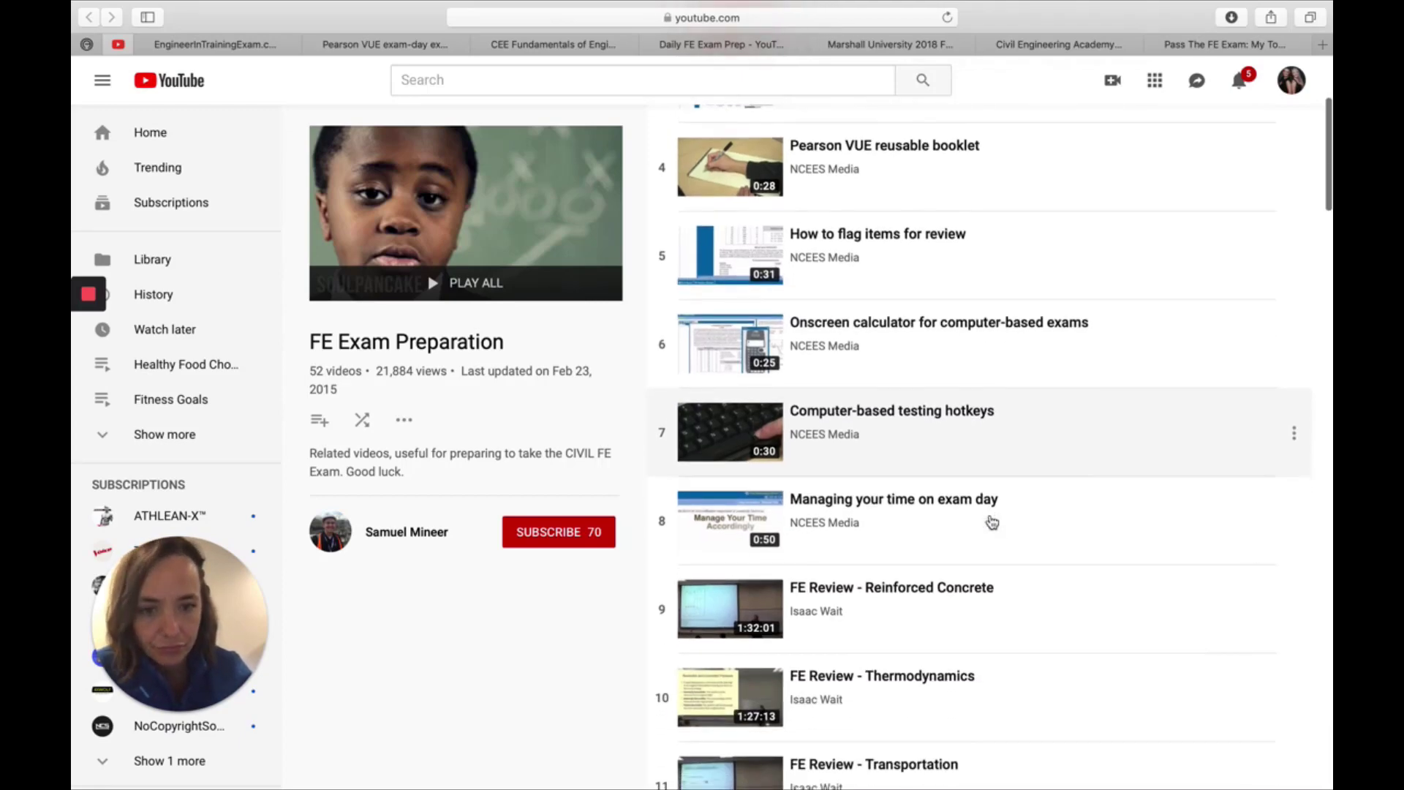
mouse_move(886, 448)
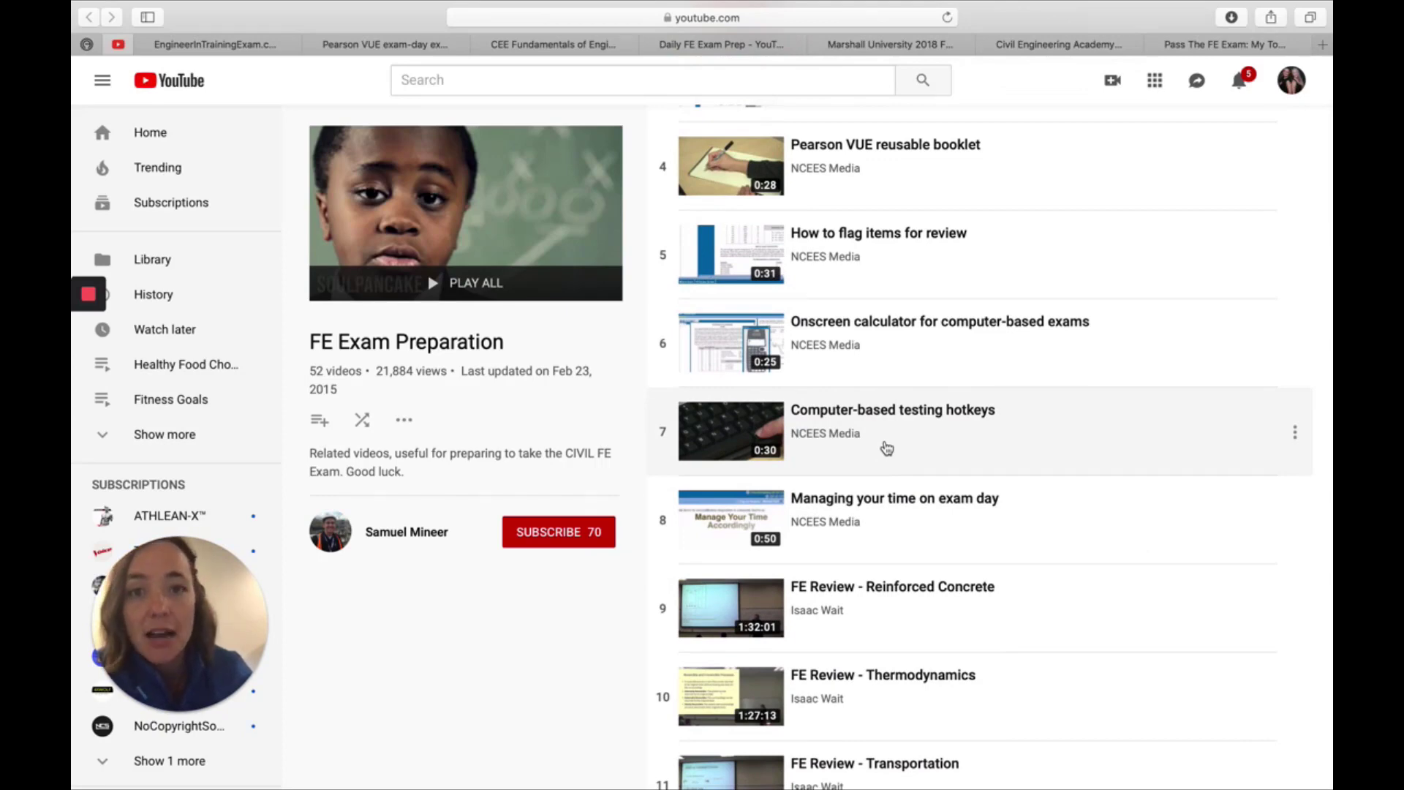
mouse_move(976, 532)
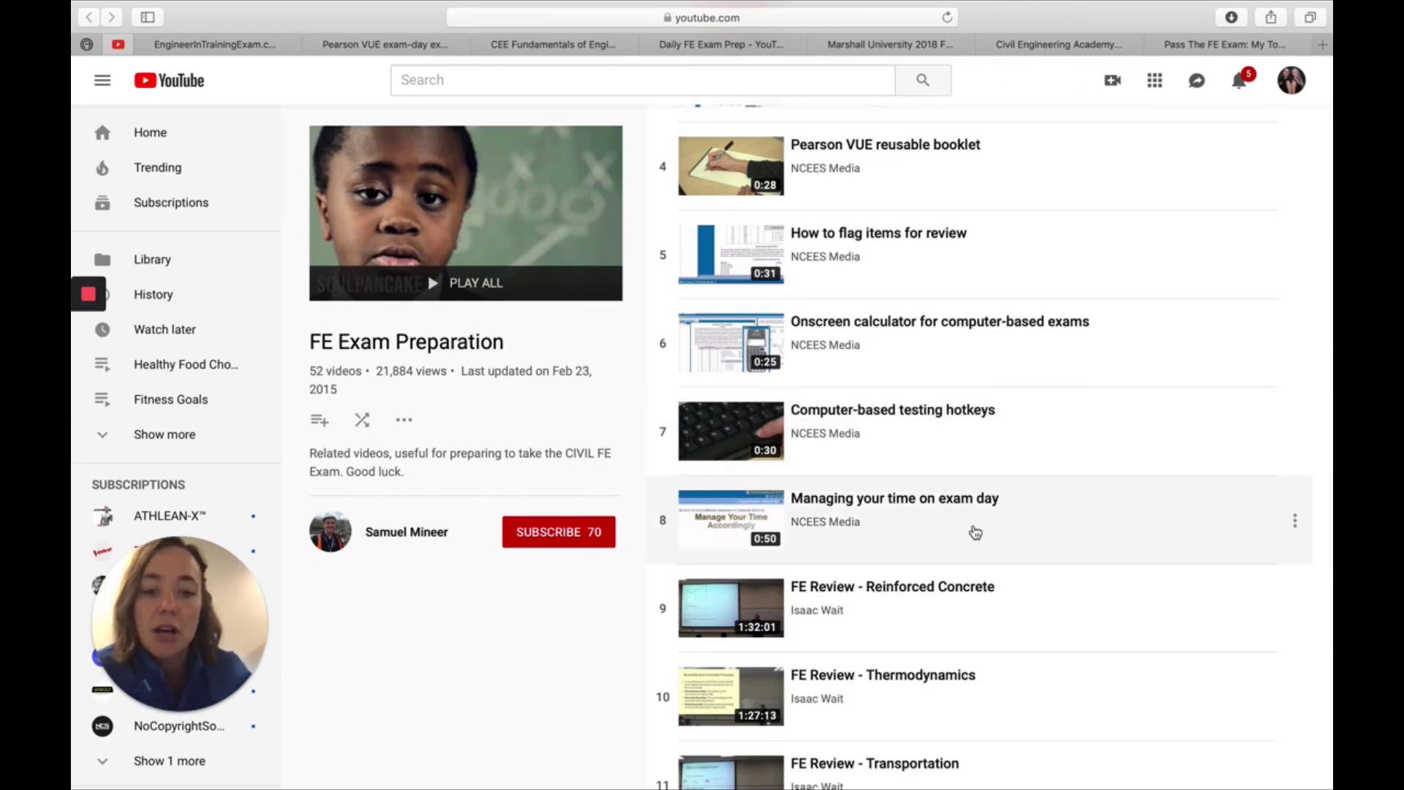
scroll("down", 3)
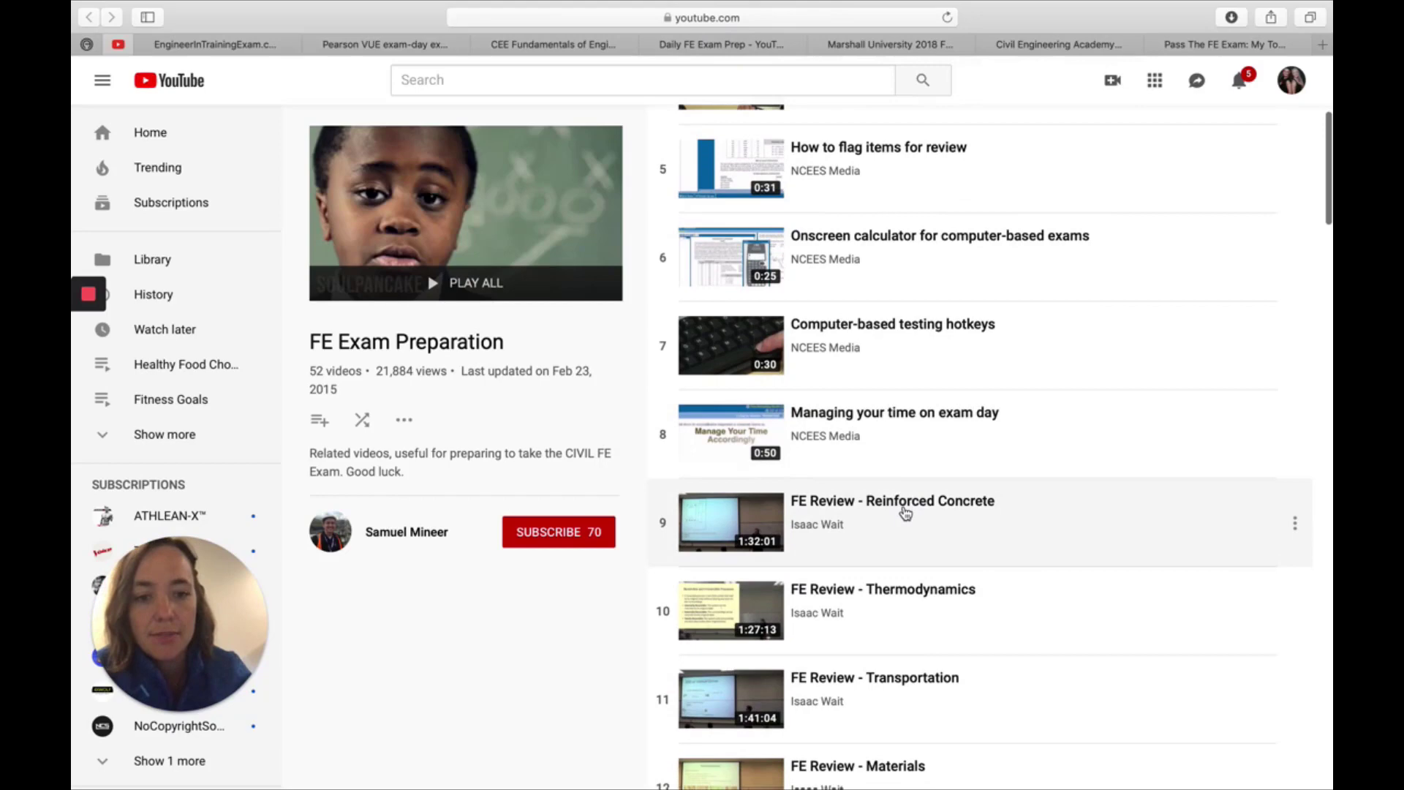
mouse_move(860, 543)
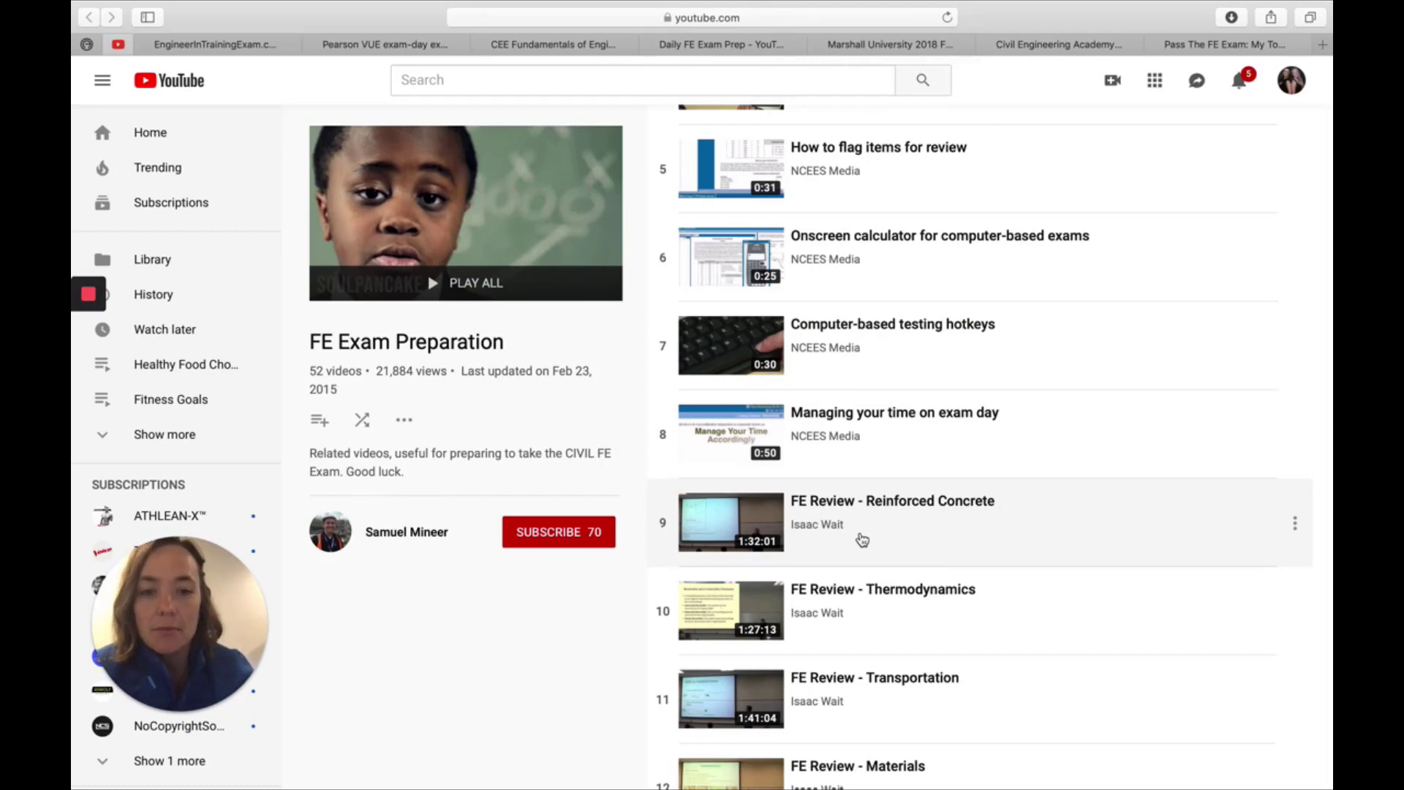
mouse_move(882, 480)
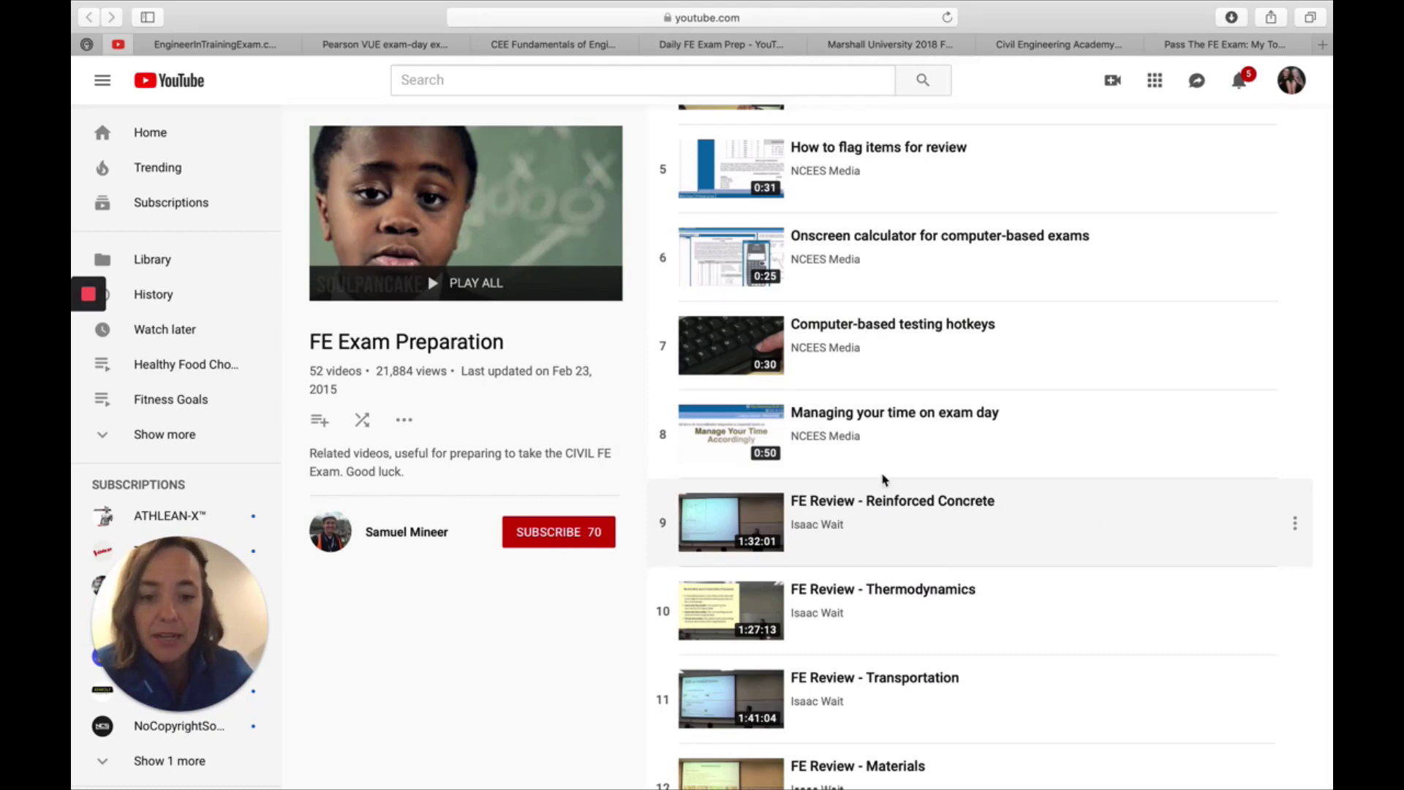
scroll("up", 3)
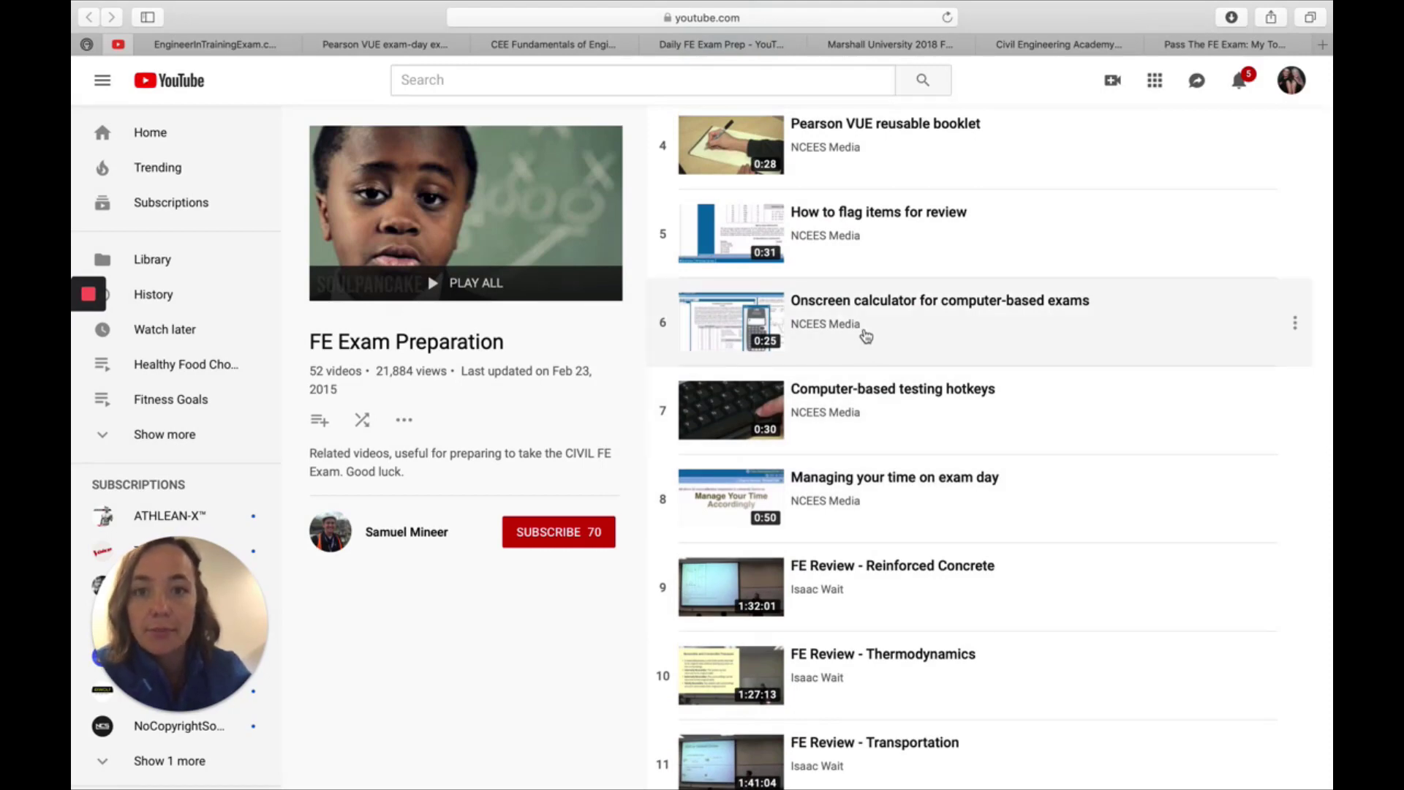
left_click(215, 44)
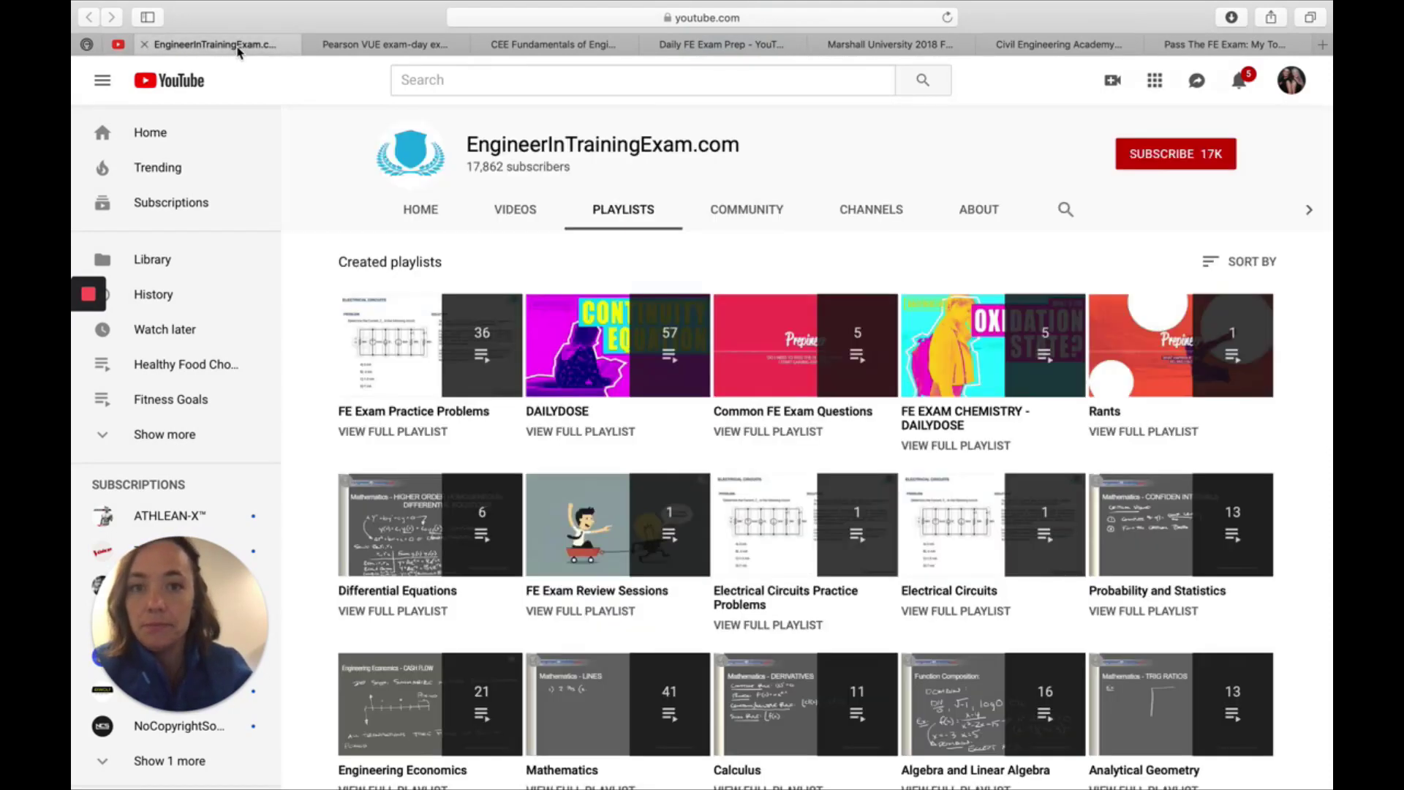
mouse_move(581, 244)
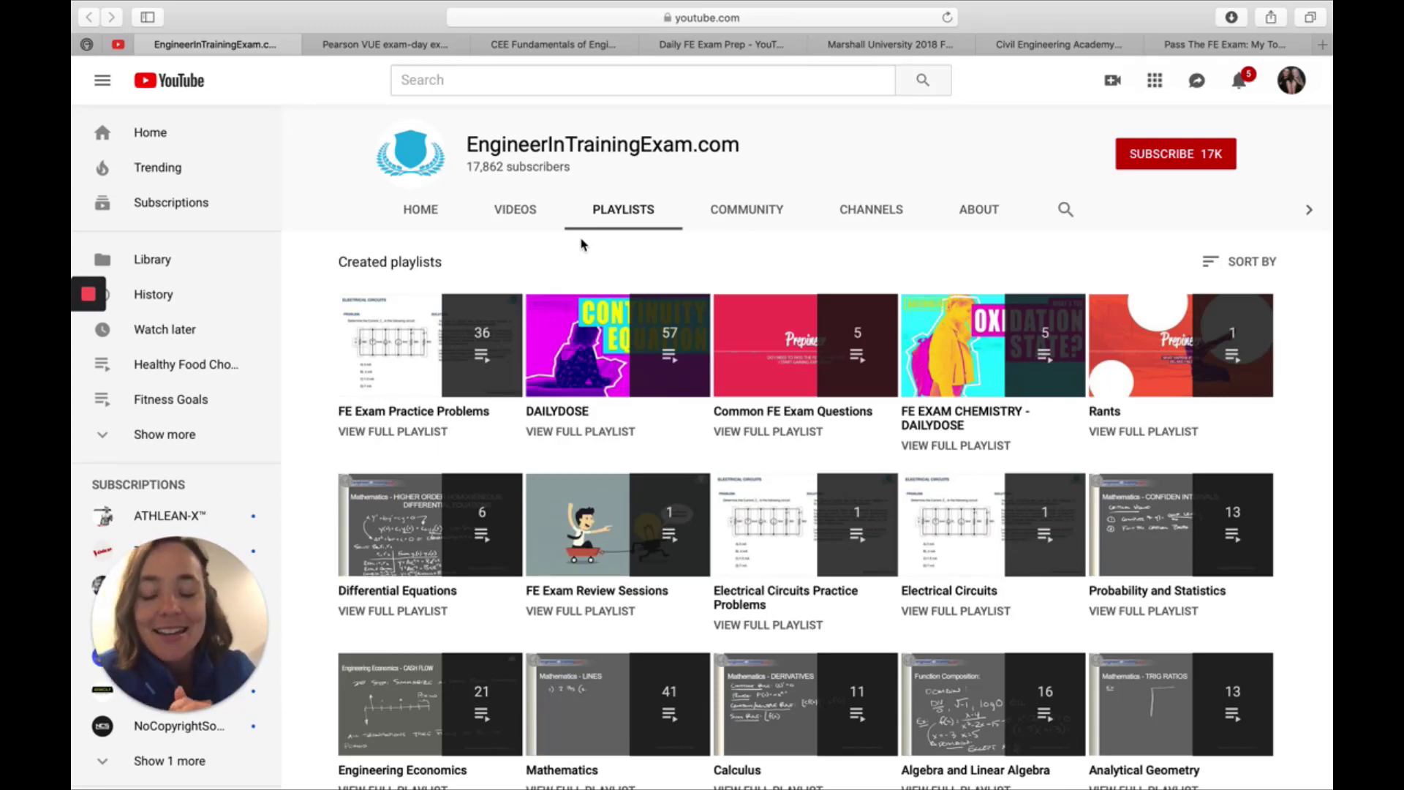
mouse_move(430, 345)
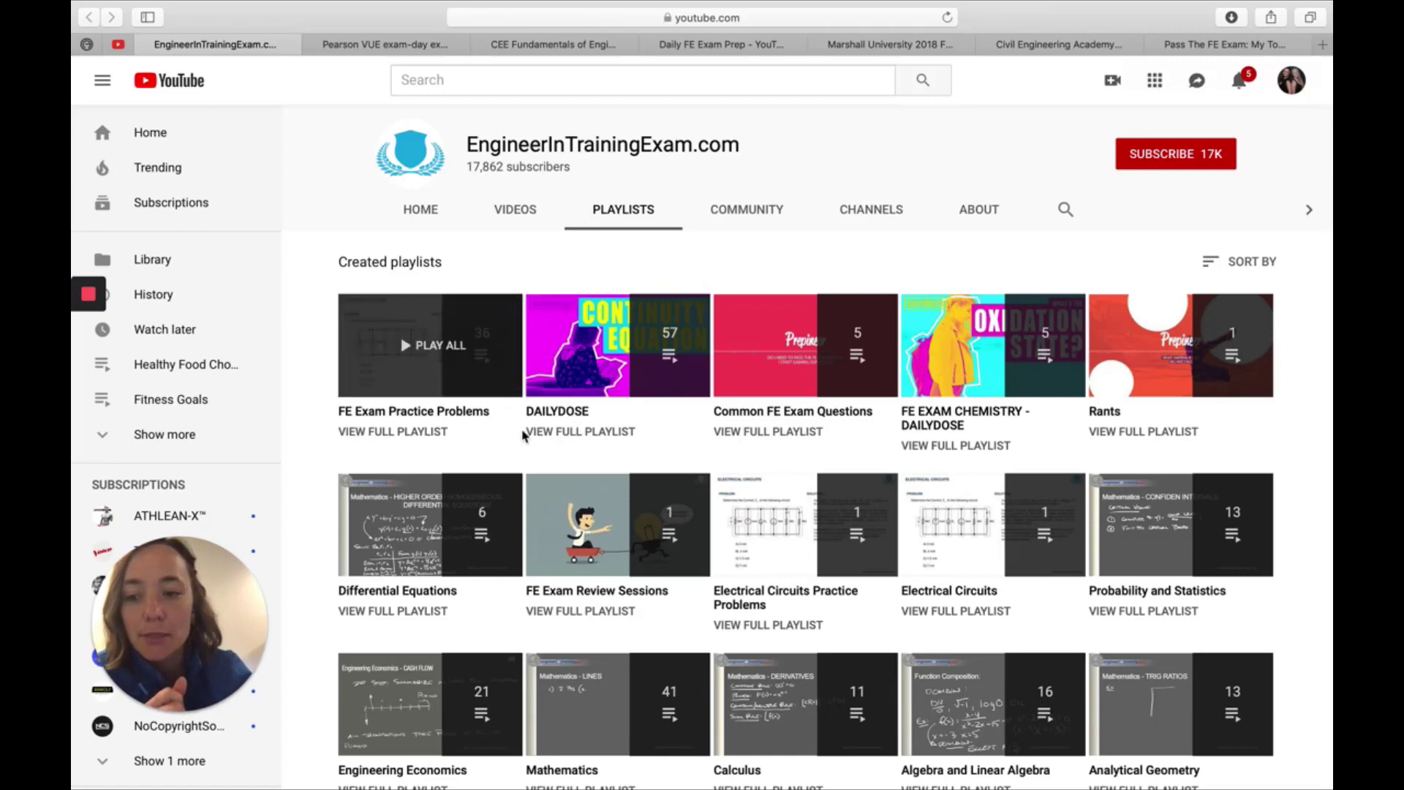
scroll("down", 3)
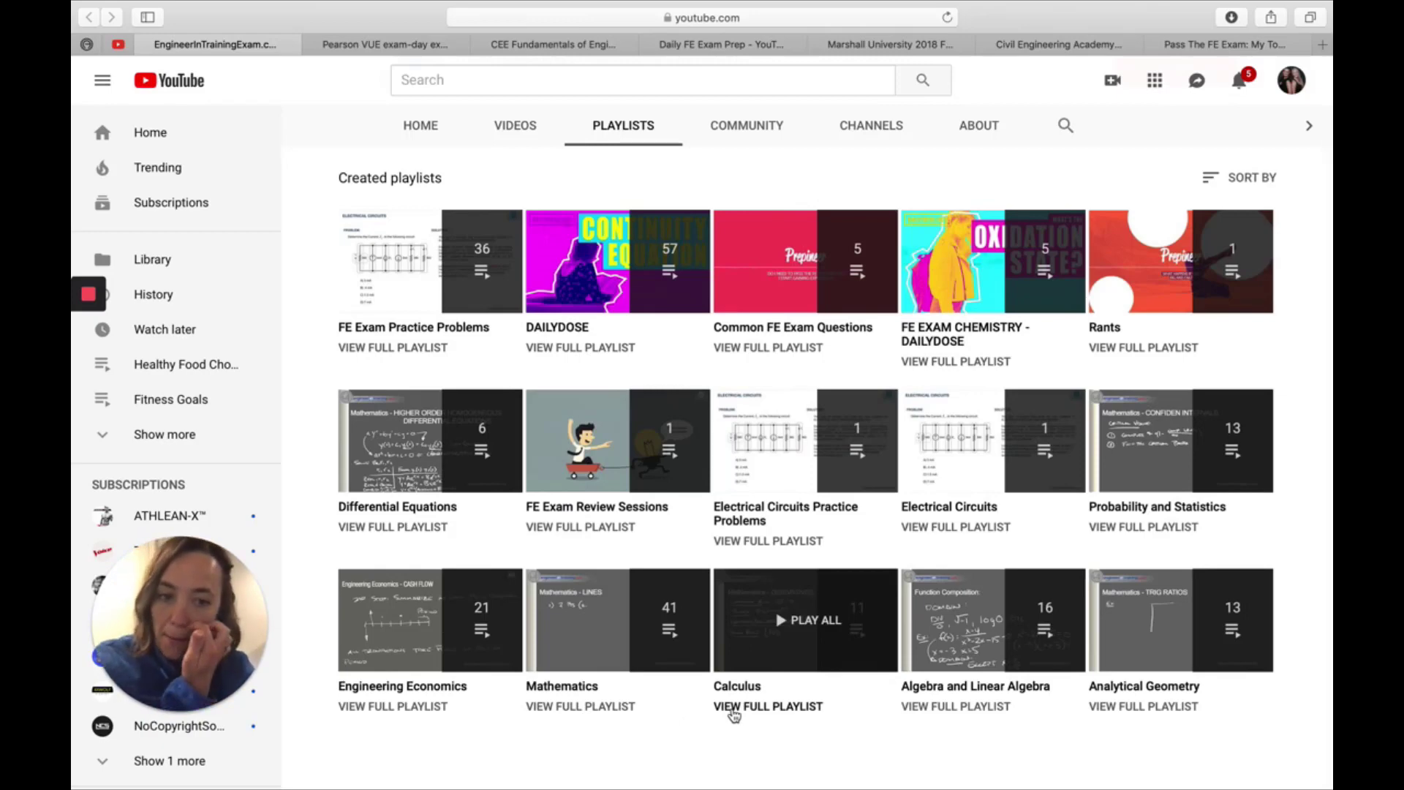
mouse_move(702, 367)
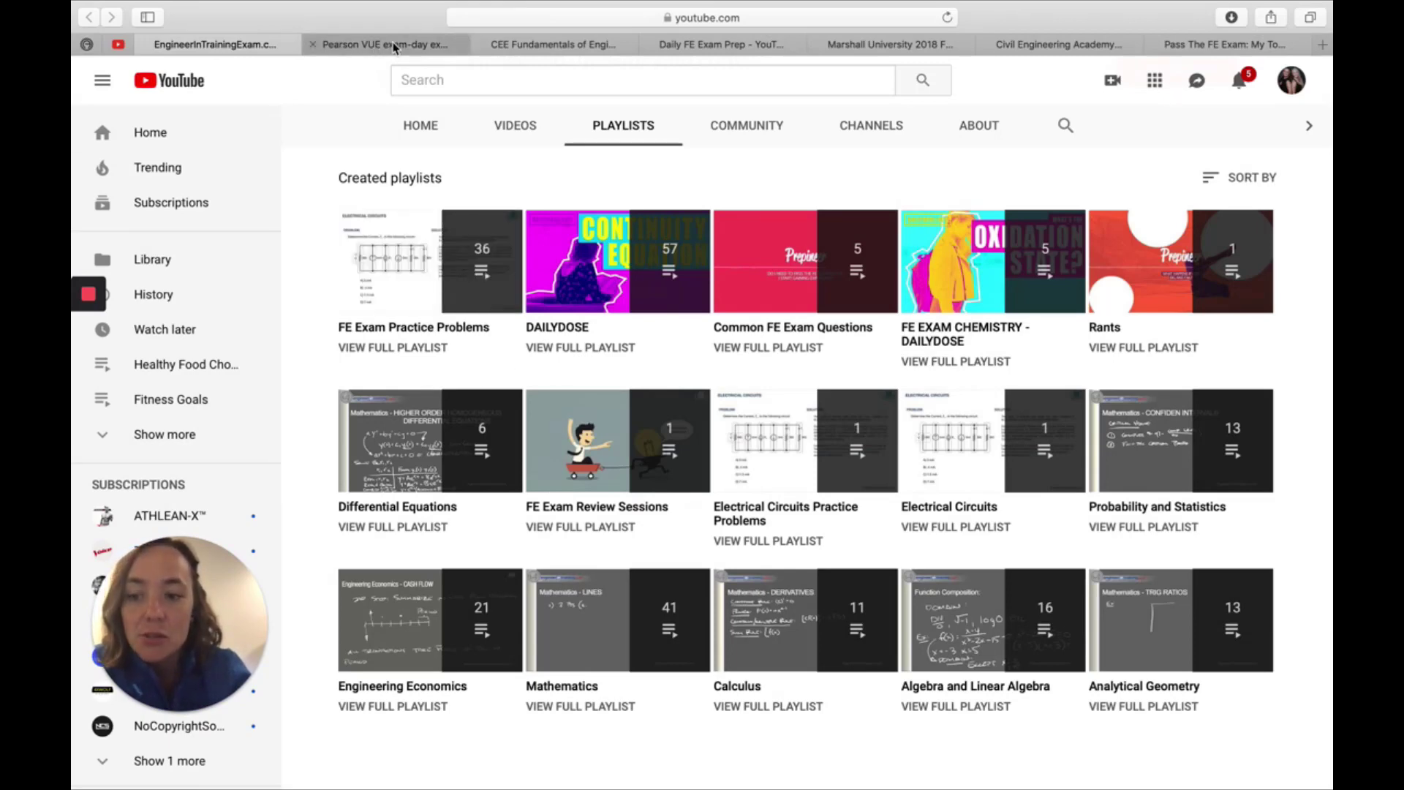
Step: Switch to NCEES Media's Pearson VUE exam-day experience video, first of eight
left_click(384, 44)
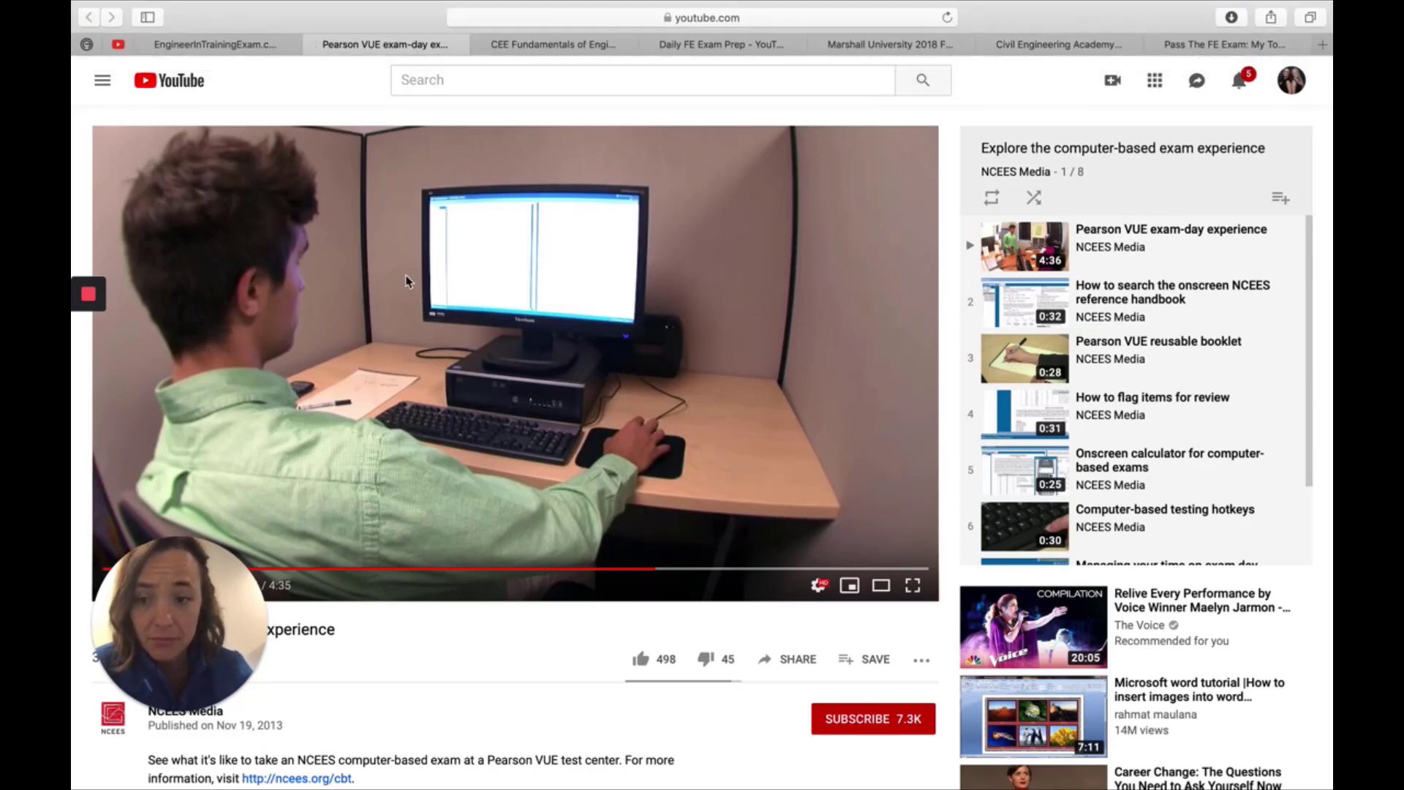
mouse_move(338, 424)
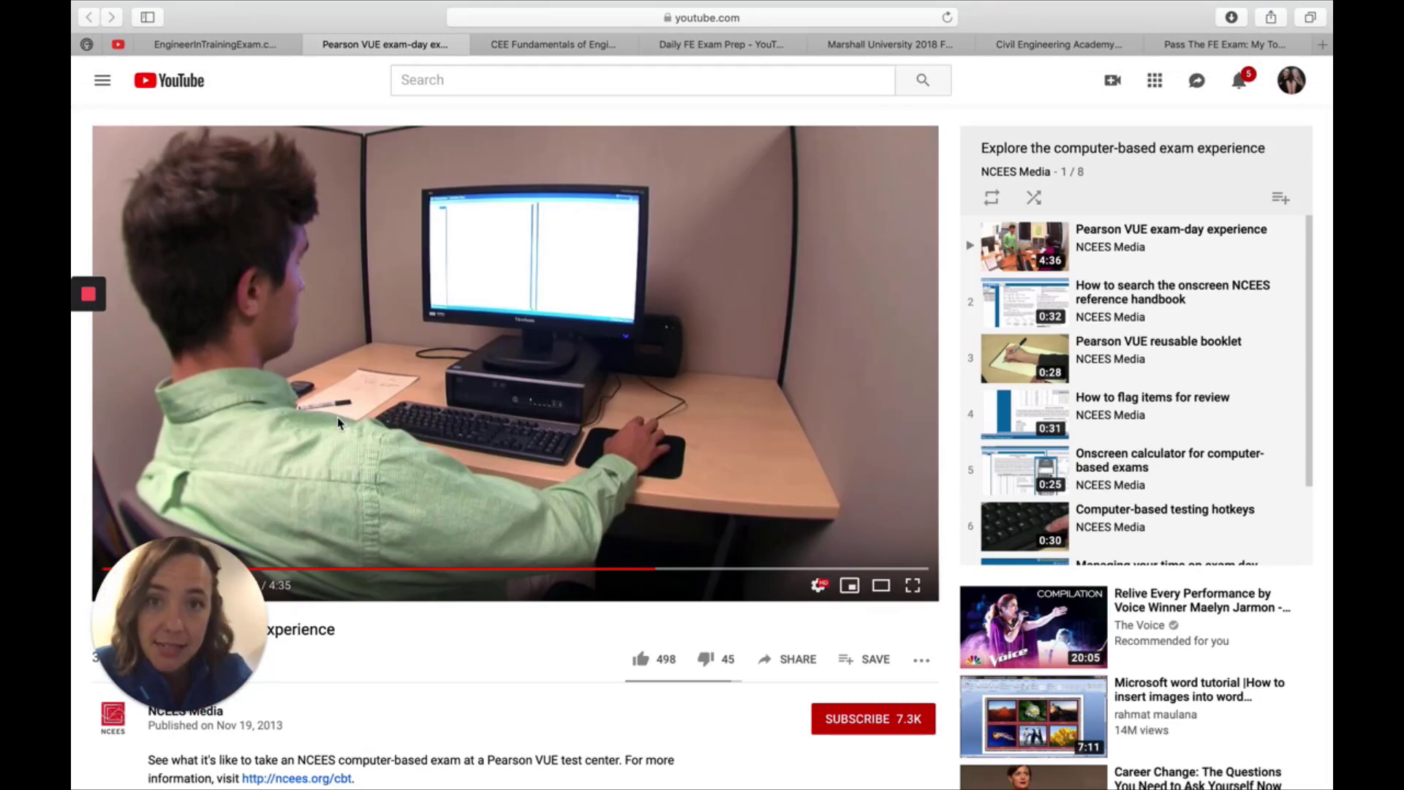
mouse_move(403, 202)
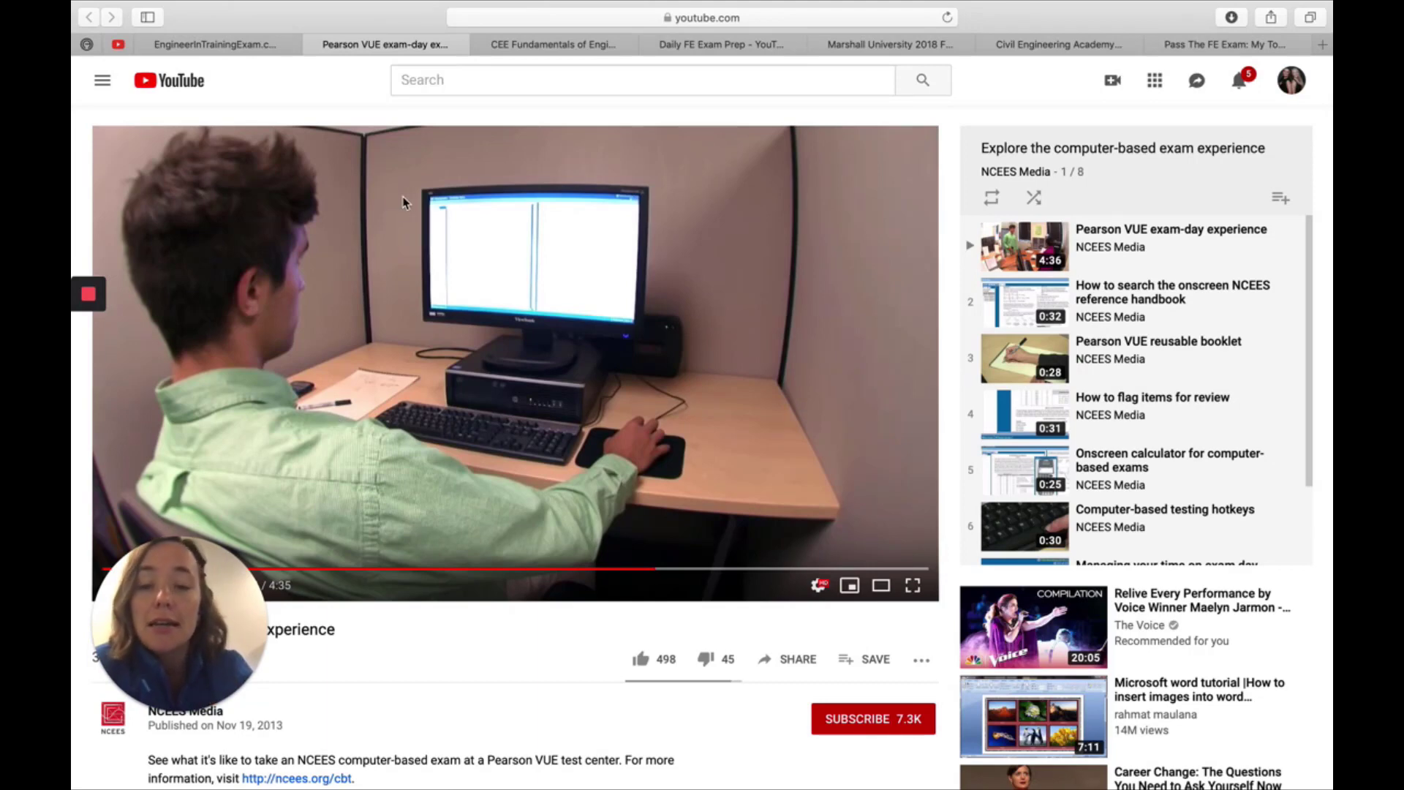
mouse_move(384, 332)
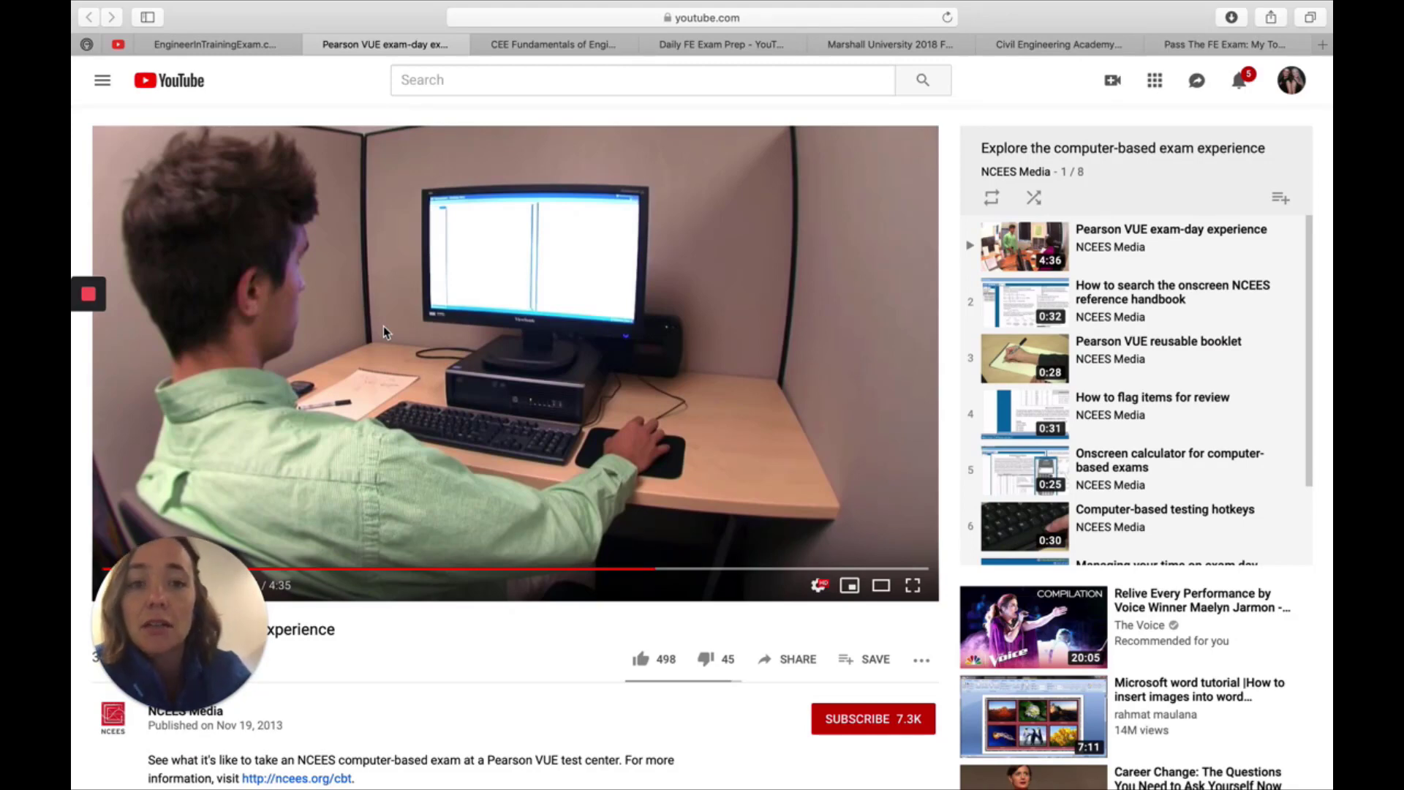
mouse_move(550, 44)
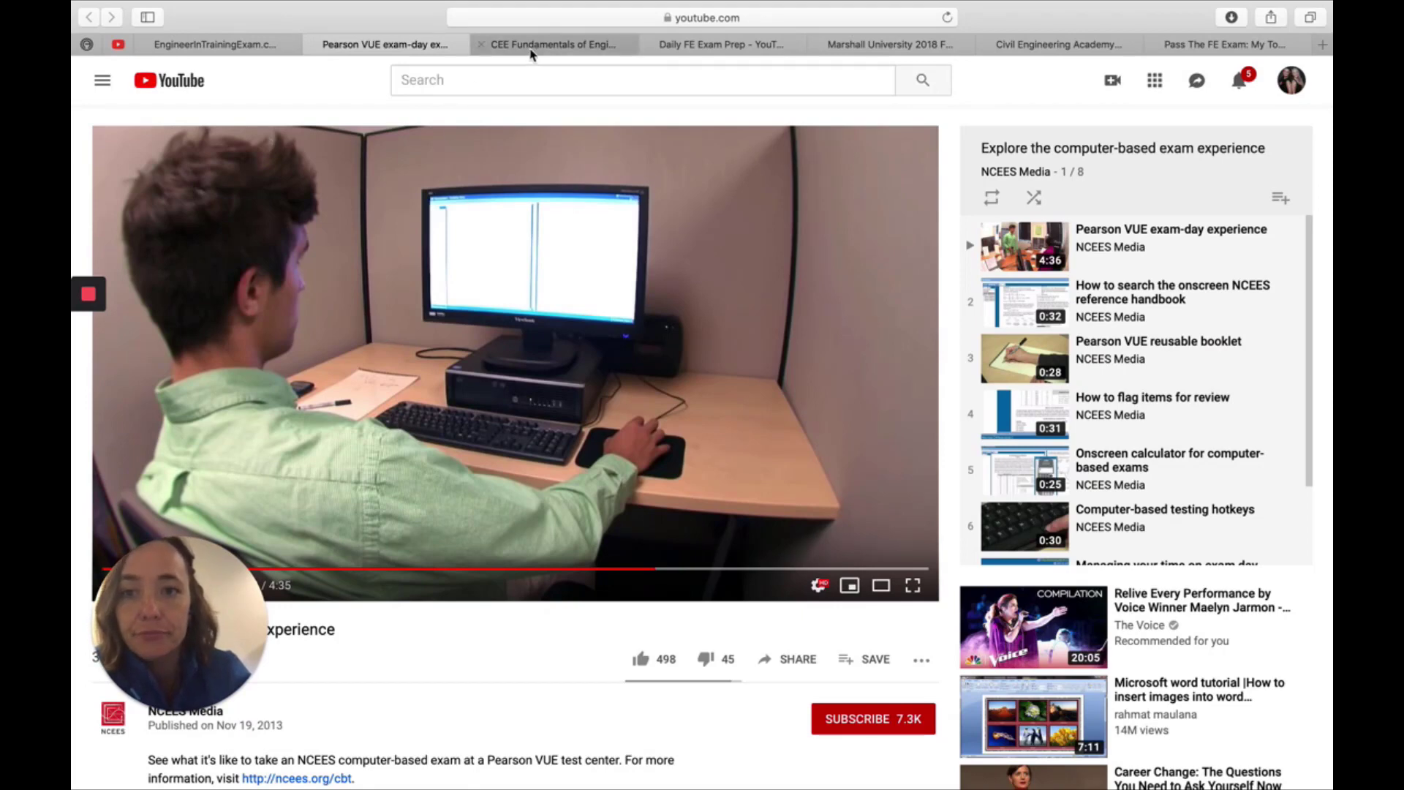
Step: Switch to BCoE-Online's CEE FE Examination Review Sessions playlist of six lectures
left_click(552, 43)
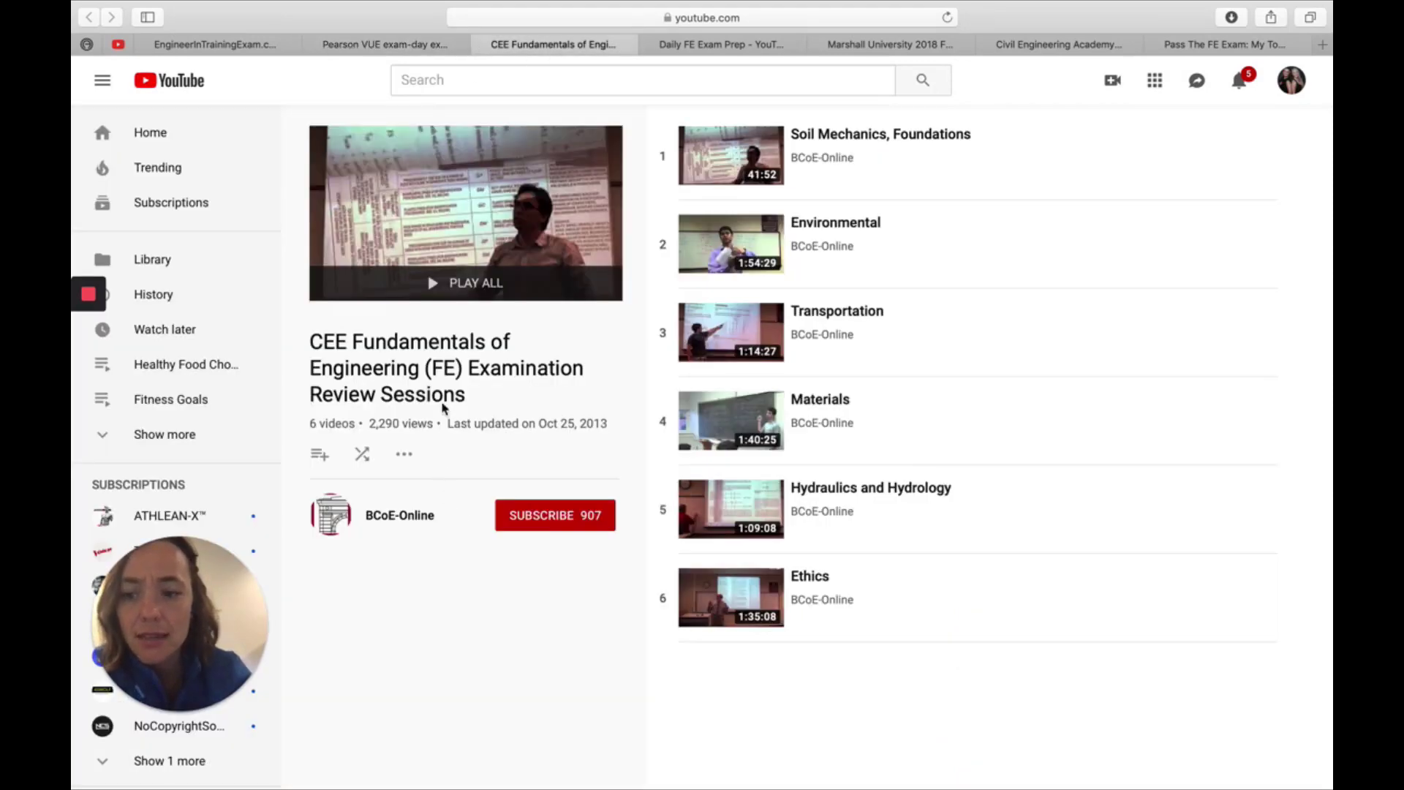
mouse_move(515, 396)
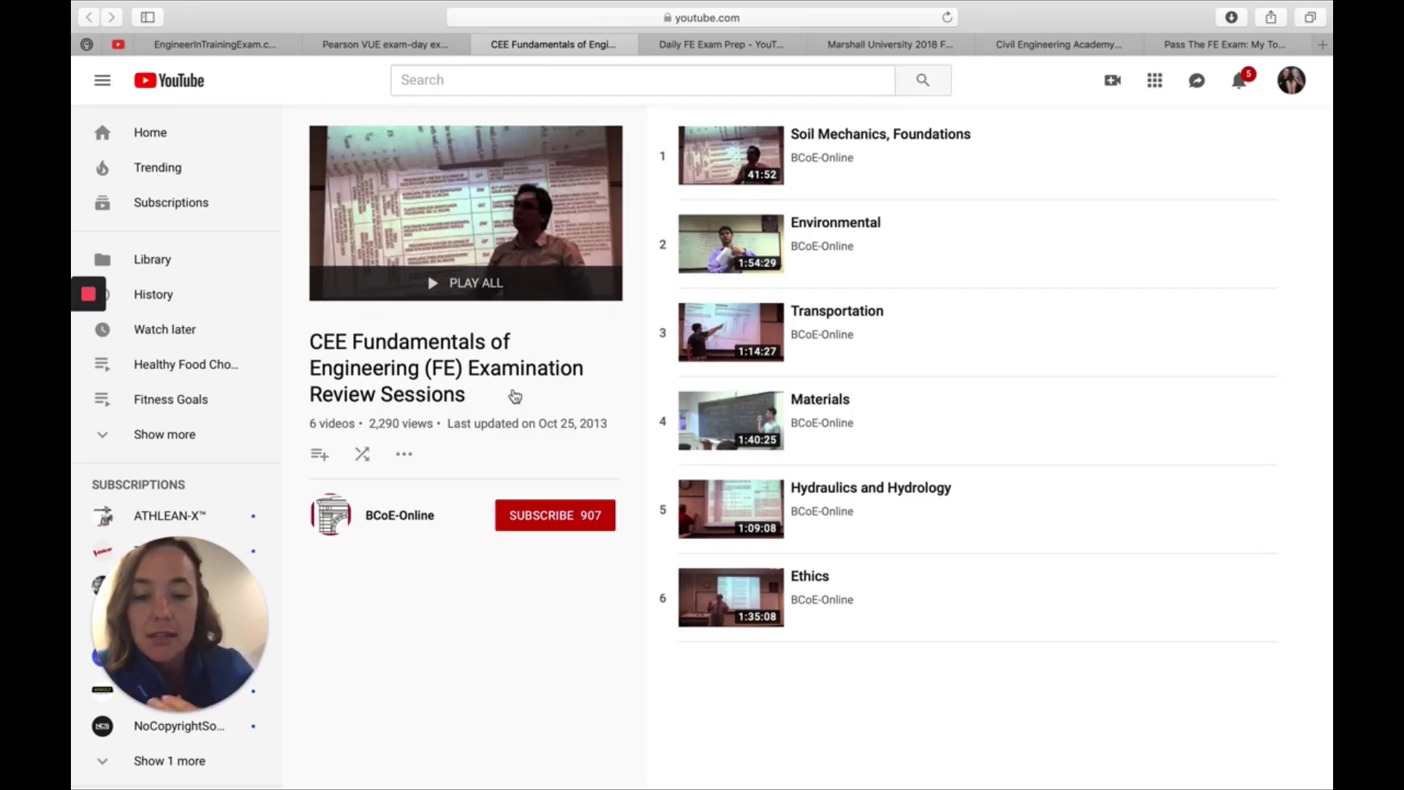
mouse_move(873, 246)
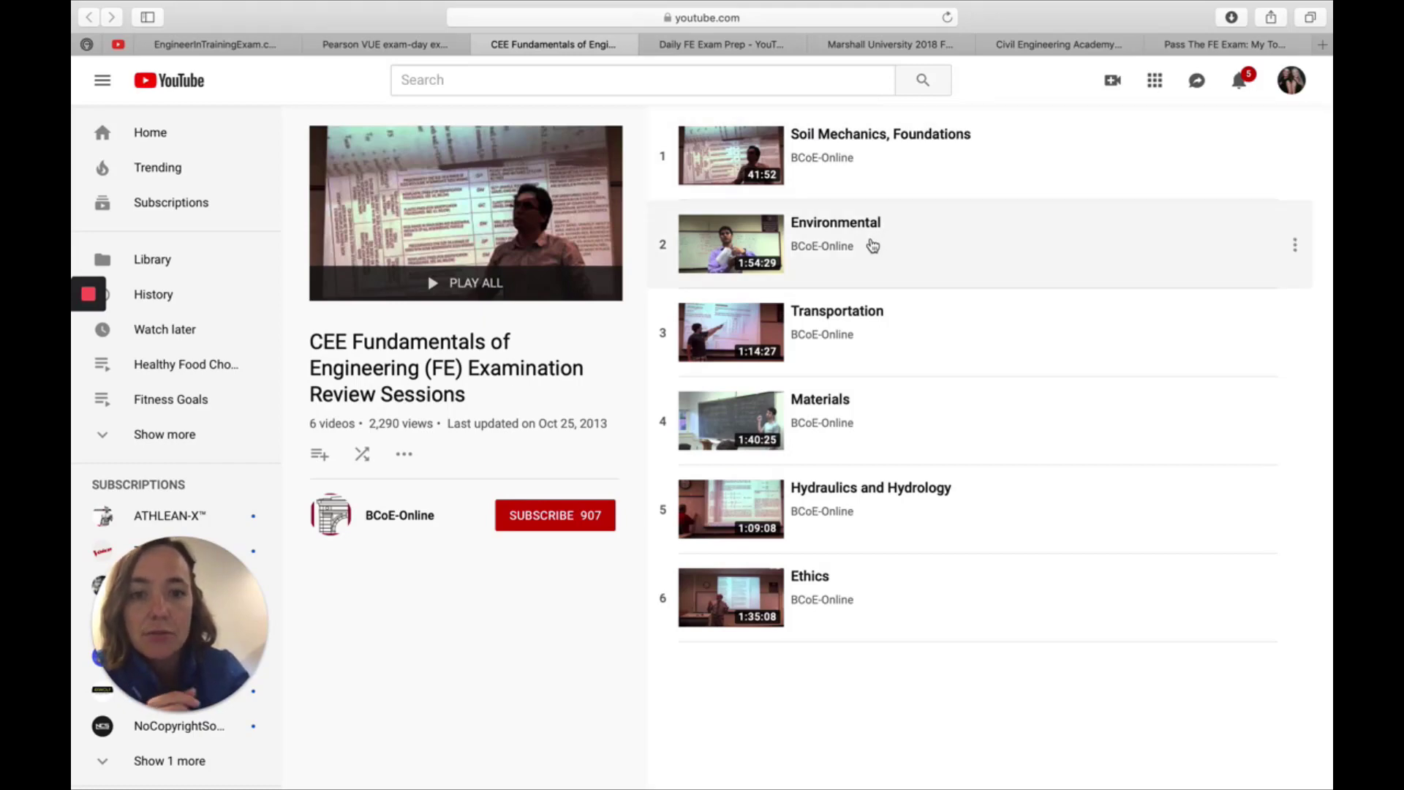
mouse_move(830, 623)
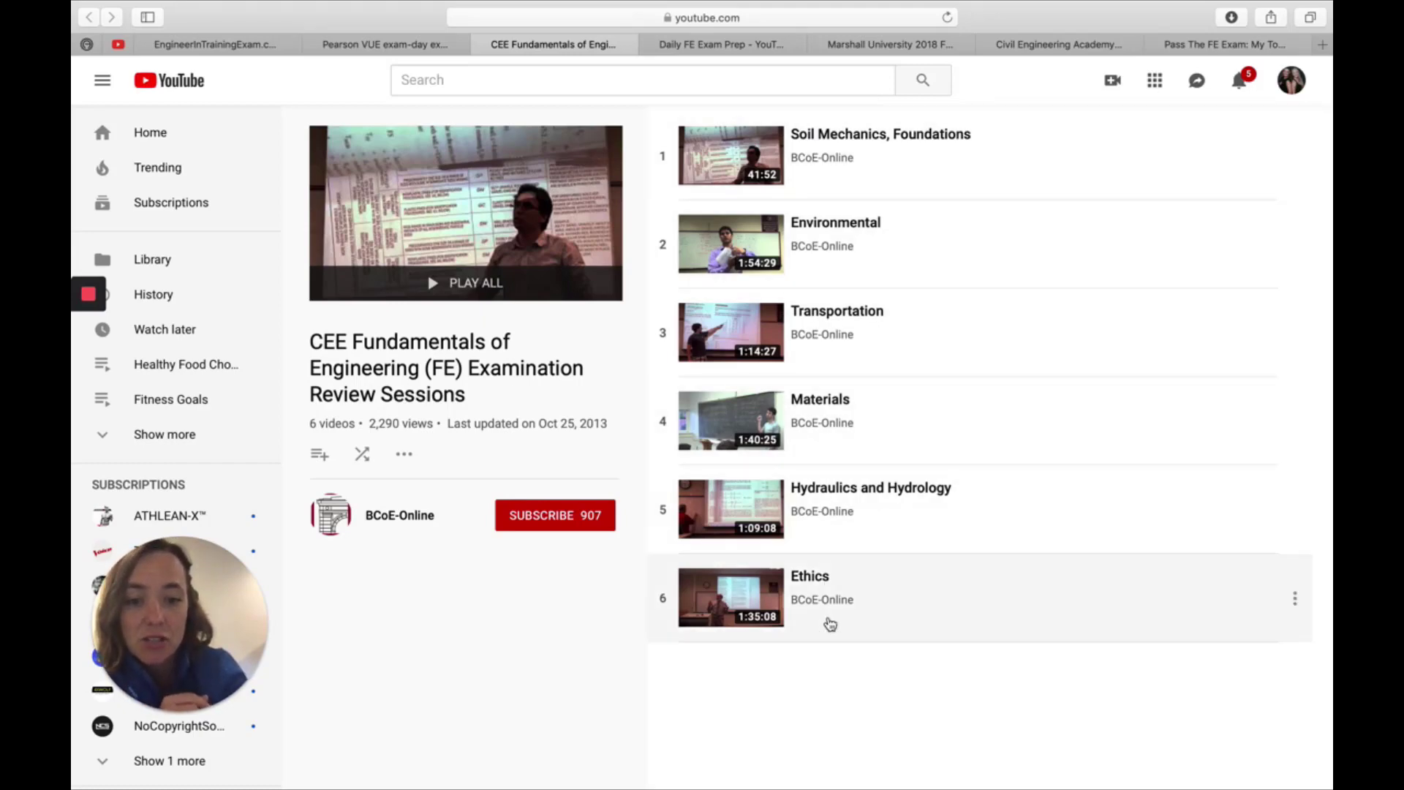
mouse_move(846, 352)
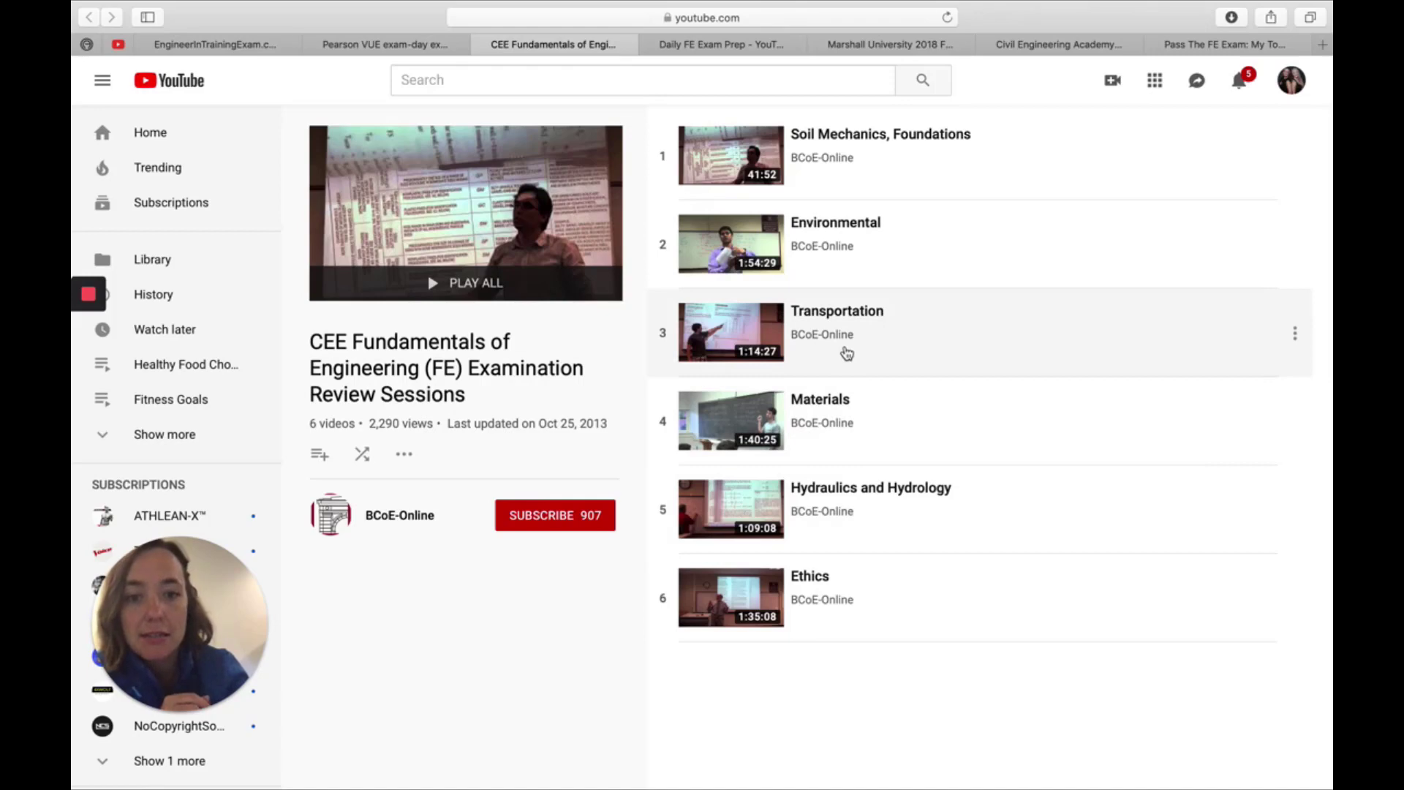
mouse_move(733, 348)
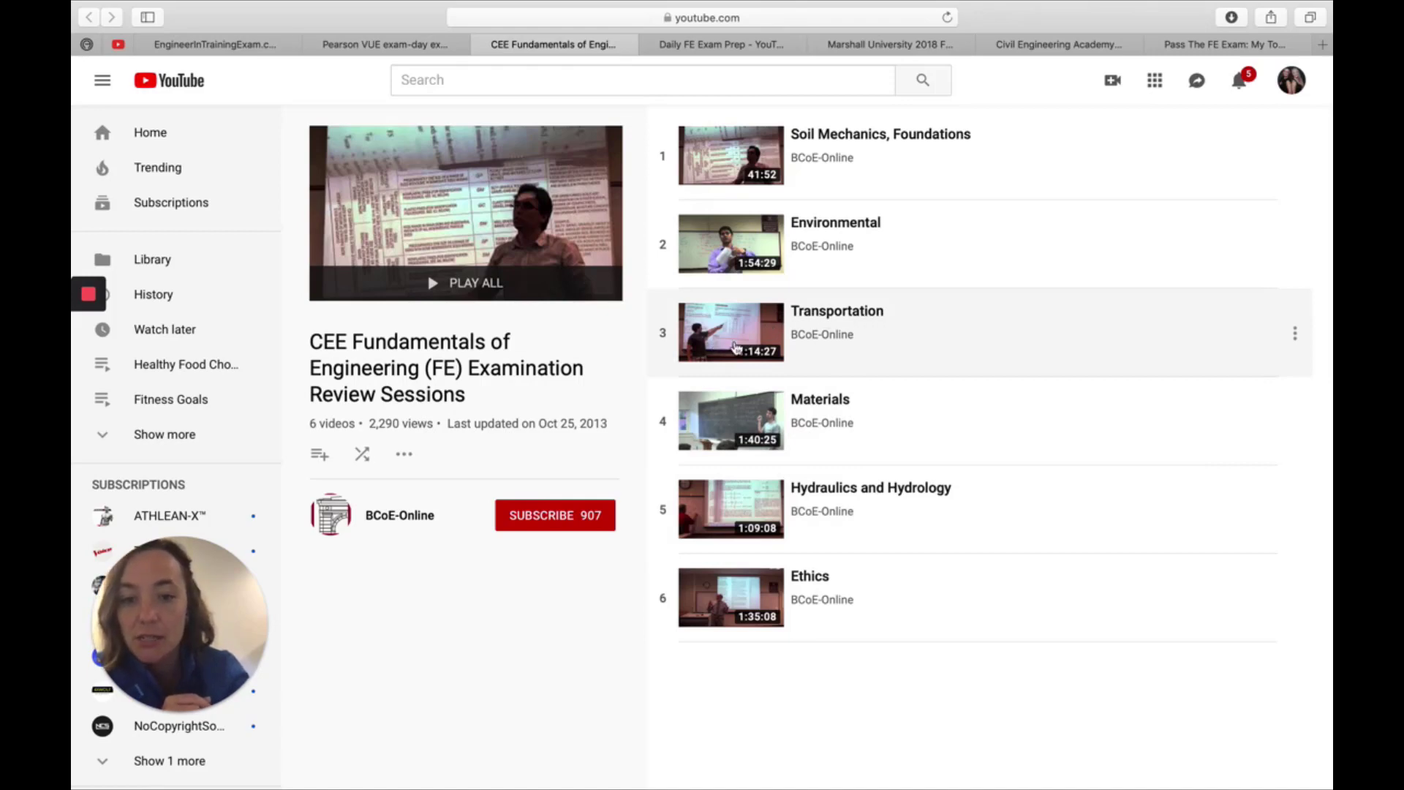
mouse_move(886, 342)
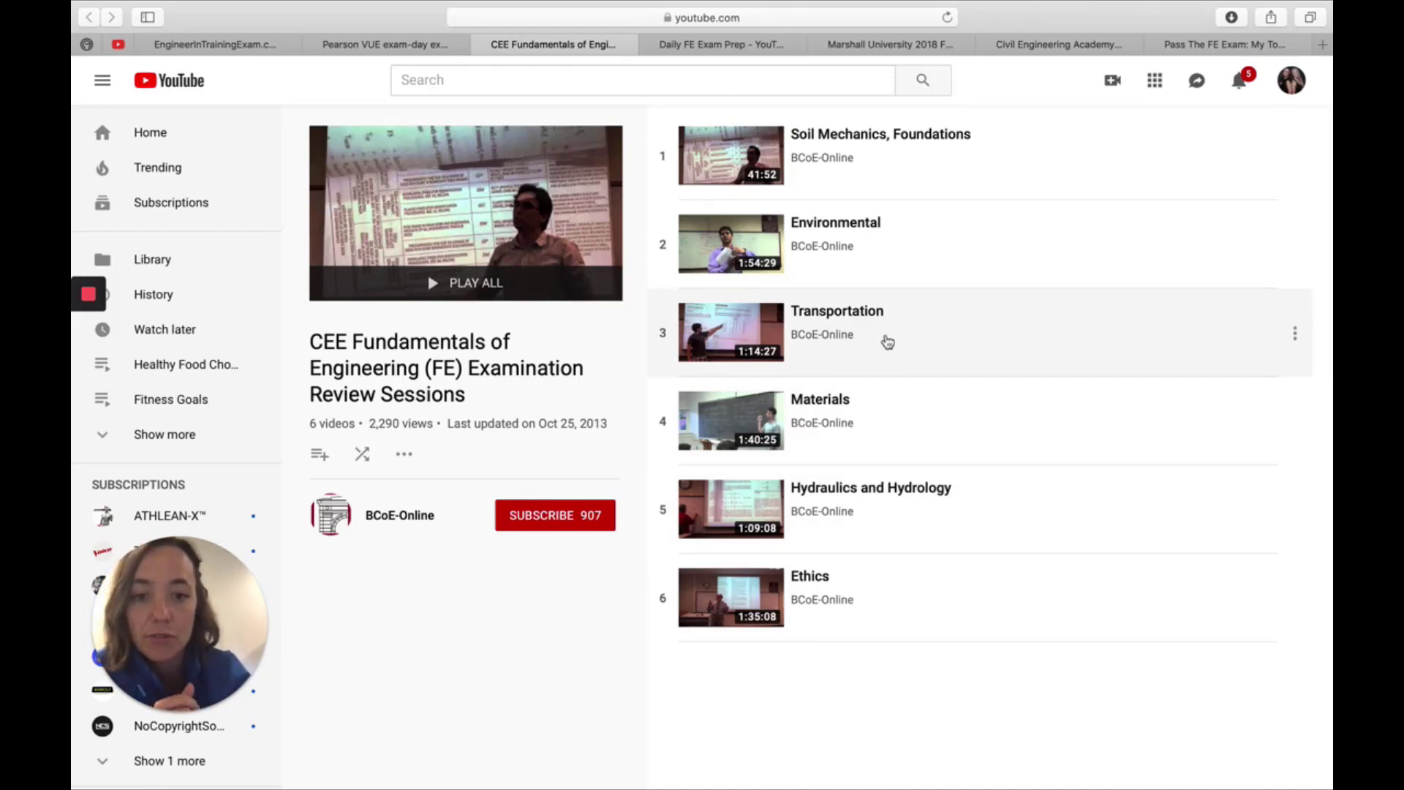
mouse_move(851, 305)
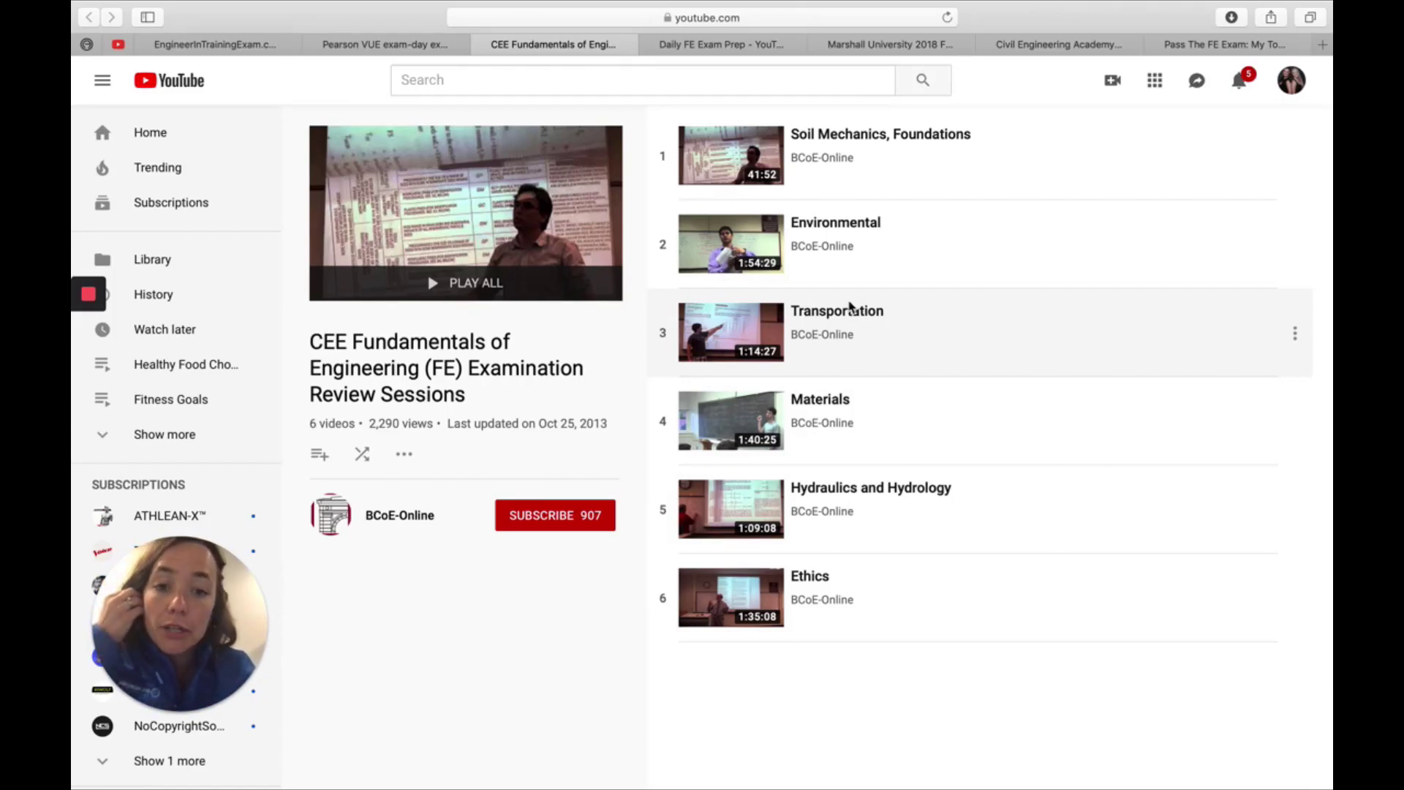
mouse_move(837, 260)
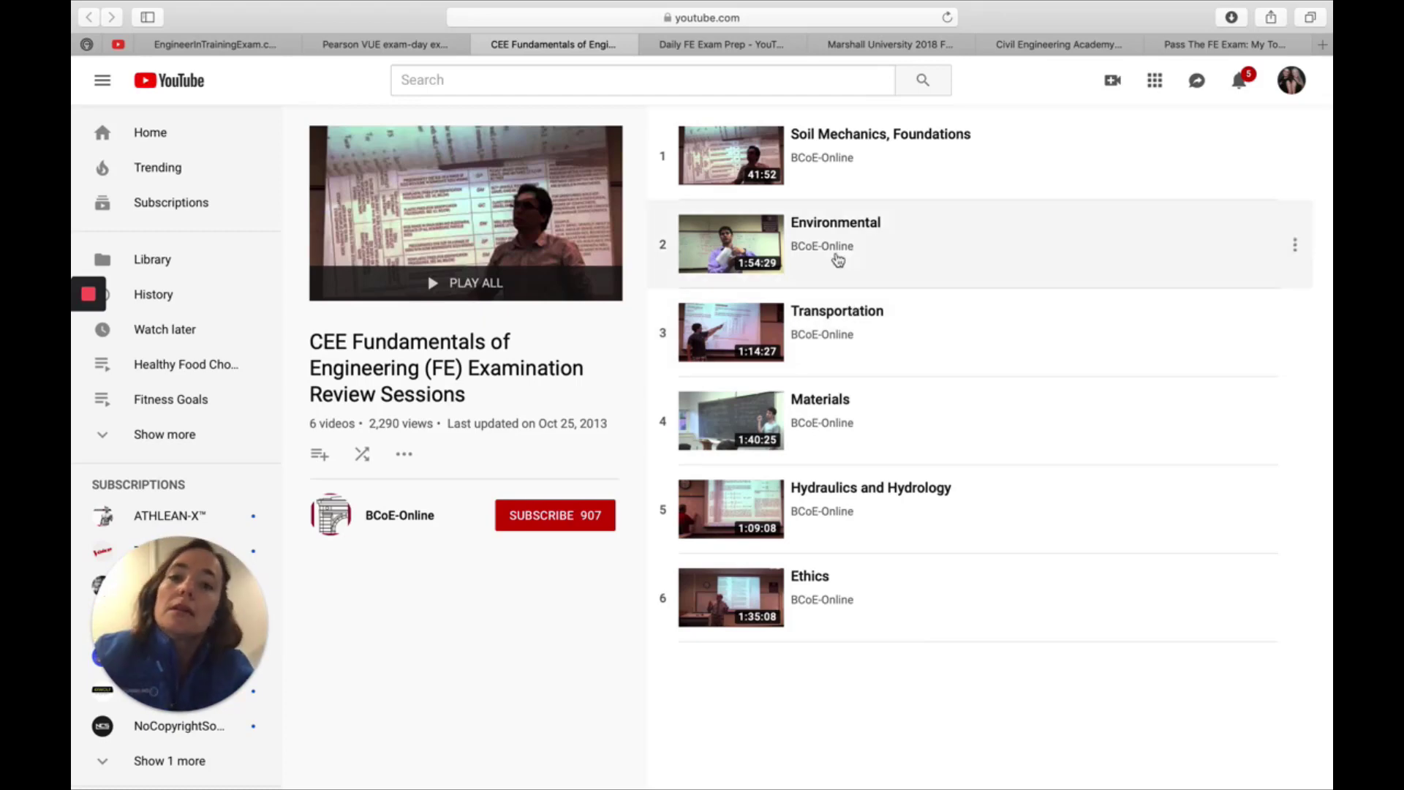
Step: Show the Daily FE Exam Prep channel home and reveal its Mathematics playlist in Created playlists
left_click(720, 44)
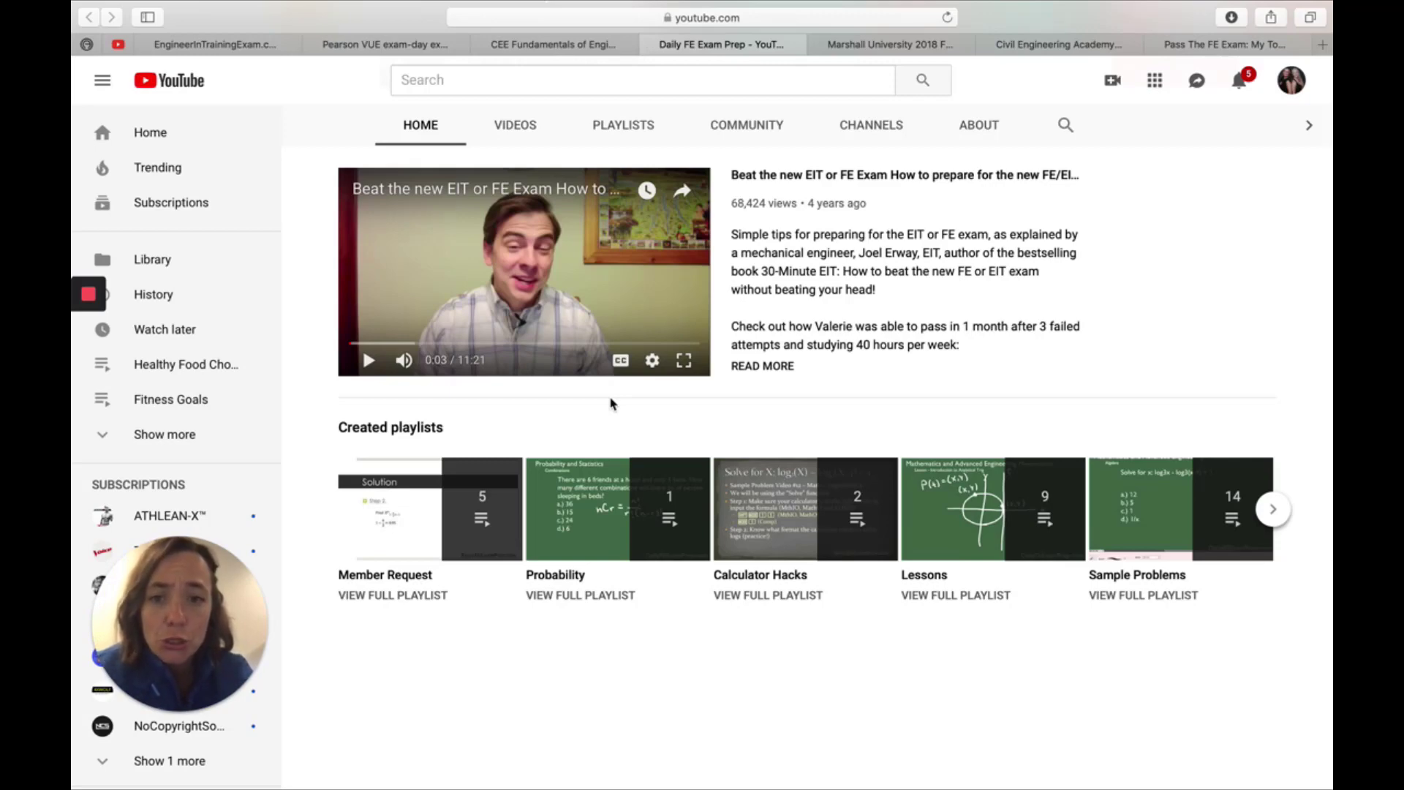
mouse_move(652, 323)
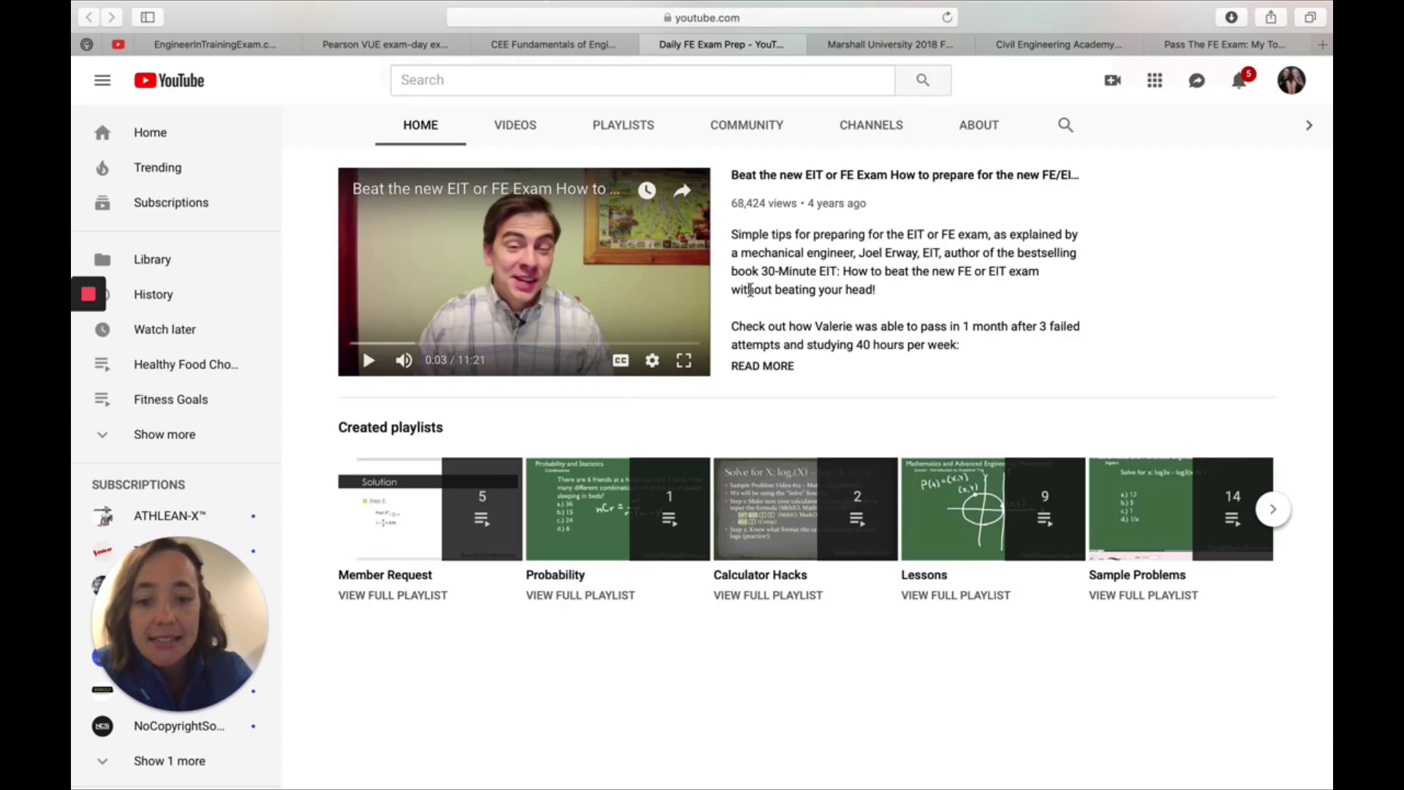
mouse_move(1024, 138)
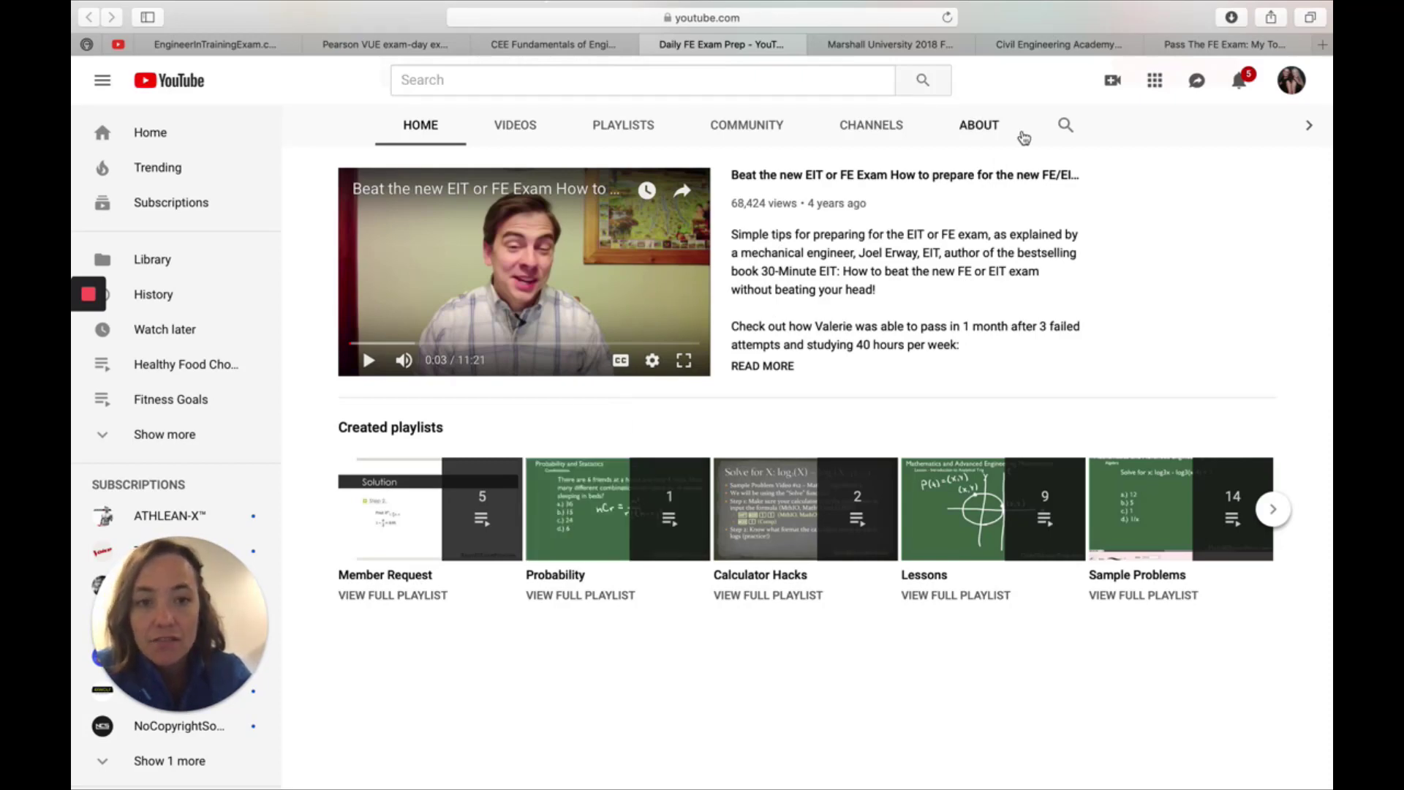
mouse_move(674, 648)
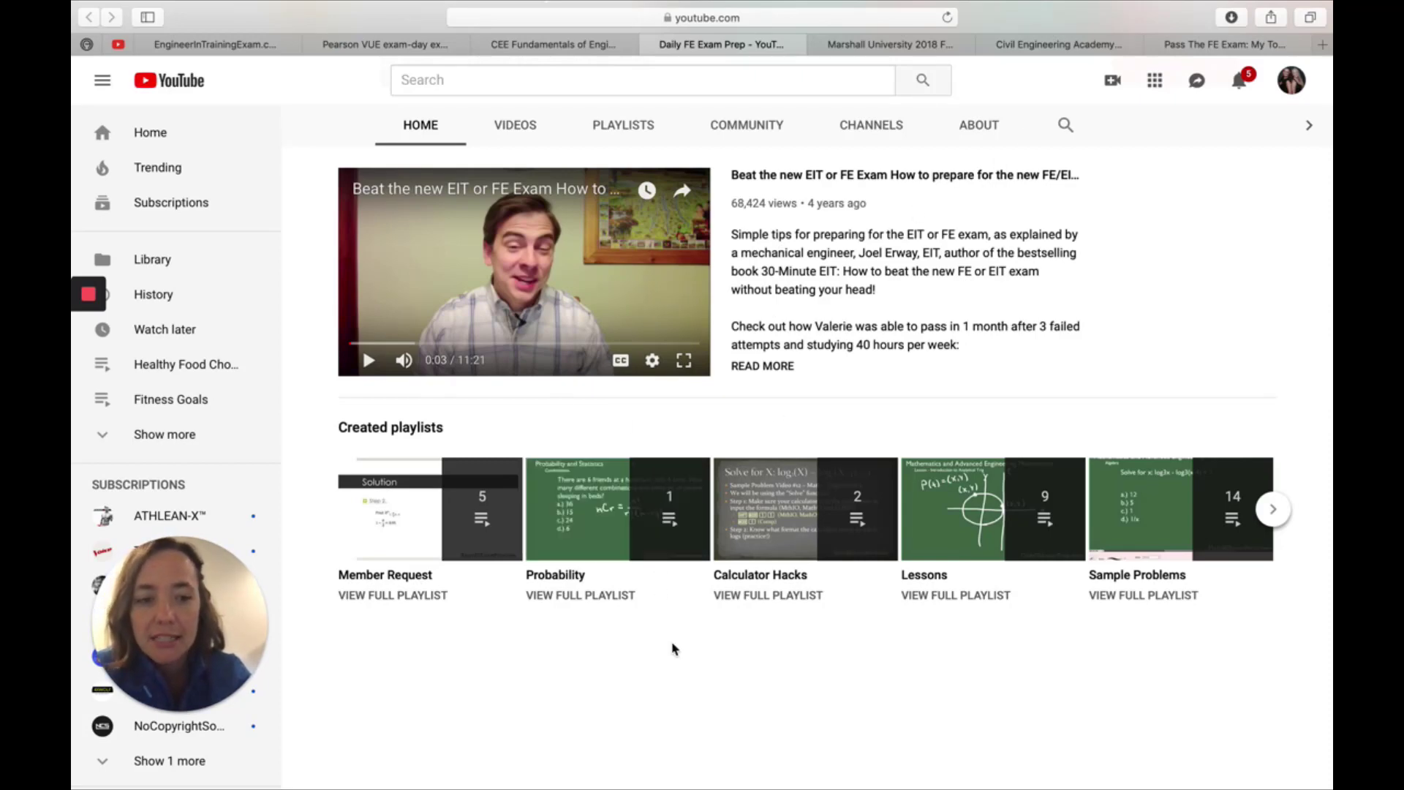
left_click(1273, 507)
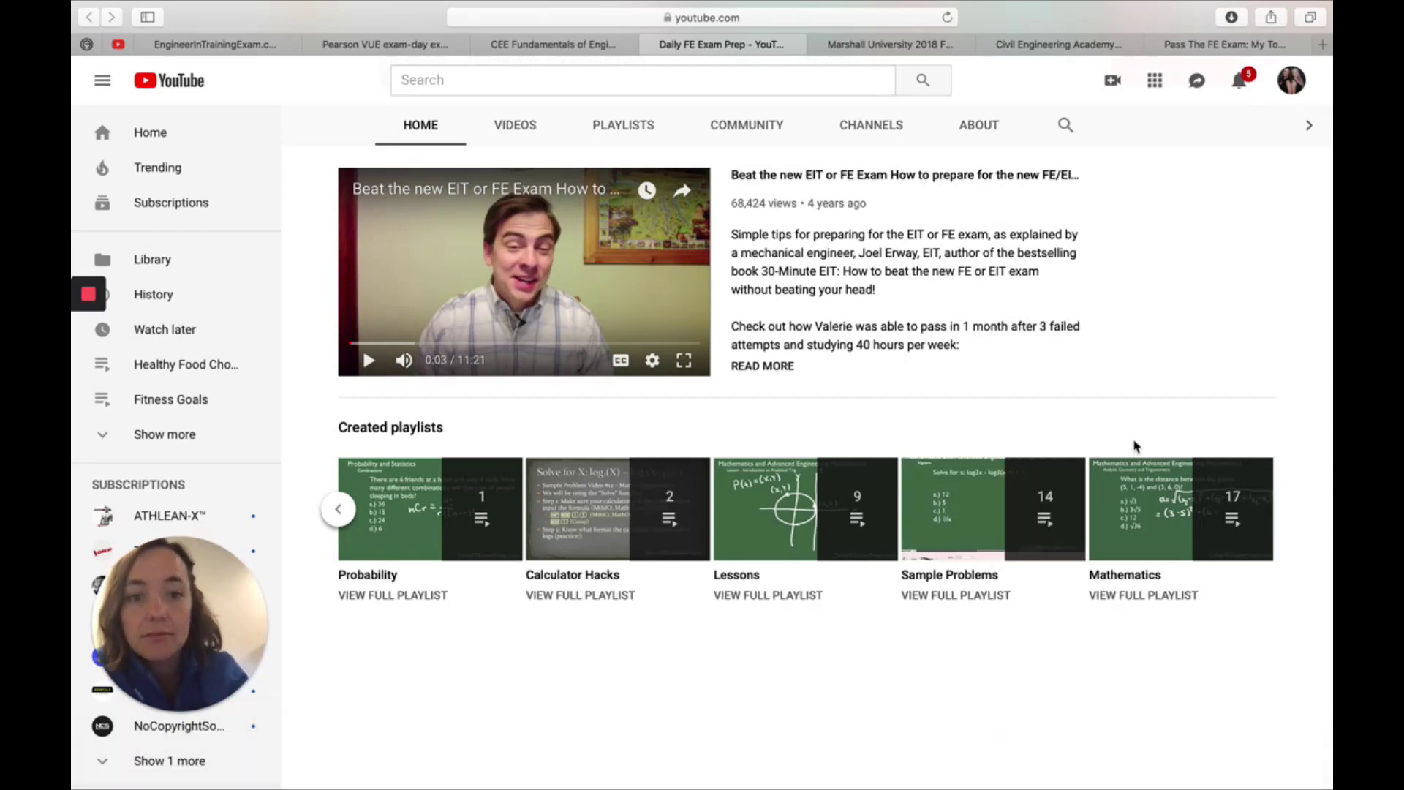
mouse_move(886, 67)
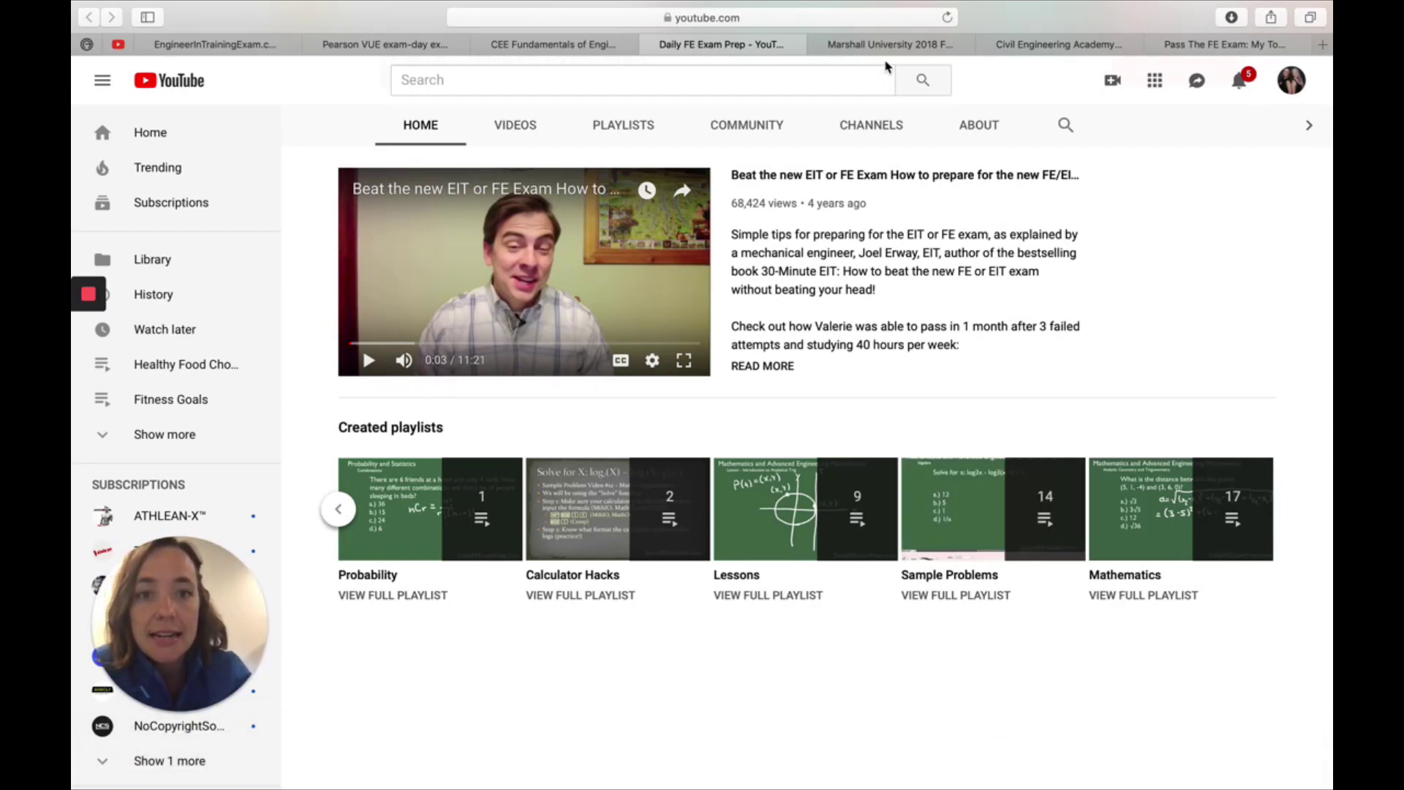
Step: Show Gregory Michaelson's Marshall University 2018 FE Exam Review playlist and browse its eleven lectures
left_click(888, 44)
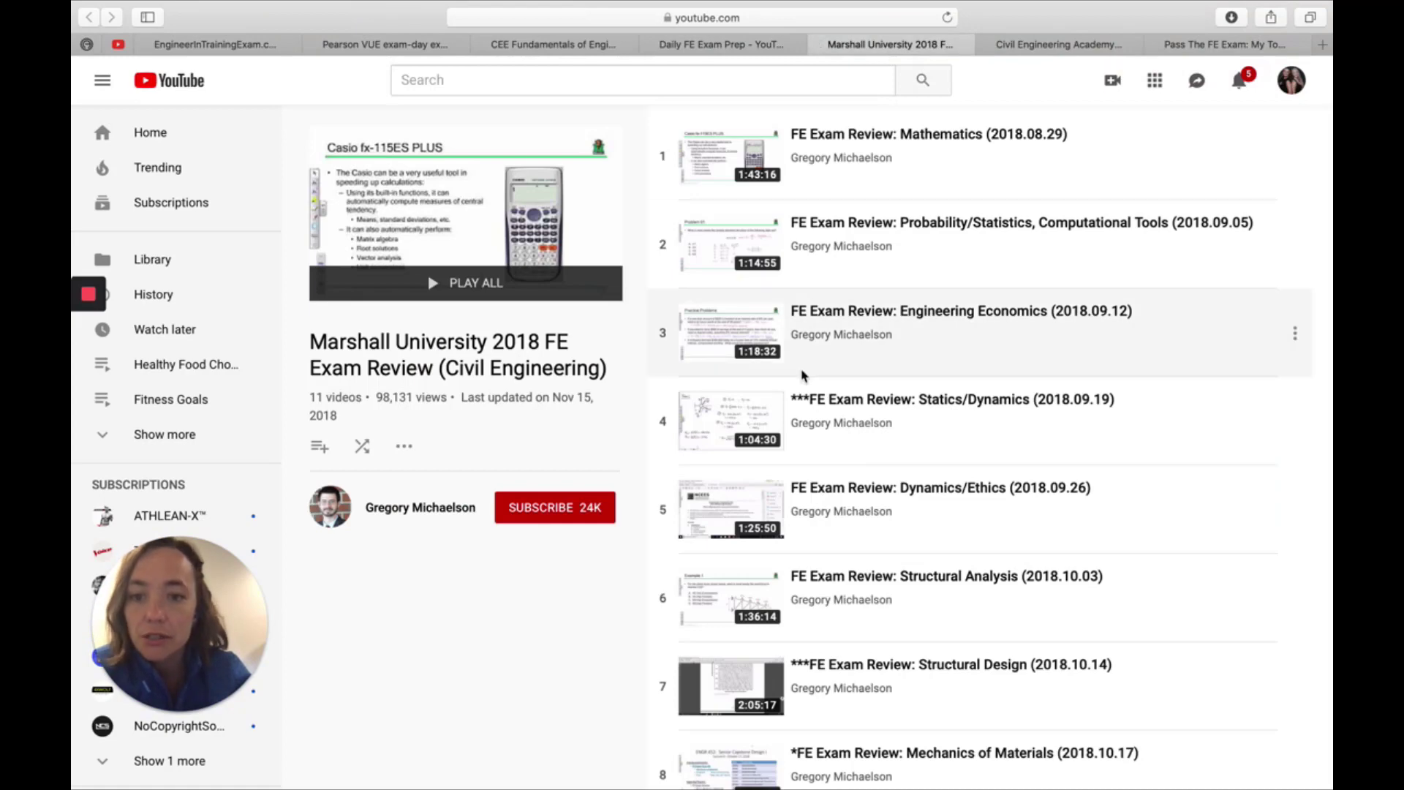
mouse_move(879, 285)
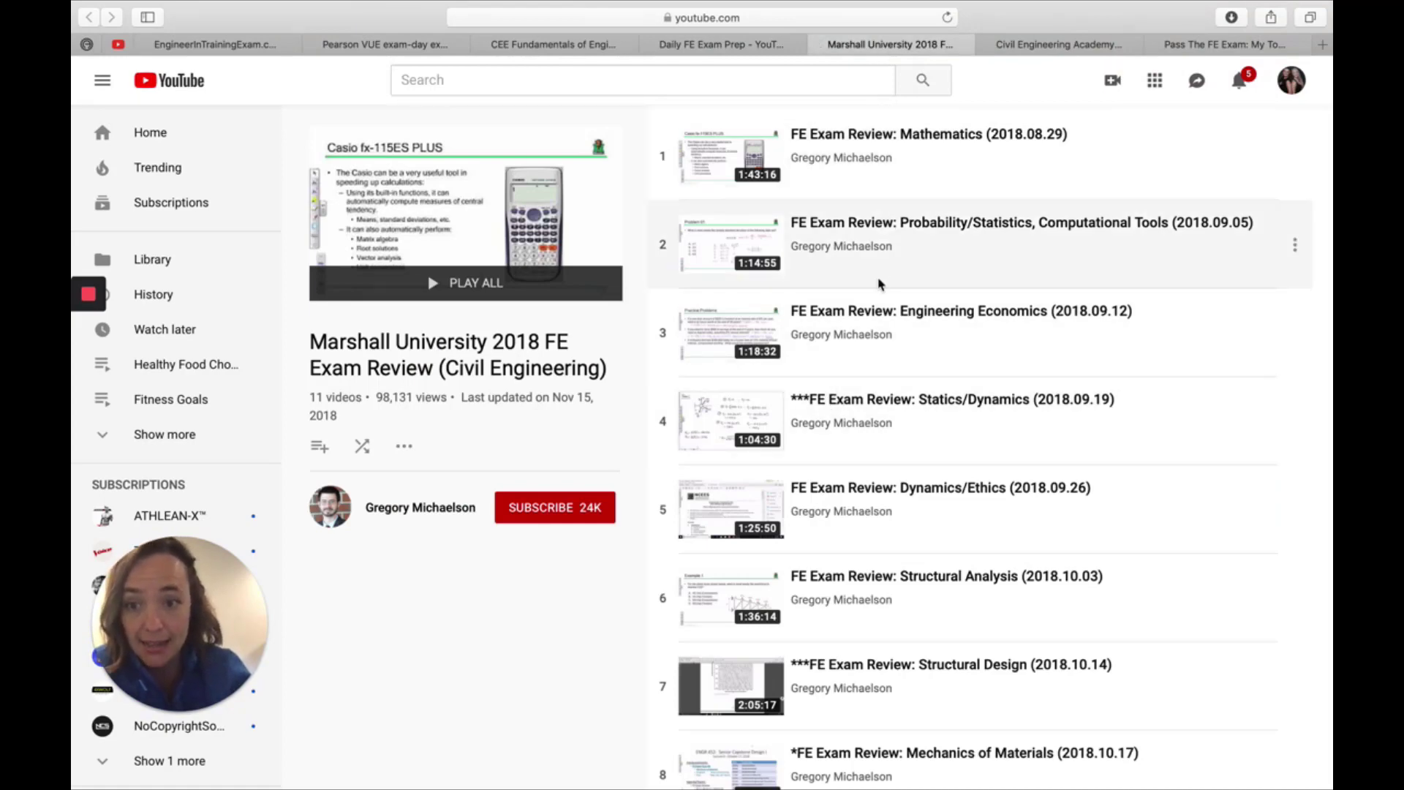
mouse_move(895, 250)
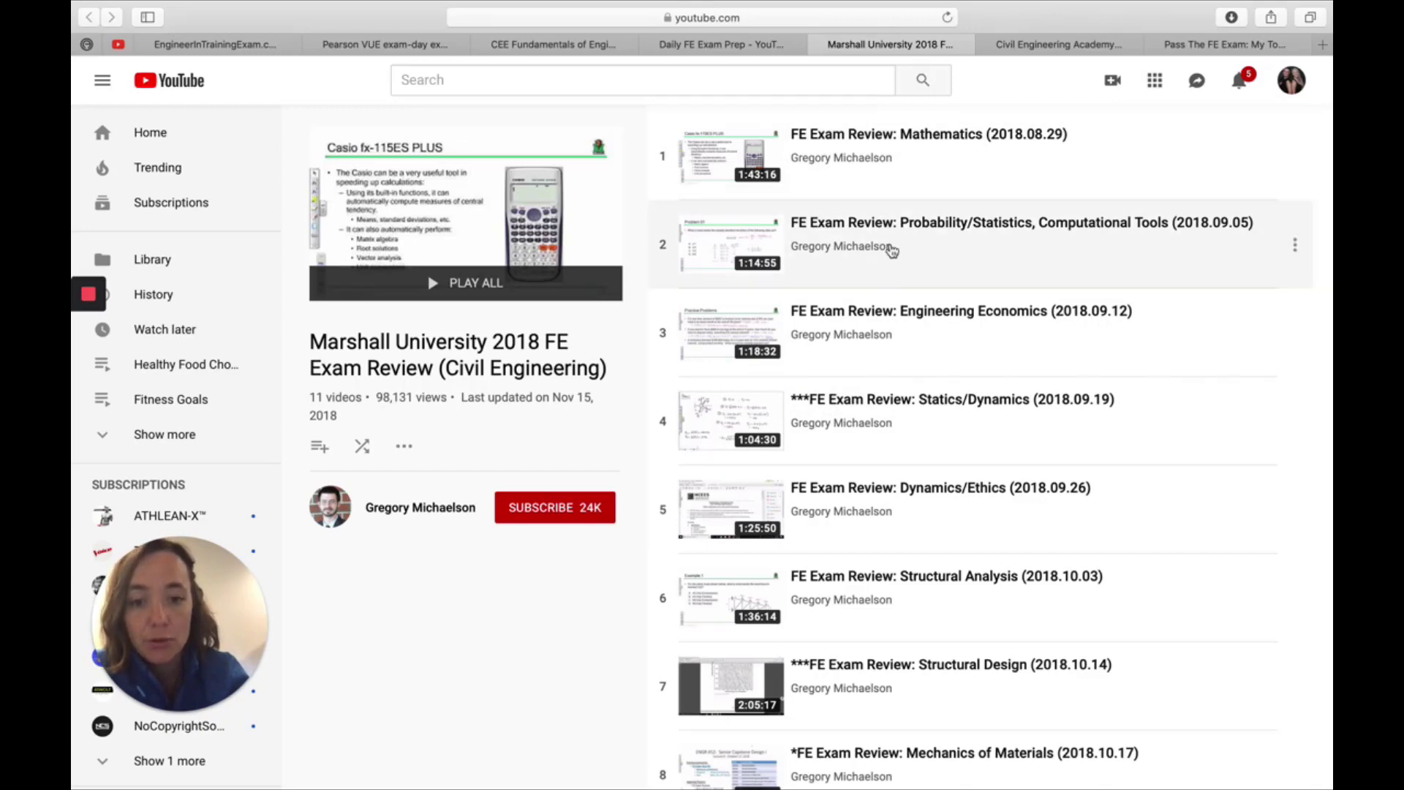
scroll("down", 3)
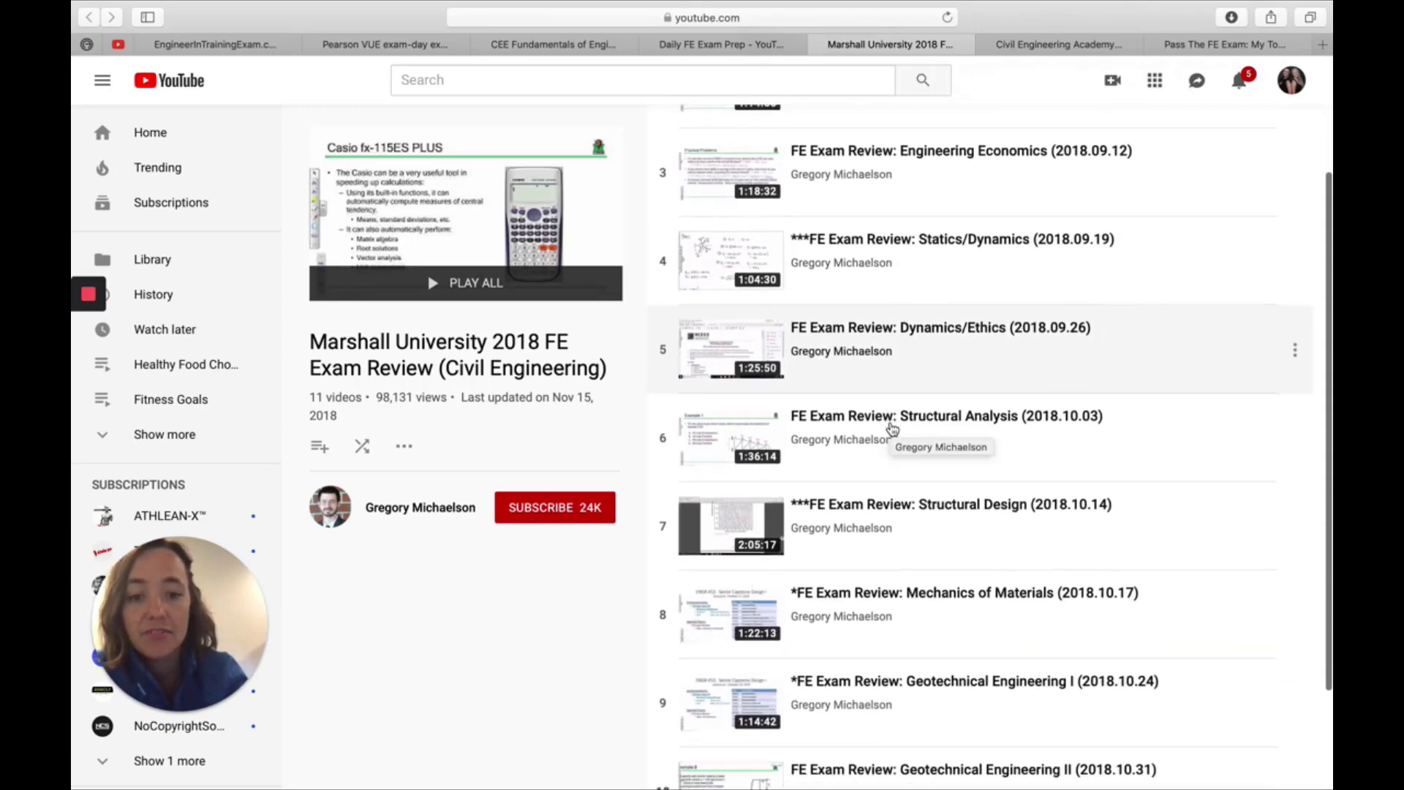
scroll("down", 3)
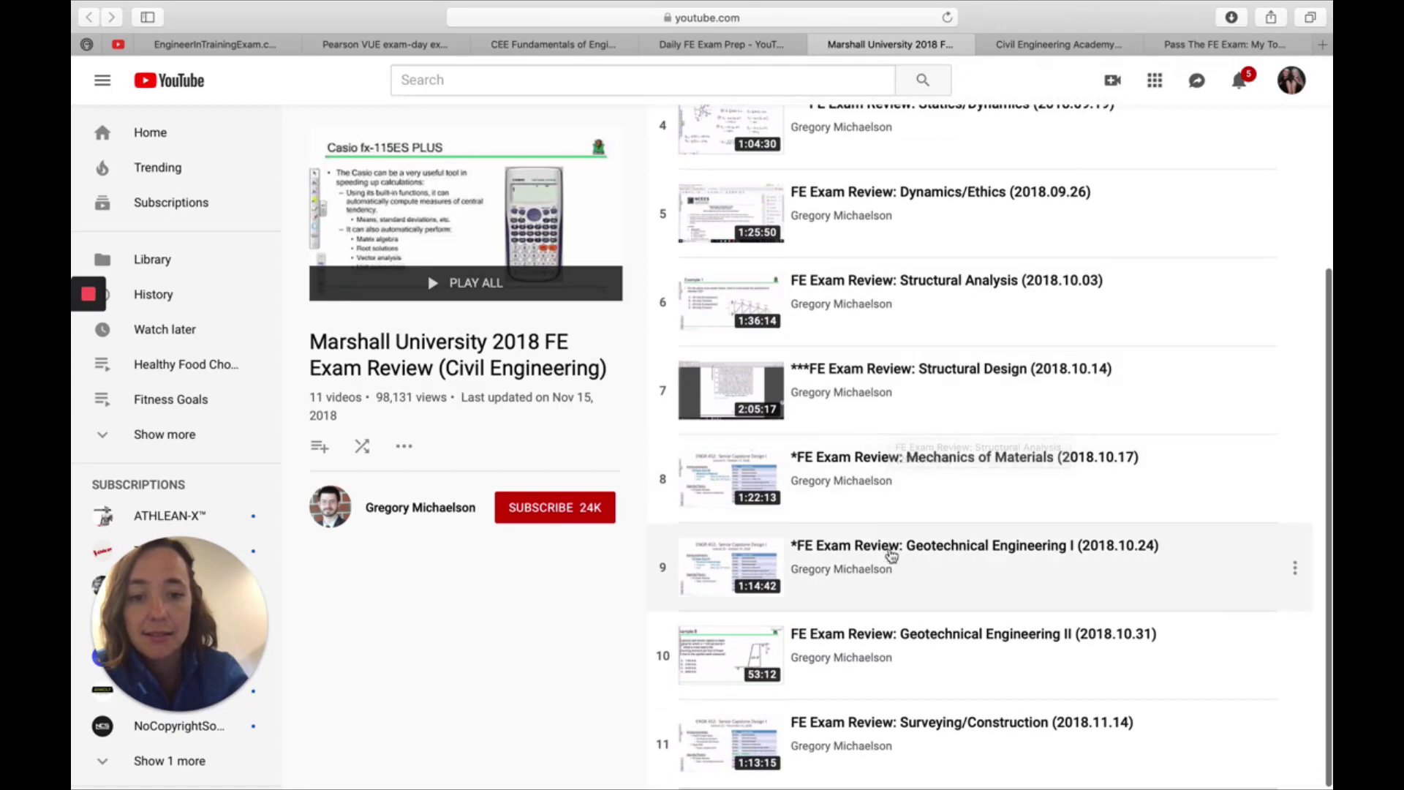
mouse_move(843, 609)
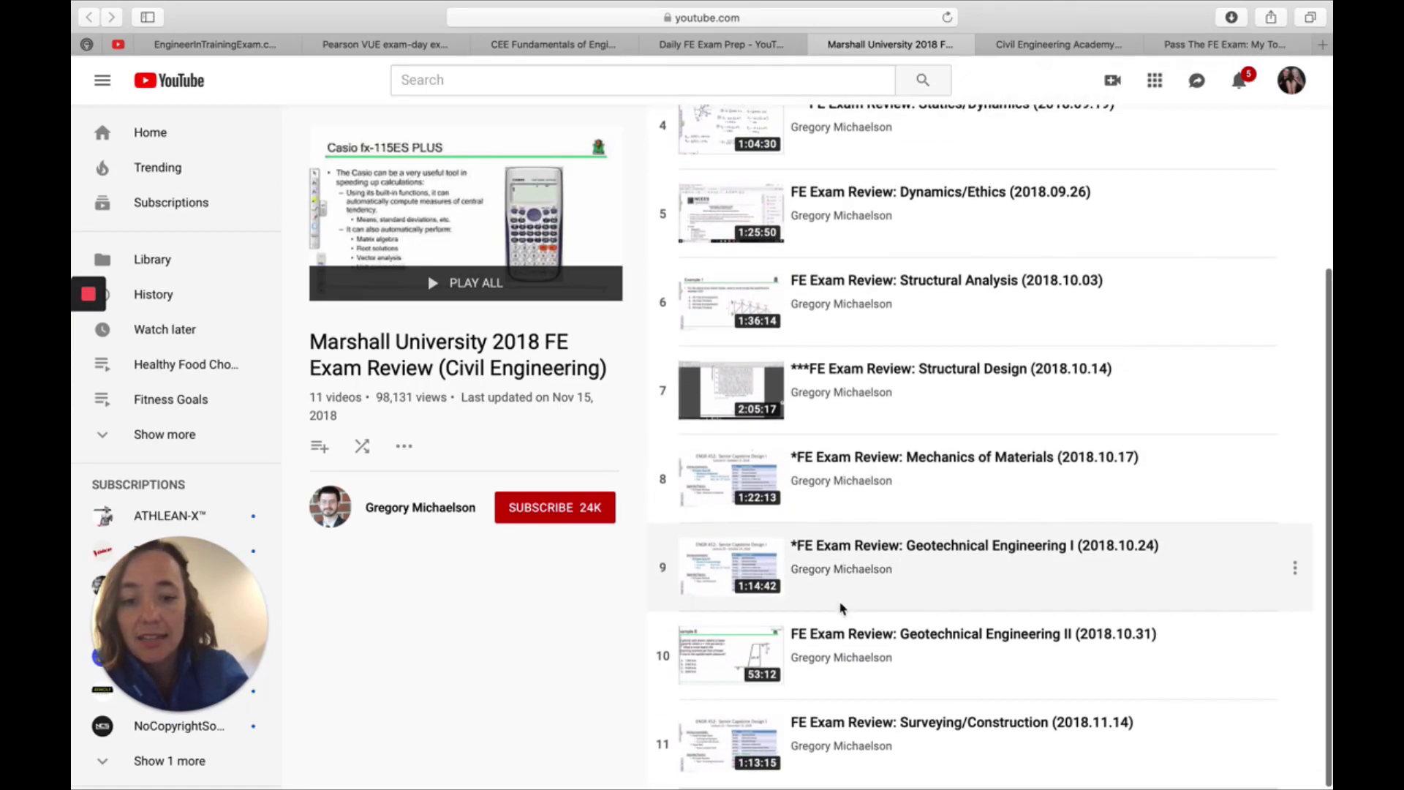
mouse_move(888, 505)
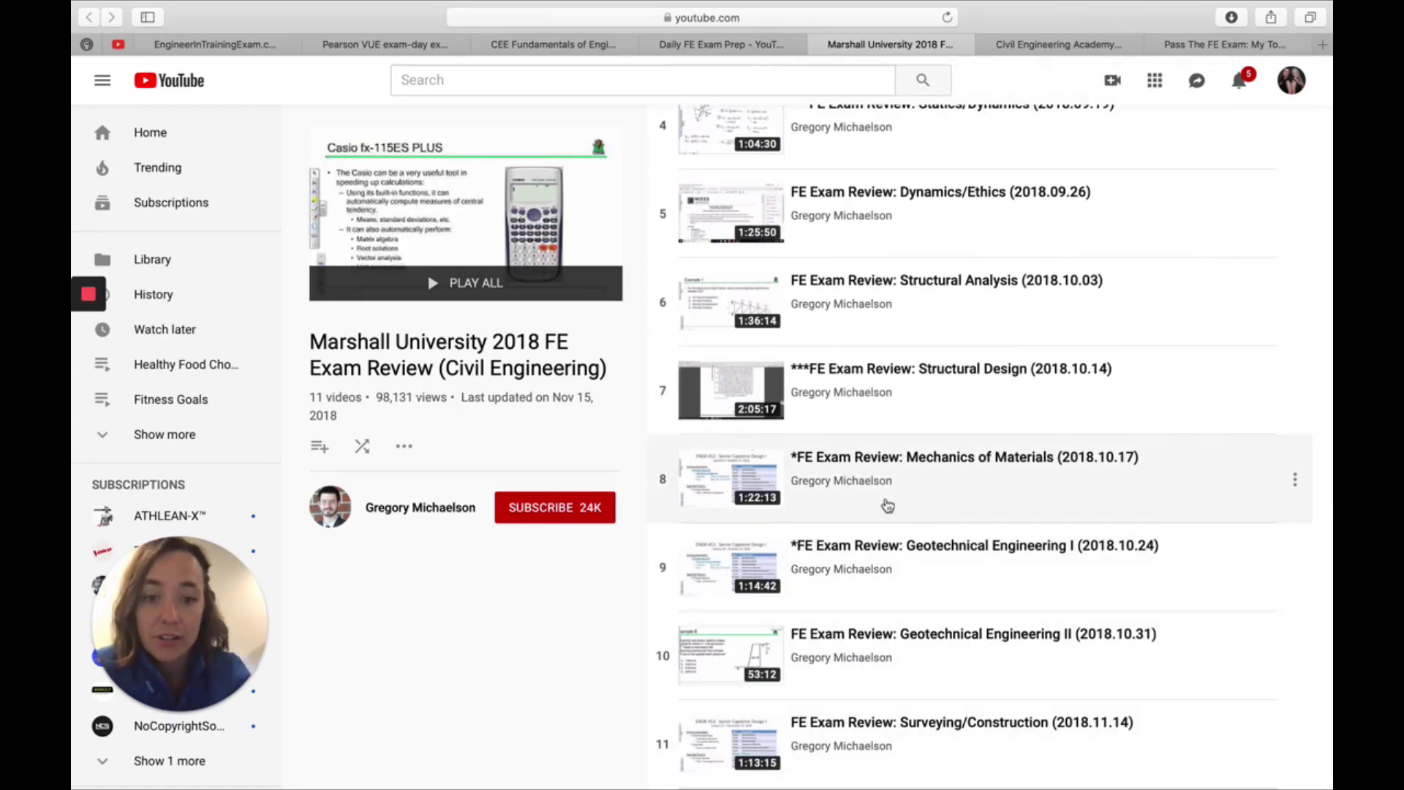
scroll("up", 3)
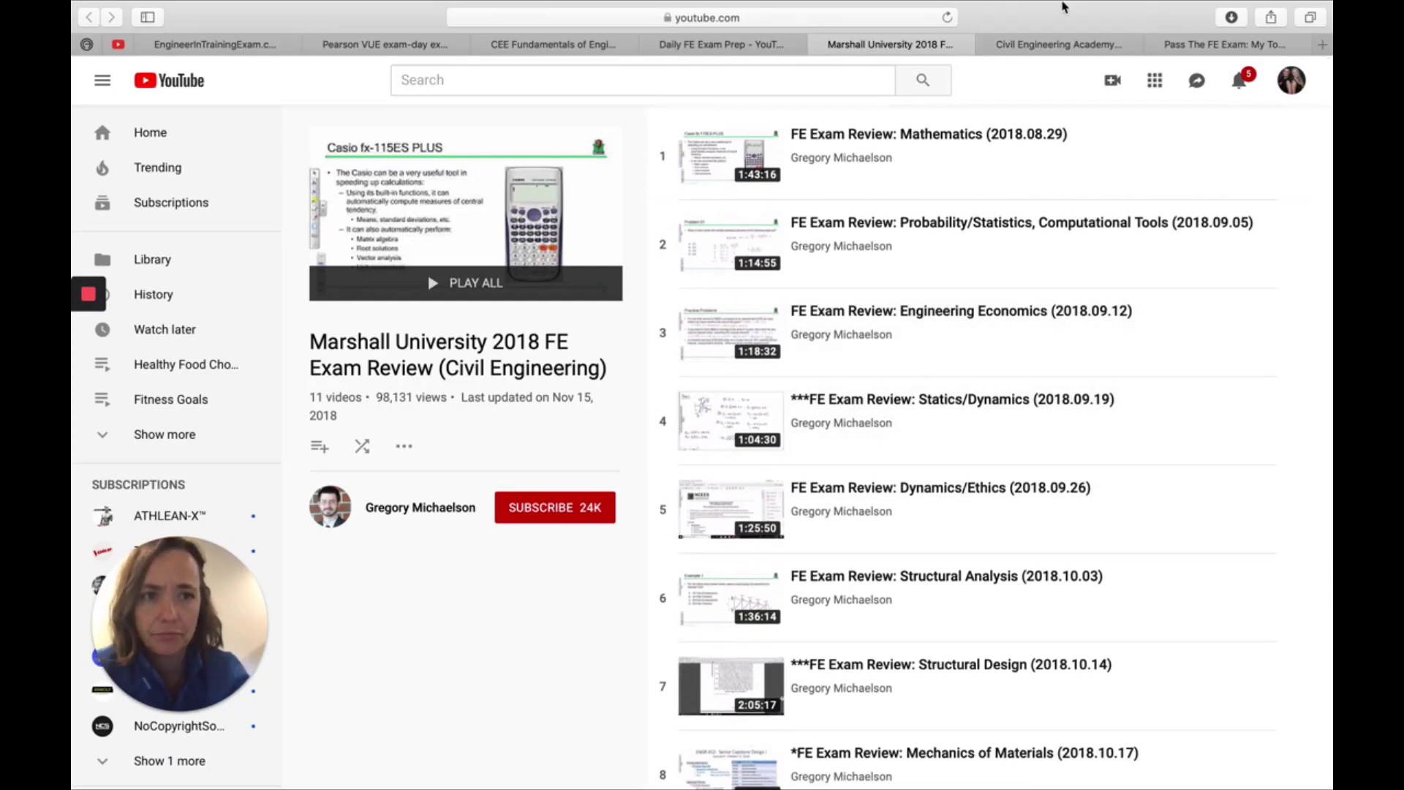
Step: Return to the Civil Engineering Academy channel's created playlists, including Civil FE Problems
left_click(1056, 44)
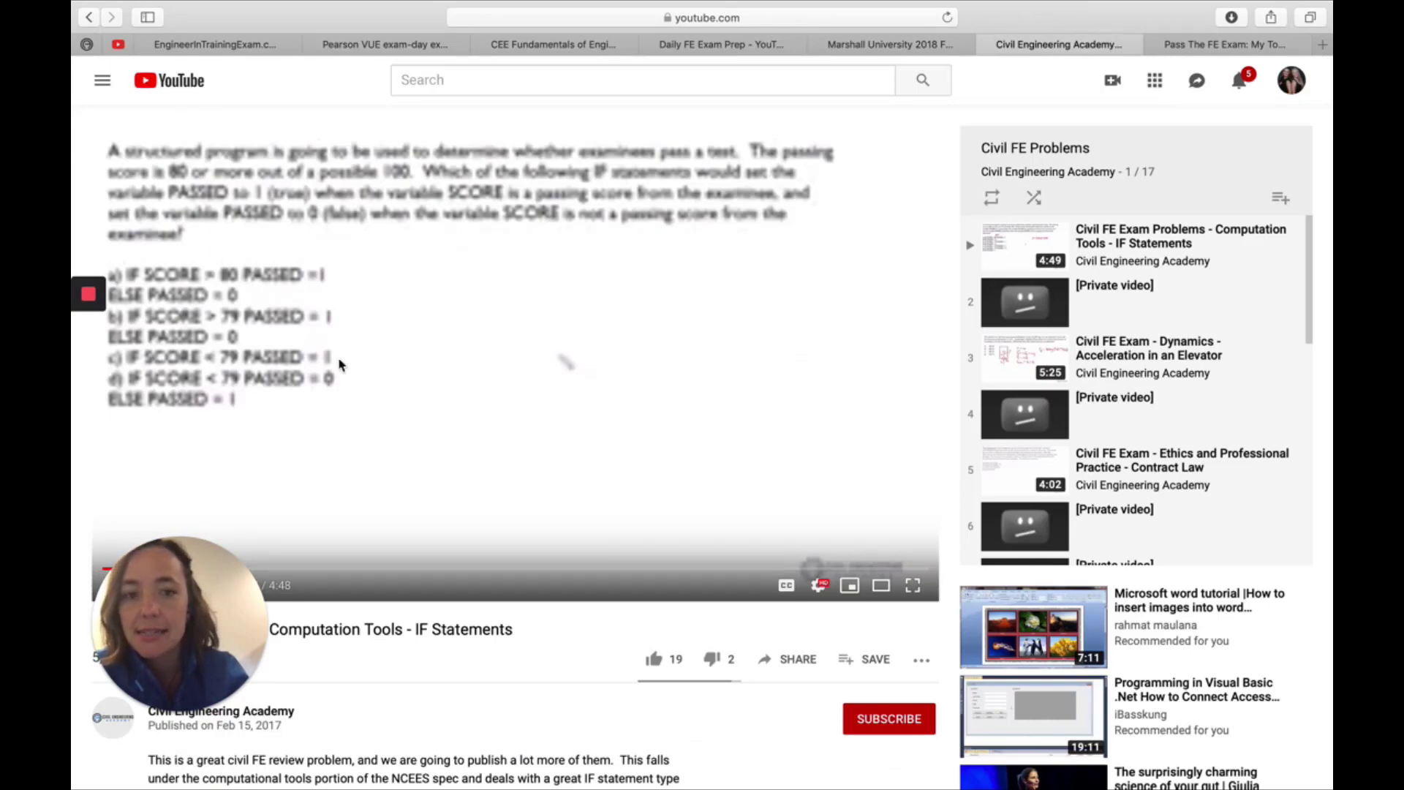
mouse_move(639, 256)
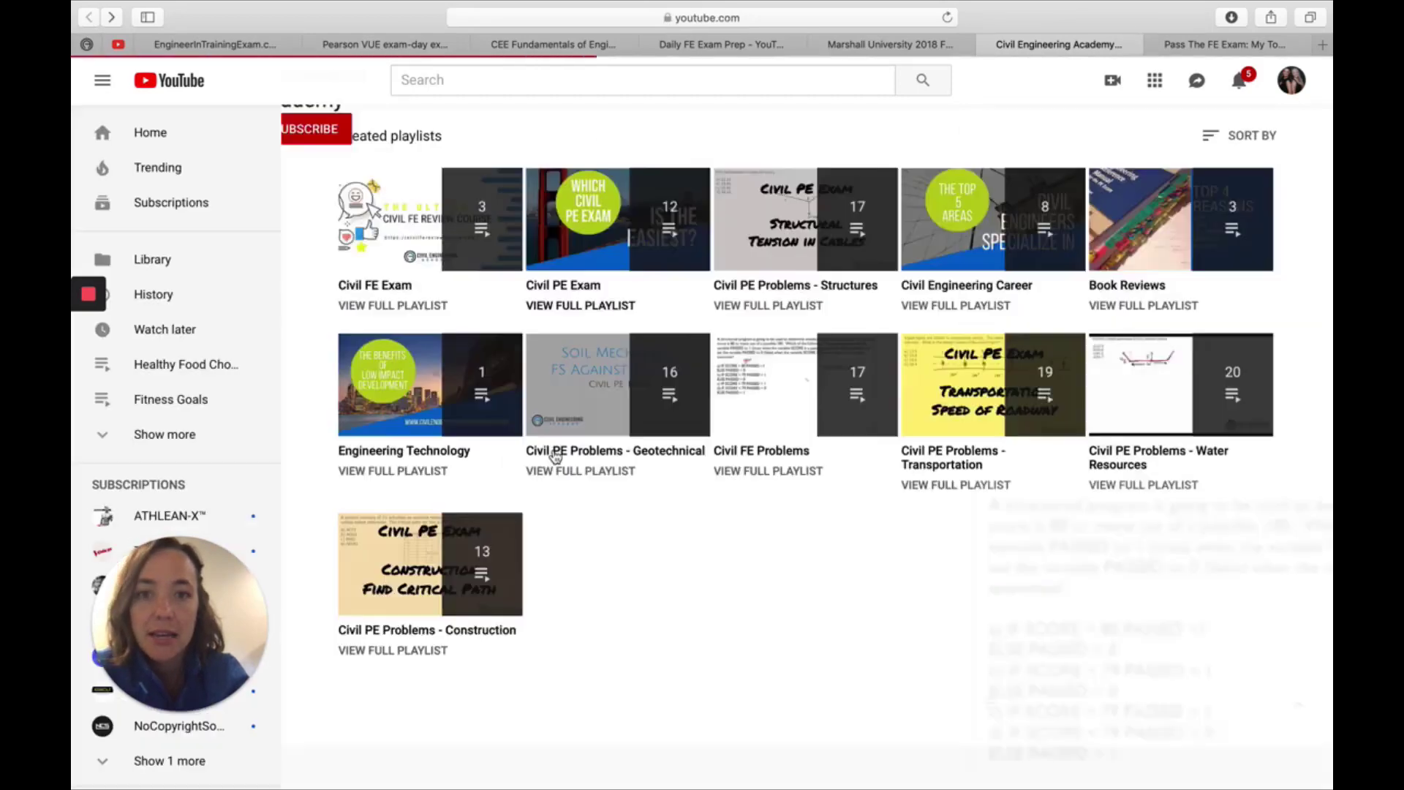
scroll("up", 3)
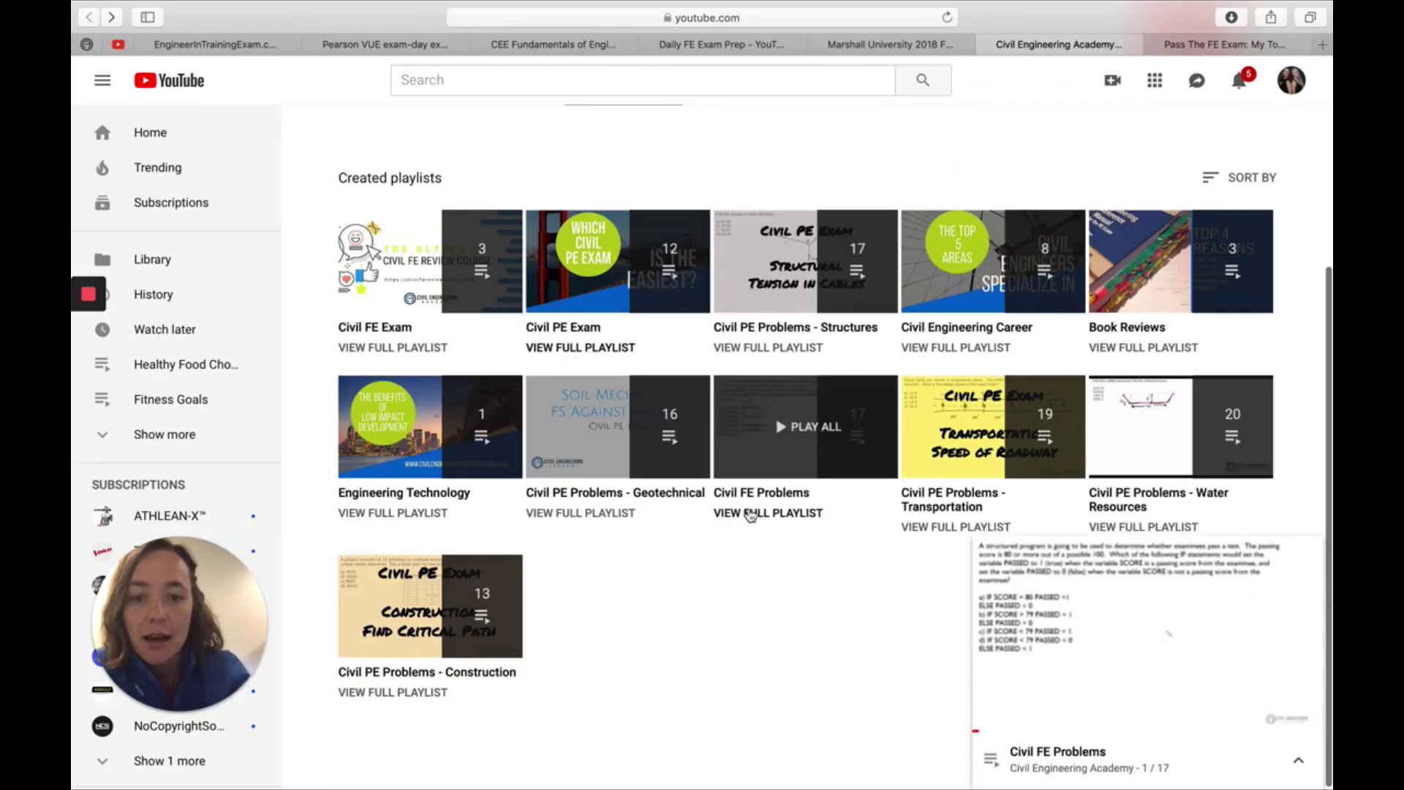
mouse_move(751, 537)
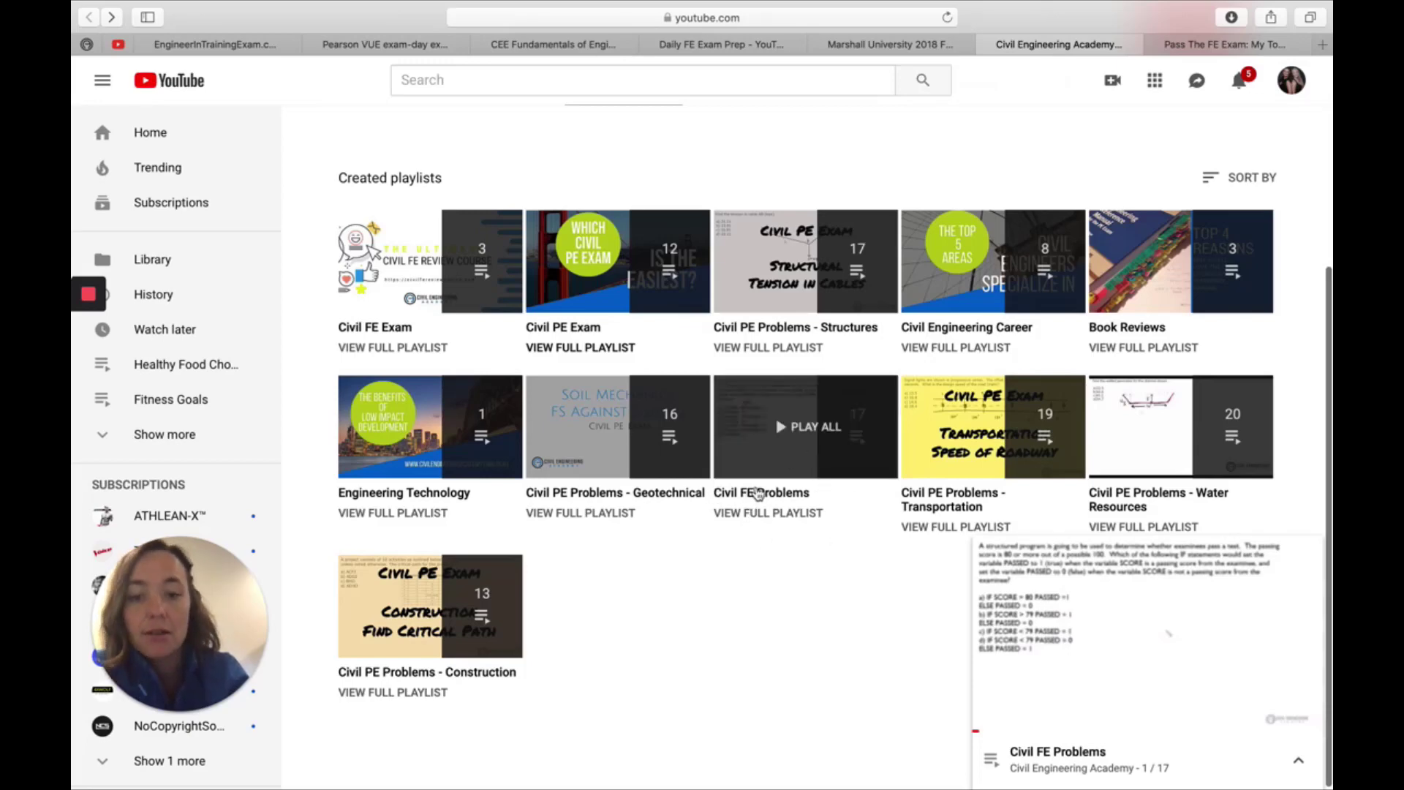
mouse_move(742, 535)
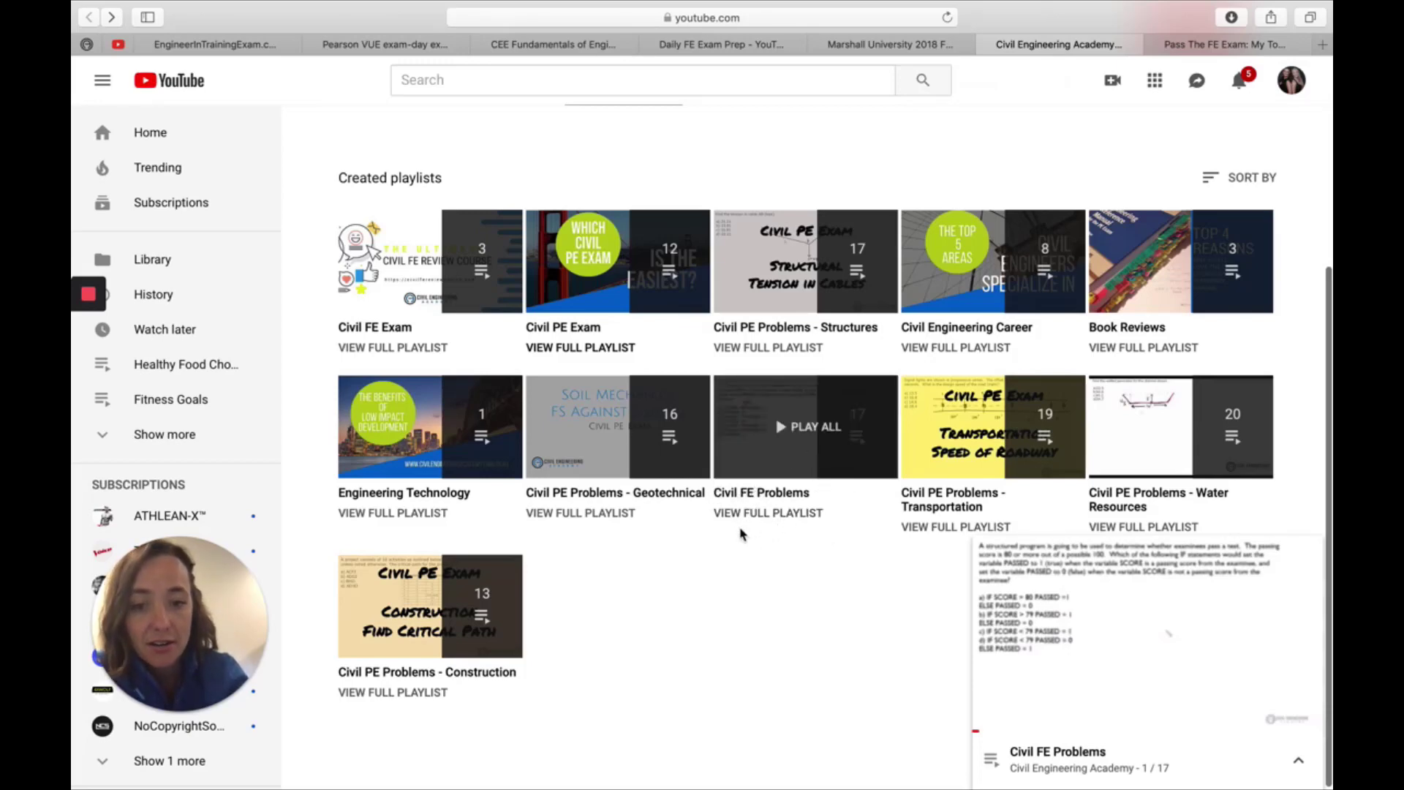
Step: View the full Civil FE Problems playlist and browse its 17 problem videos
left_click(804, 425)
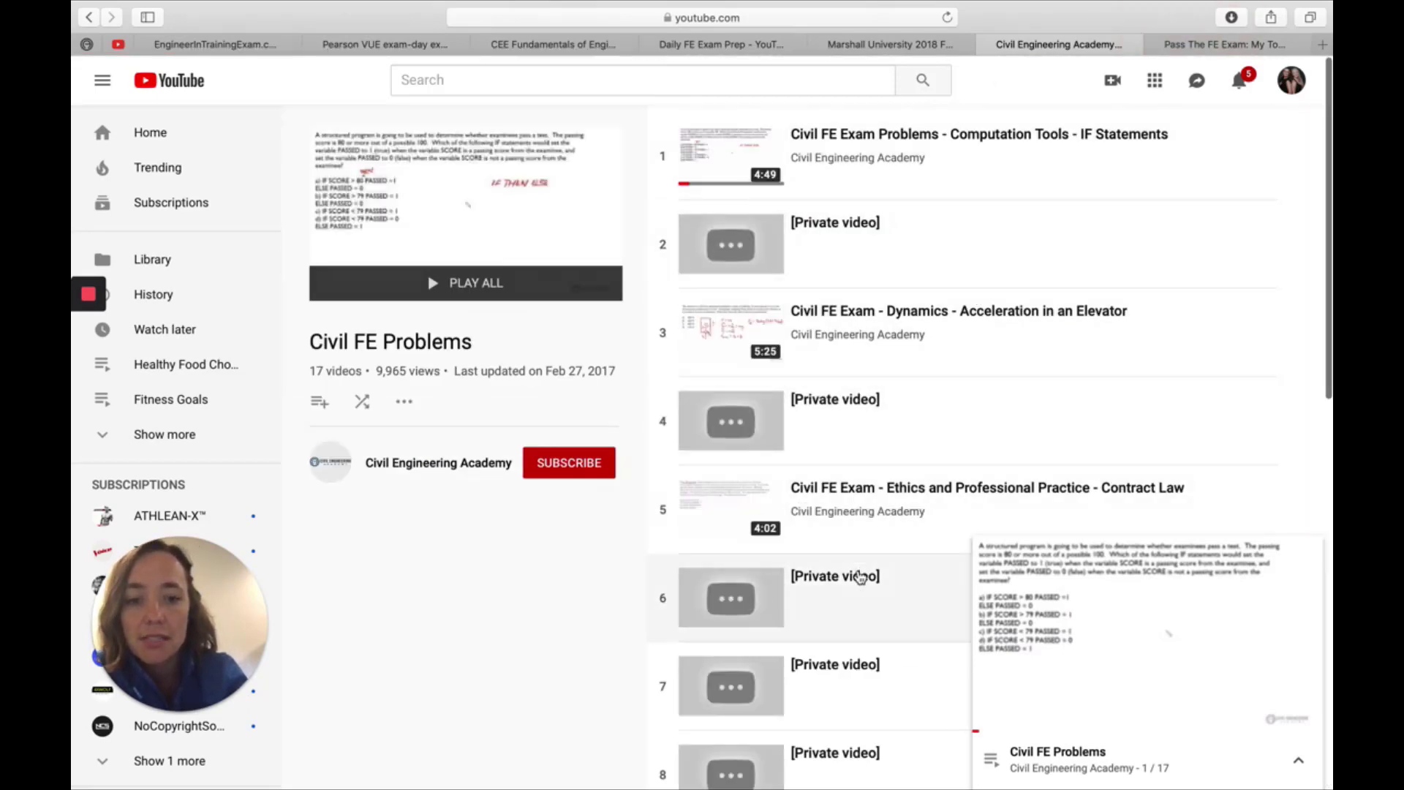
mouse_move(892, 321)
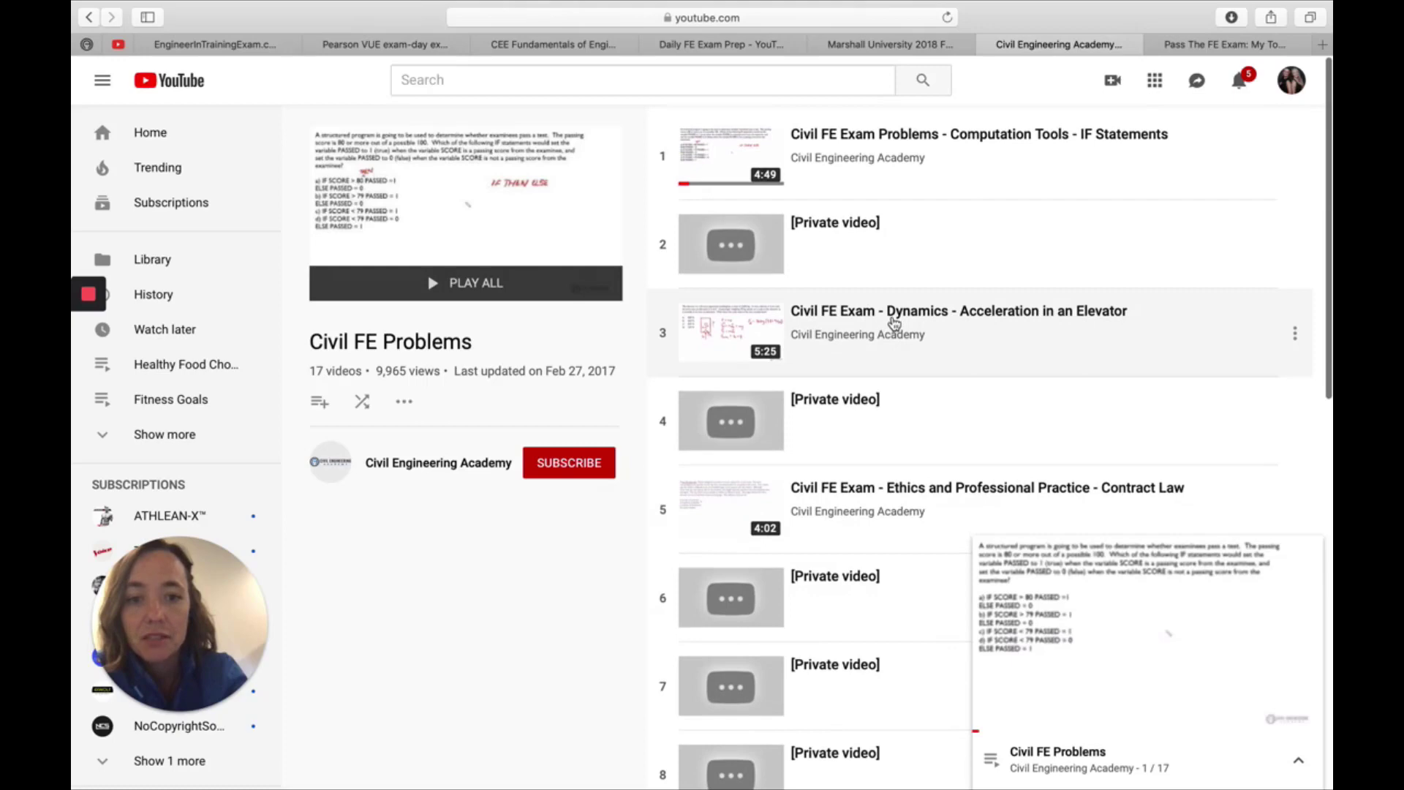
scroll("down", 3)
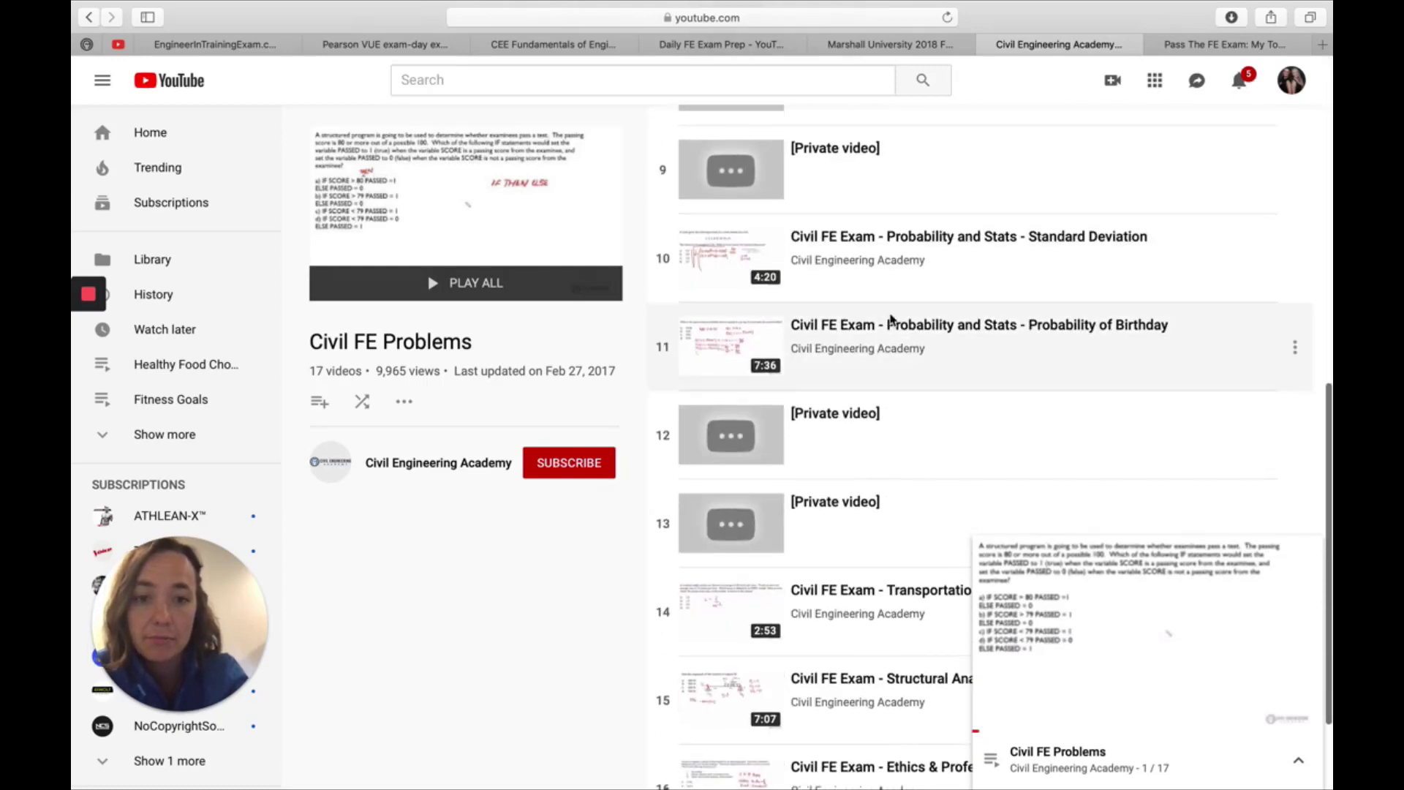
mouse_move(823, 372)
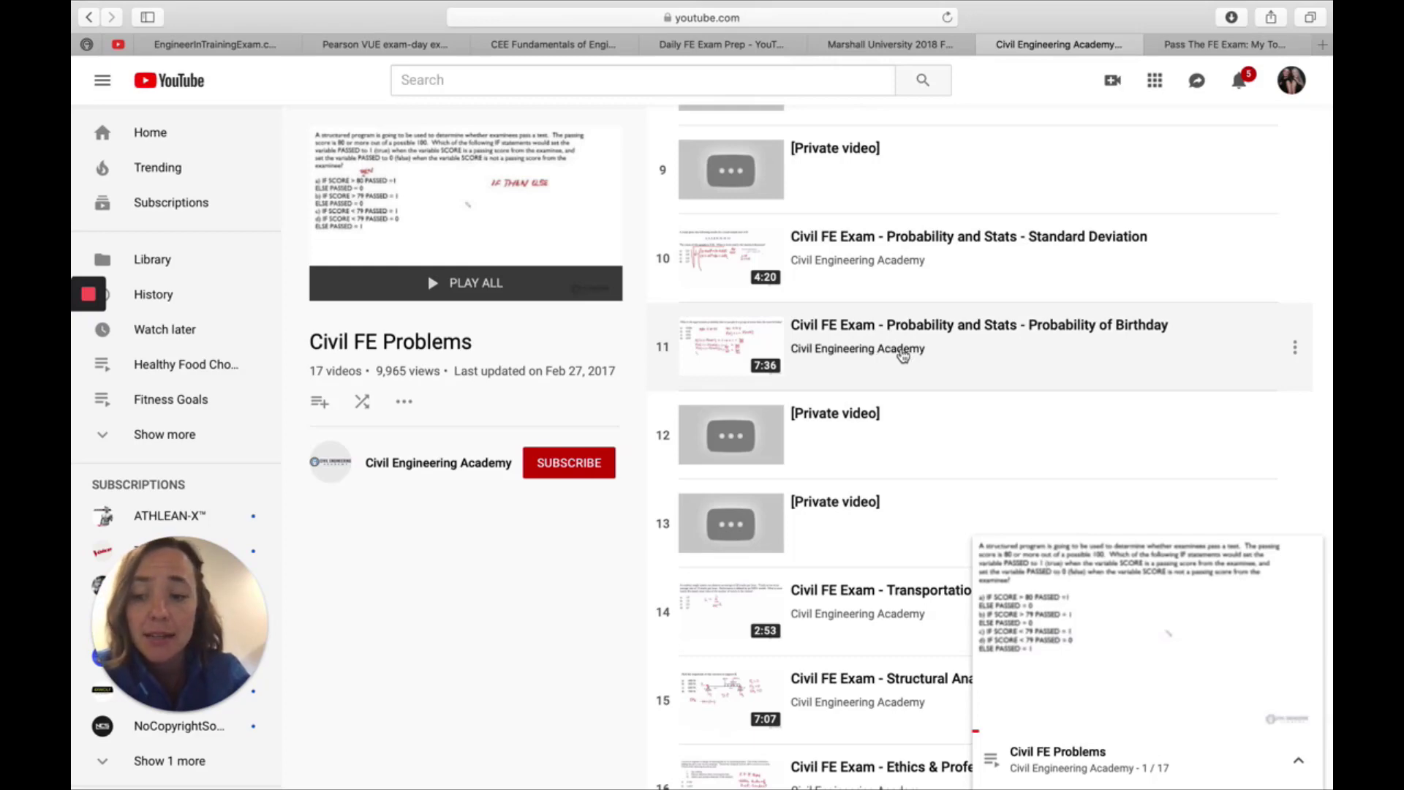
mouse_move(892, 261)
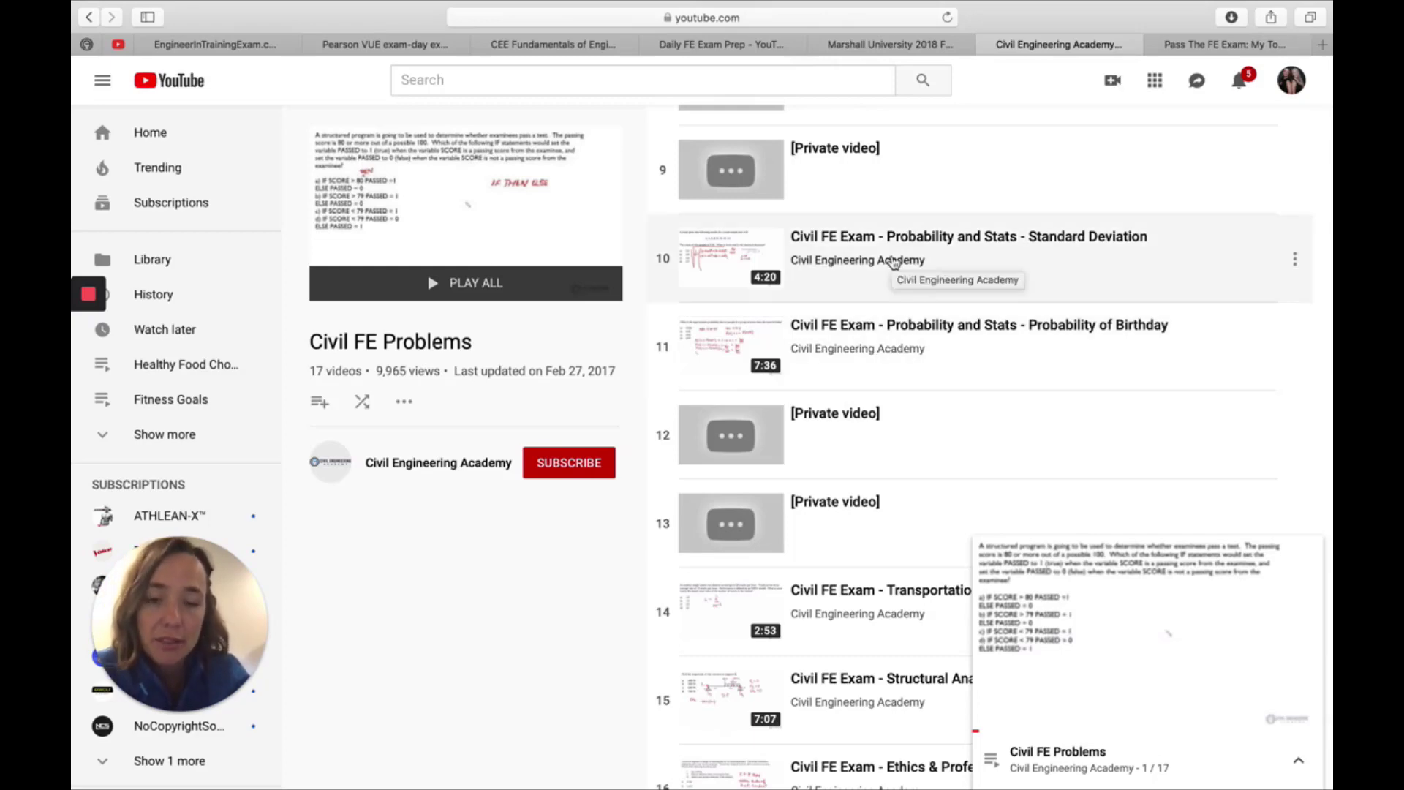
mouse_move(879, 319)
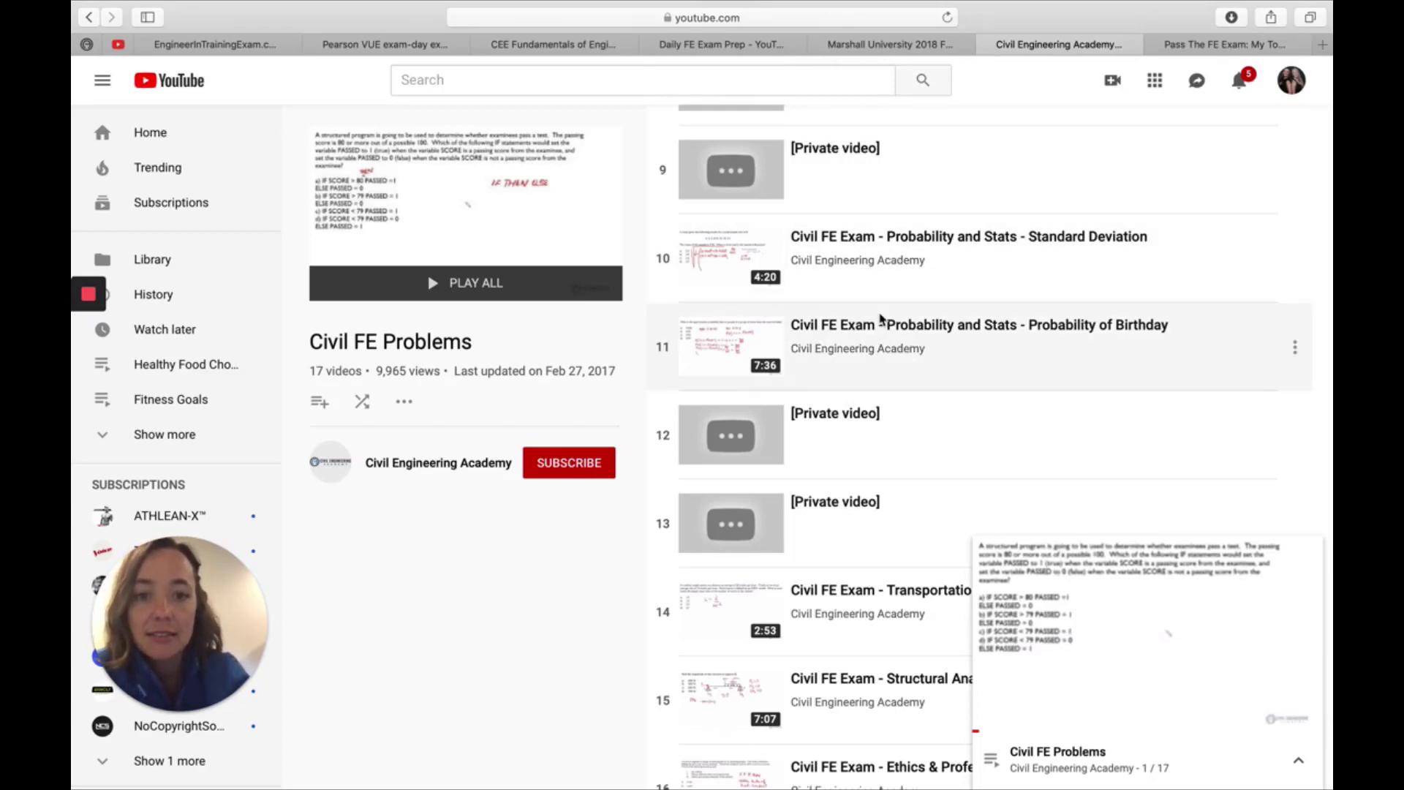
mouse_move(965, 78)
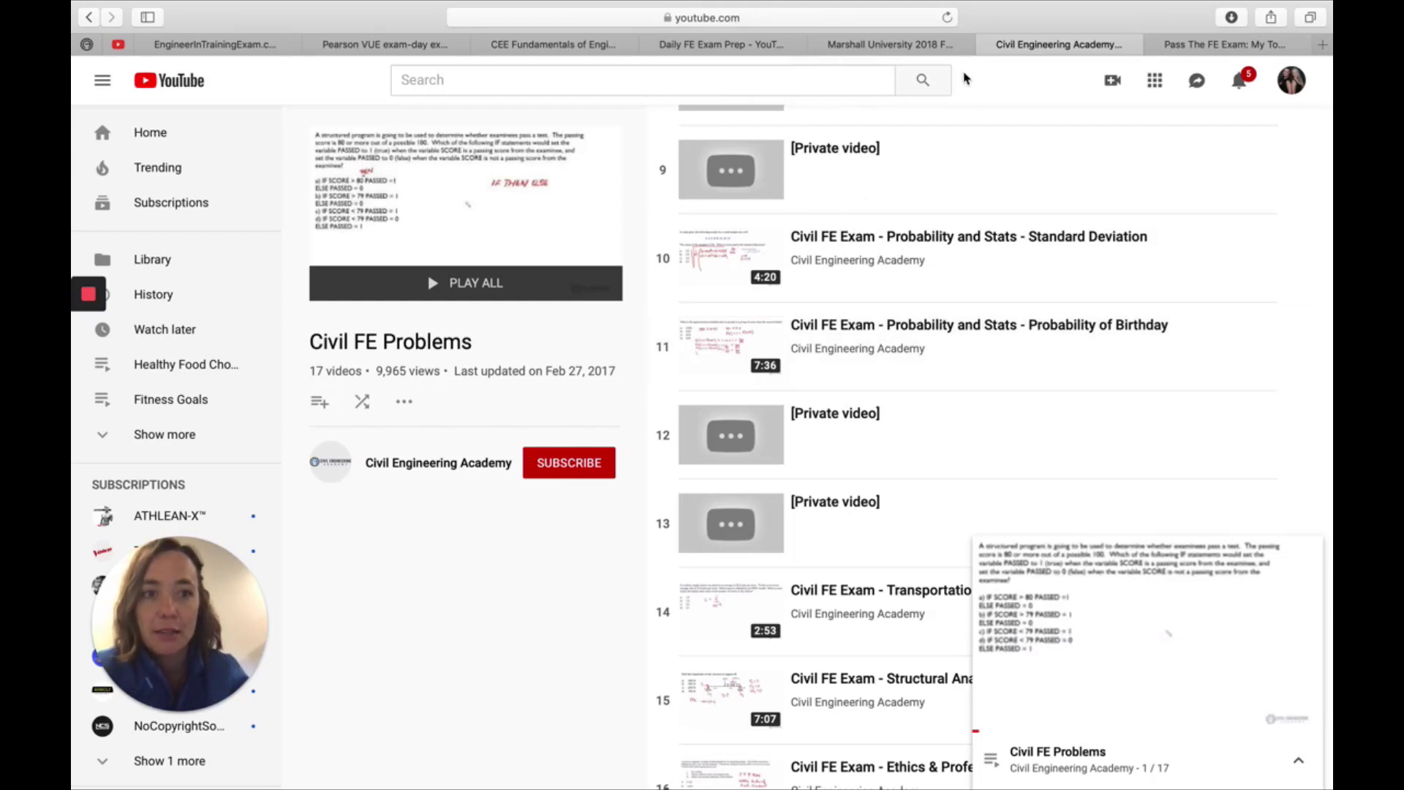
mouse_move(1194, 43)
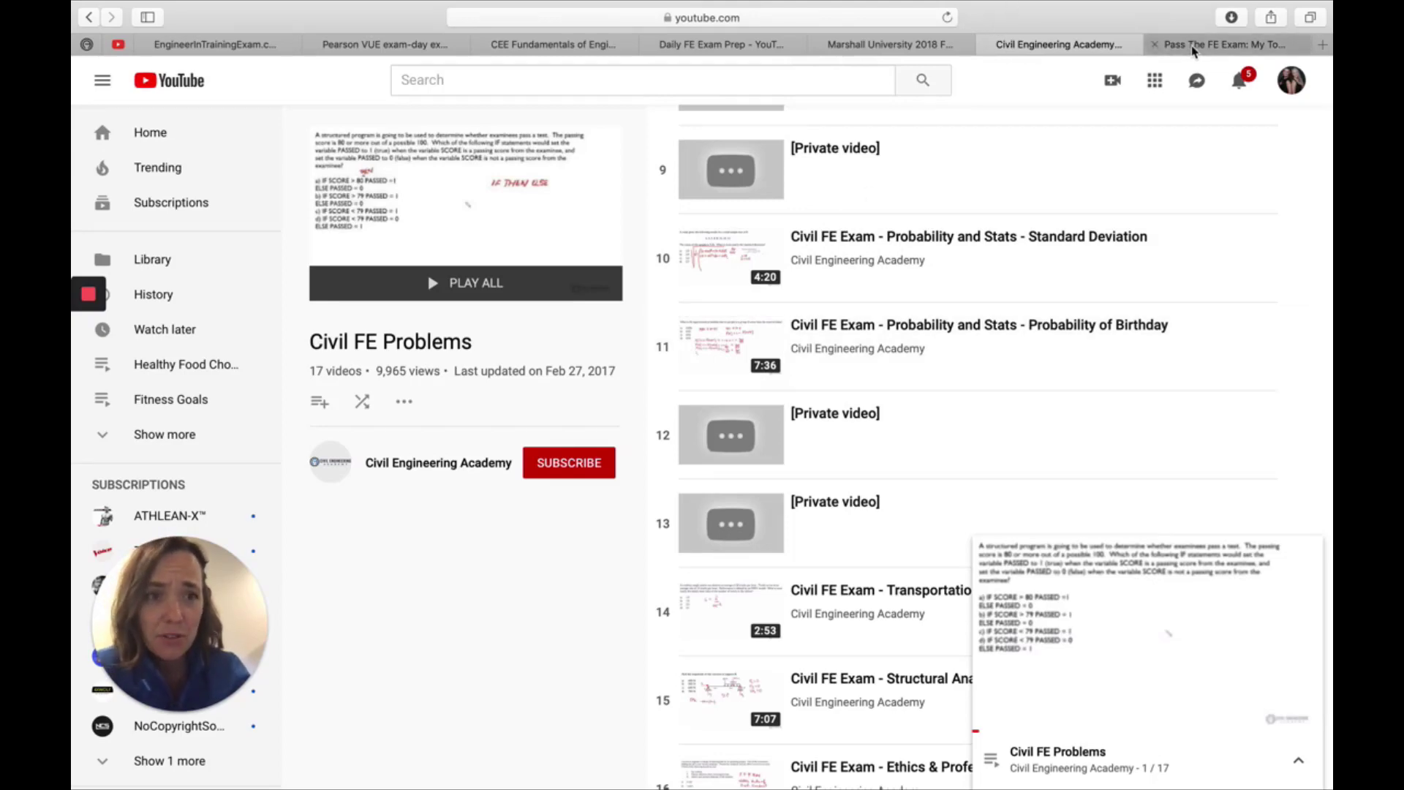
Step: Show the 'Pass The FE Exam: My Top Tips' blog post and skim it down to the video and back
left_click(1220, 44)
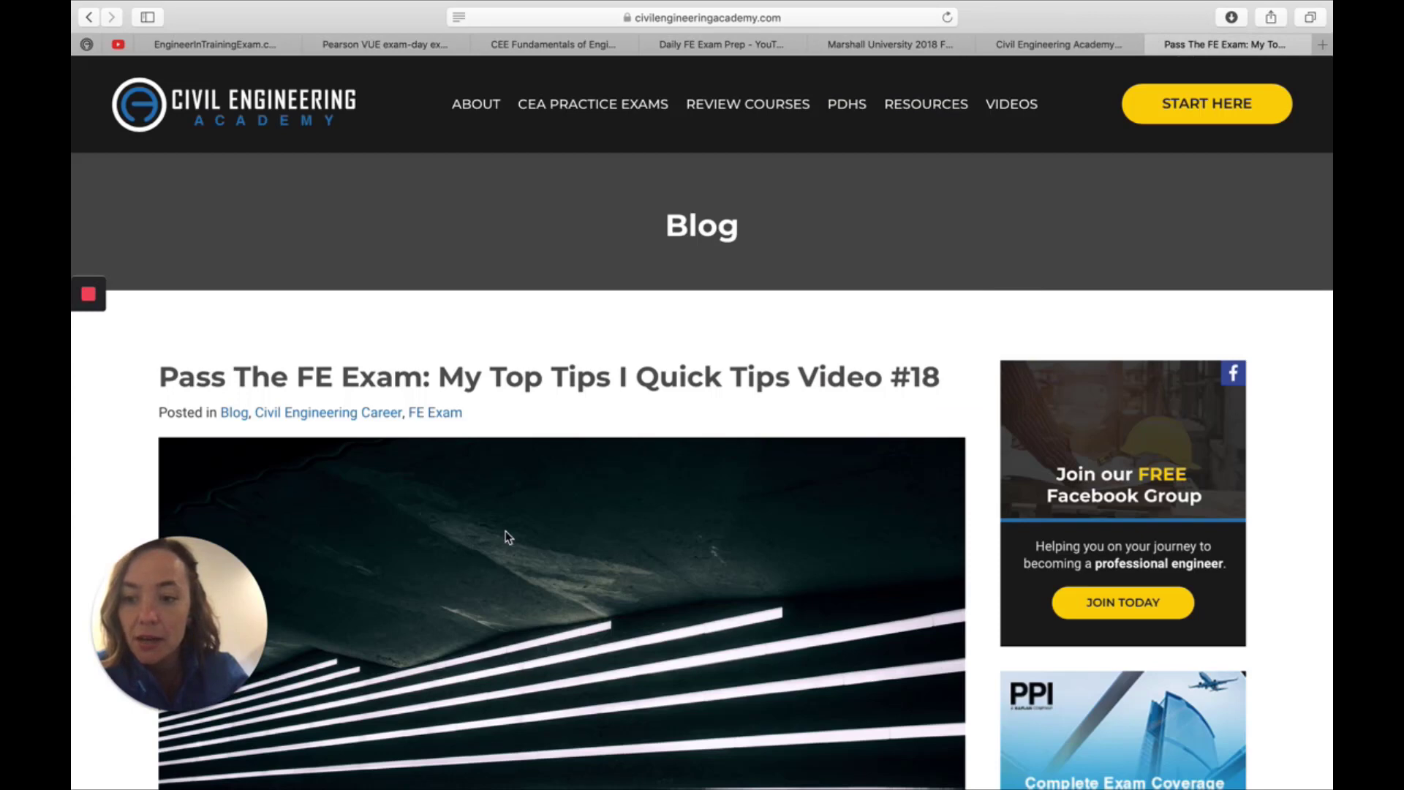
mouse_move(563, 535)
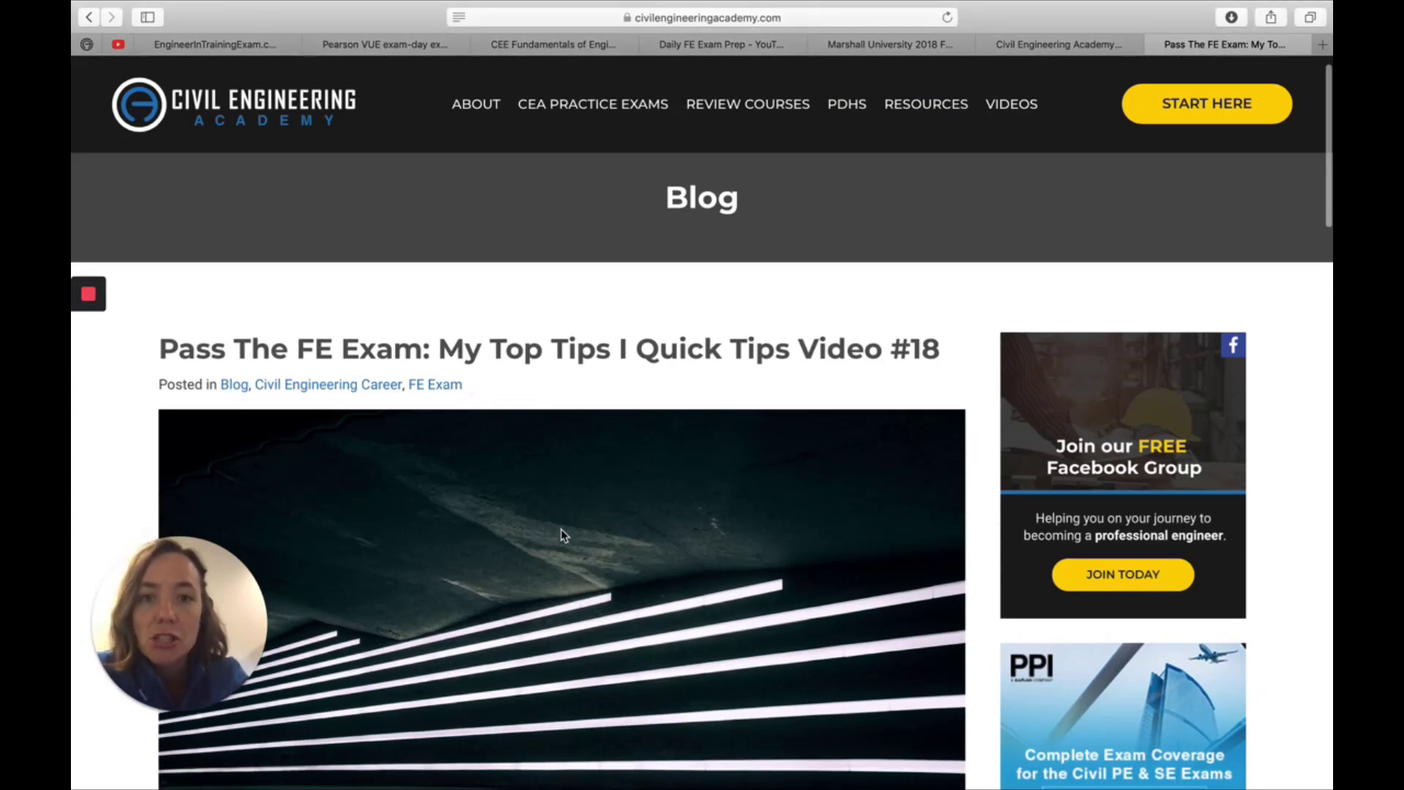
scroll("down", 3)
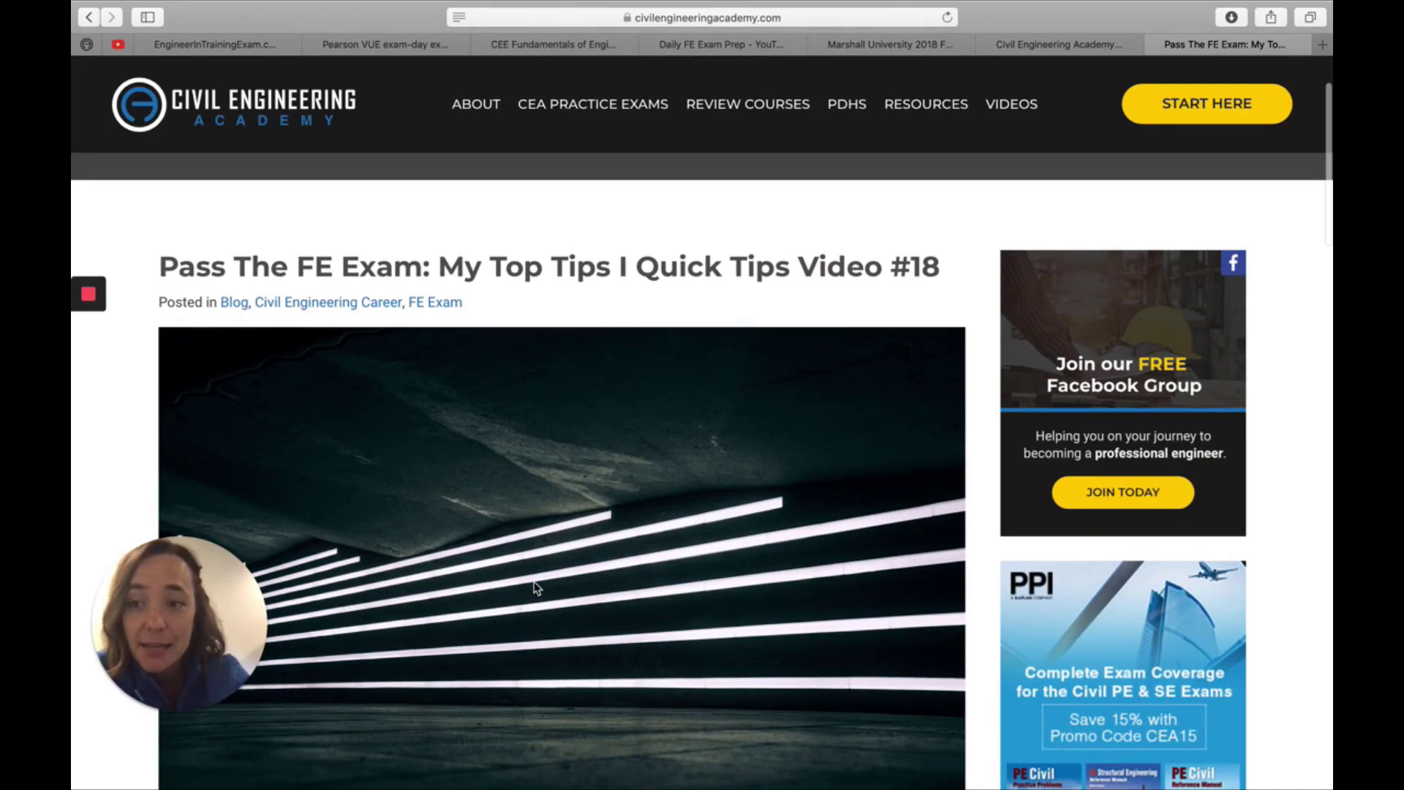
scroll("down", 3)
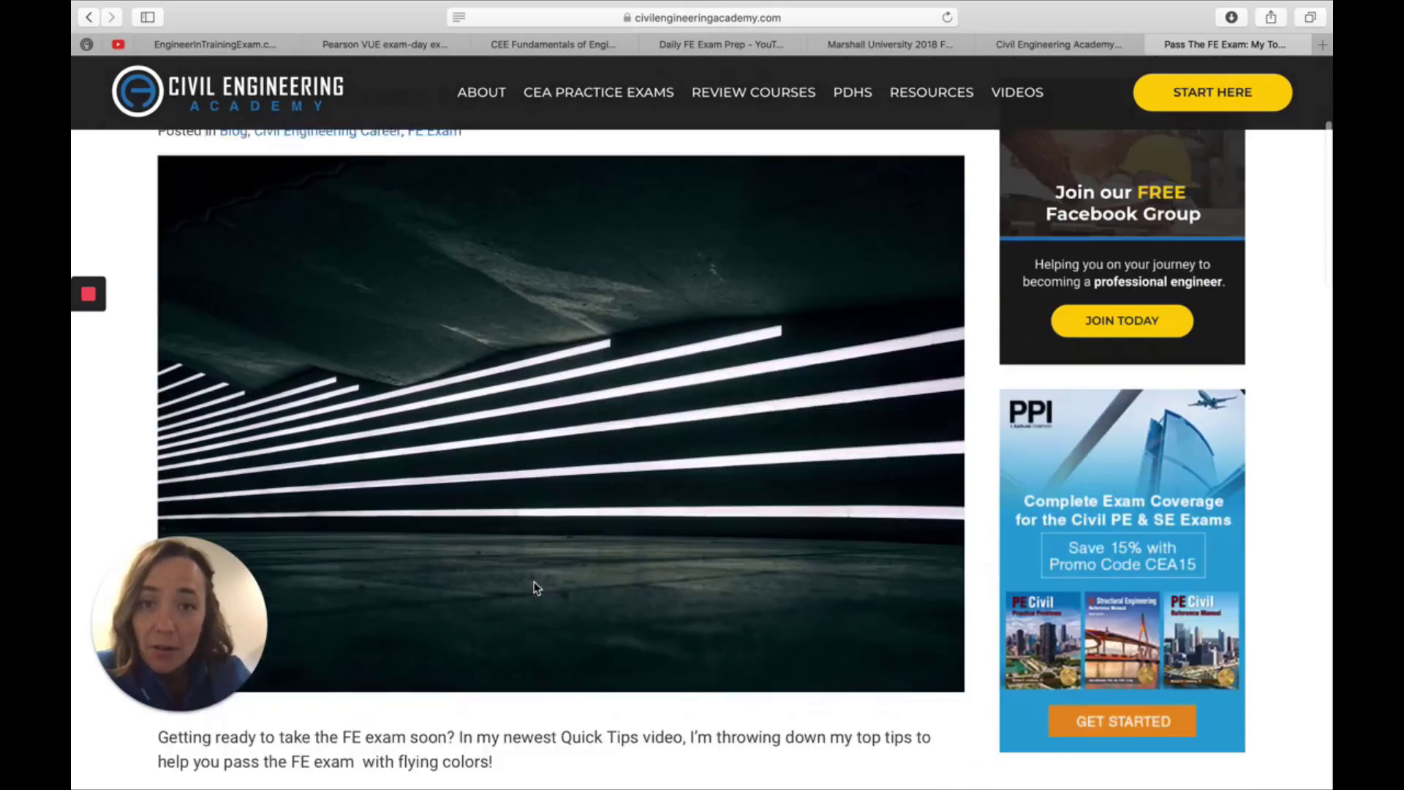
scroll("up", 3)
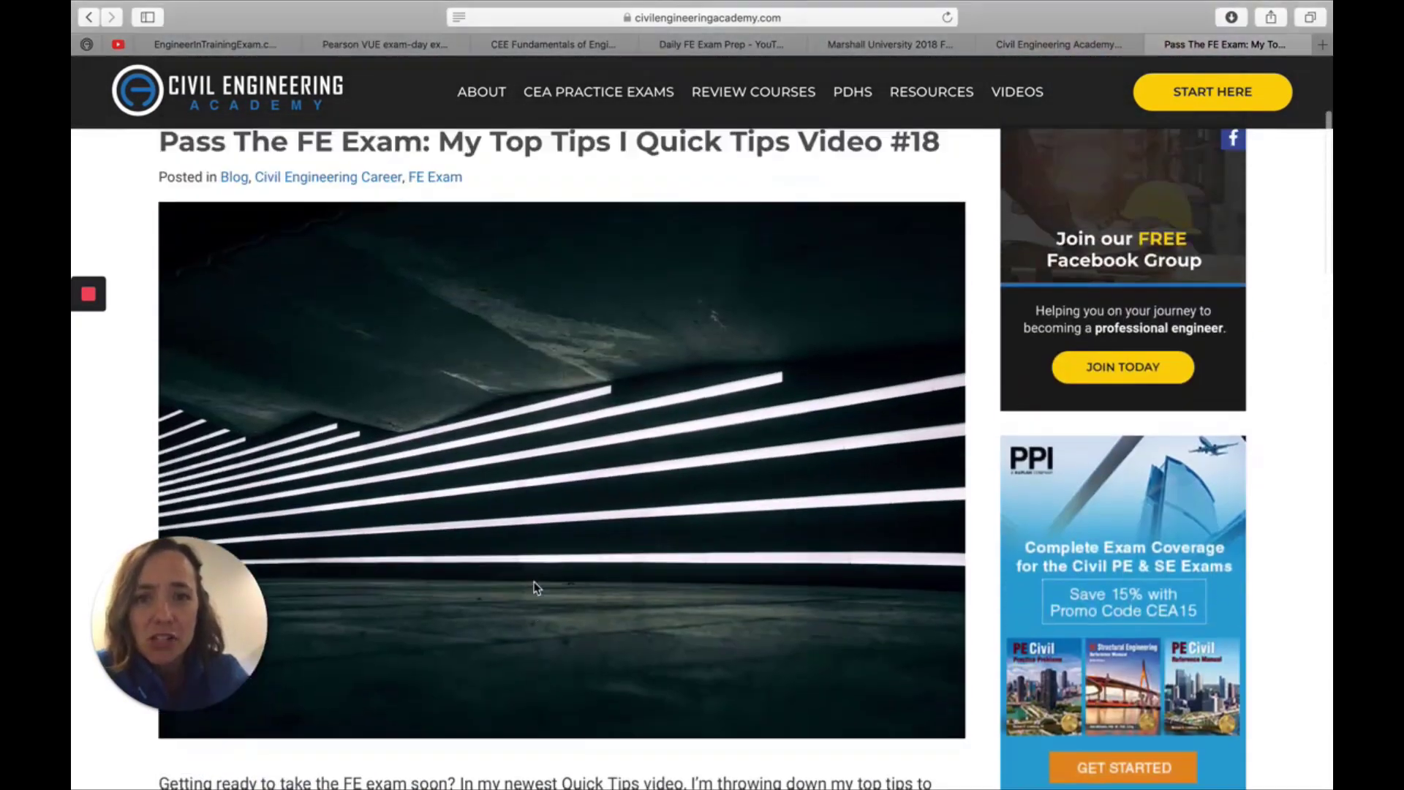
scroll("down", 3)
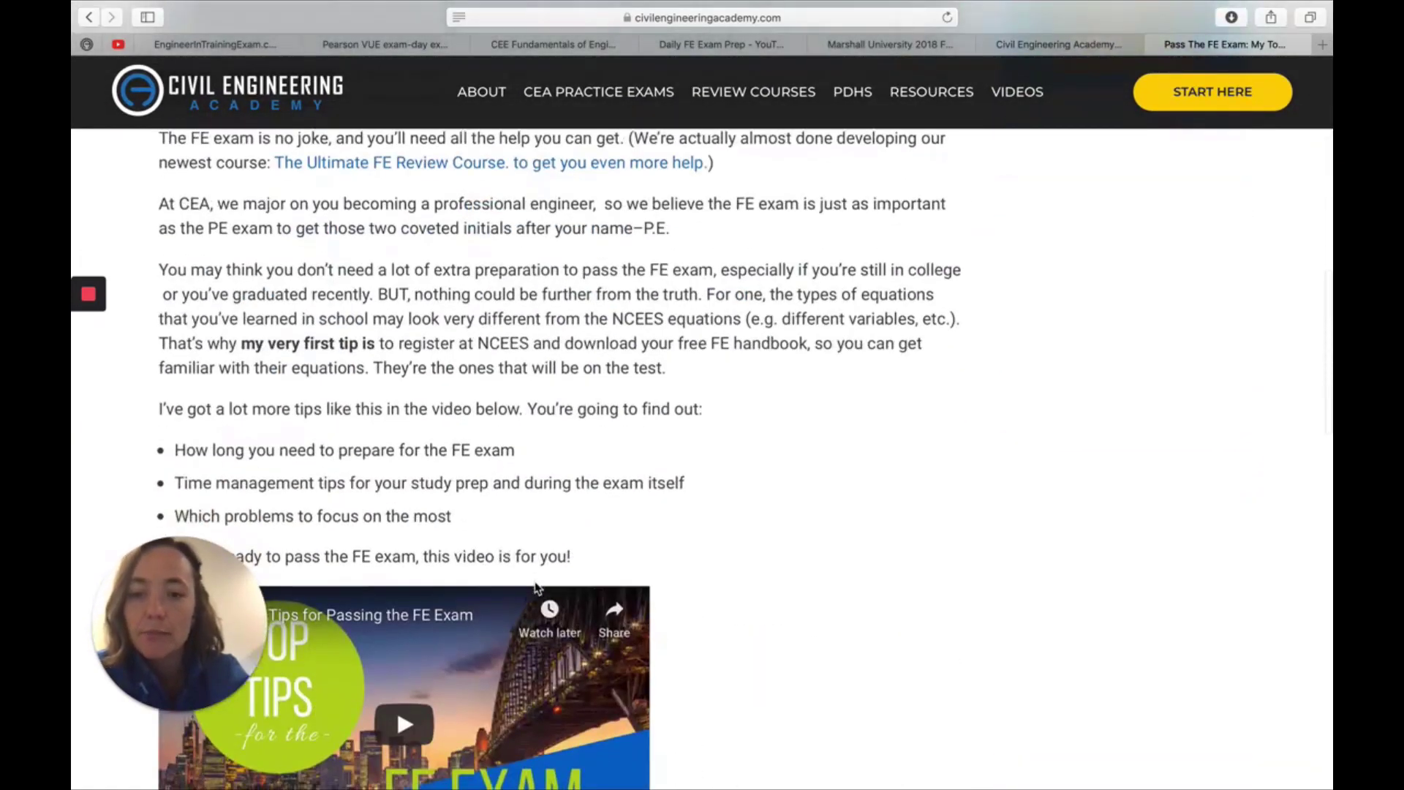
scroll("down", 3)
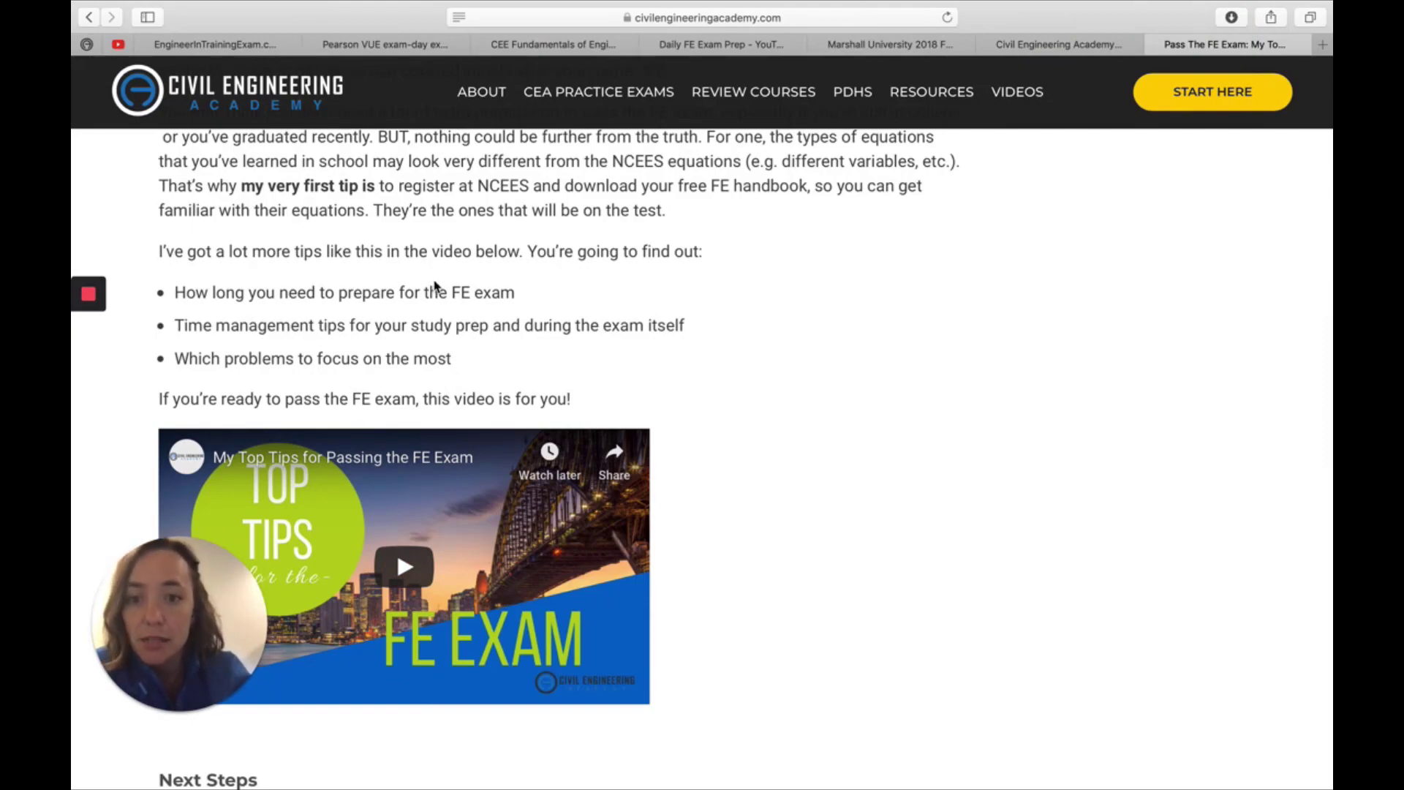
scroll("up", 3)
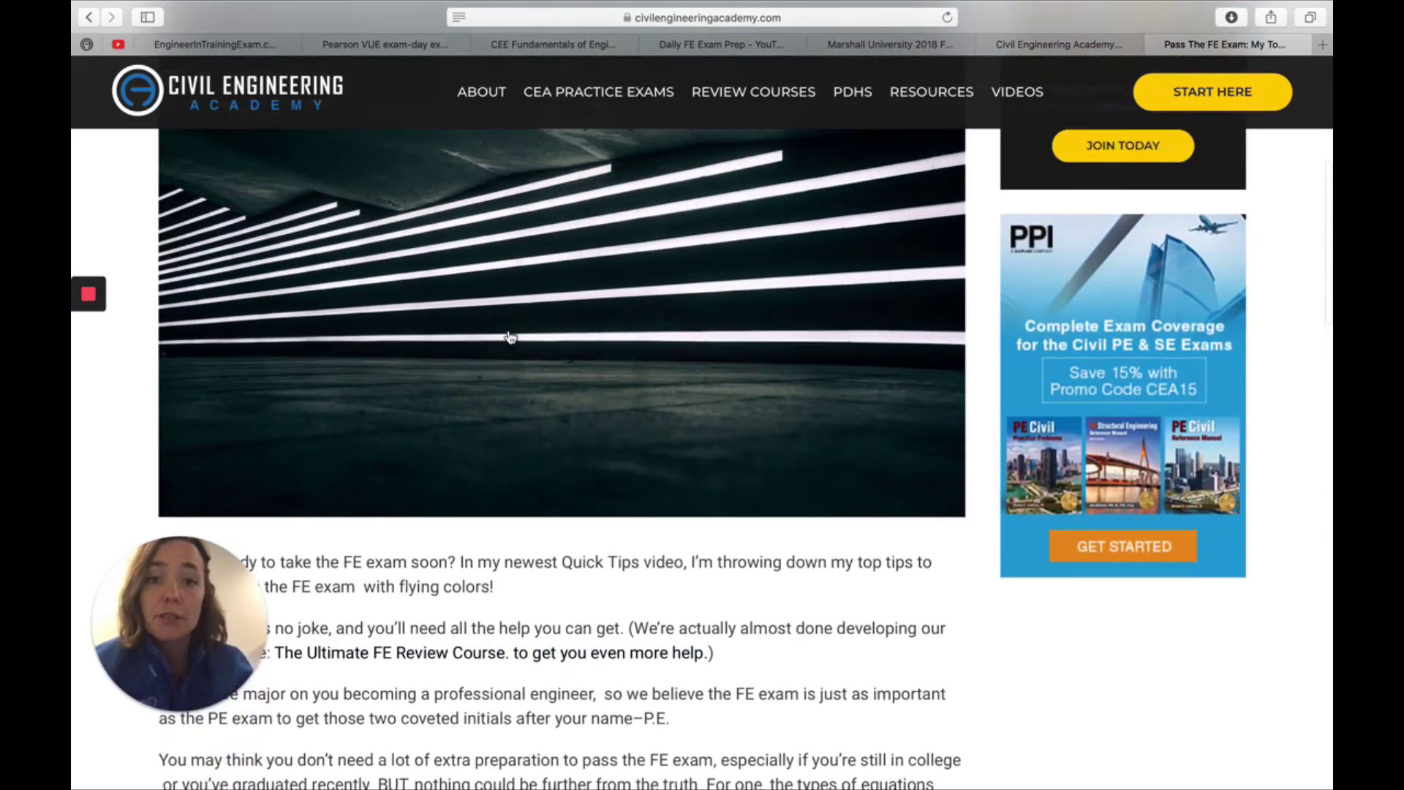
scroll("up", 3)
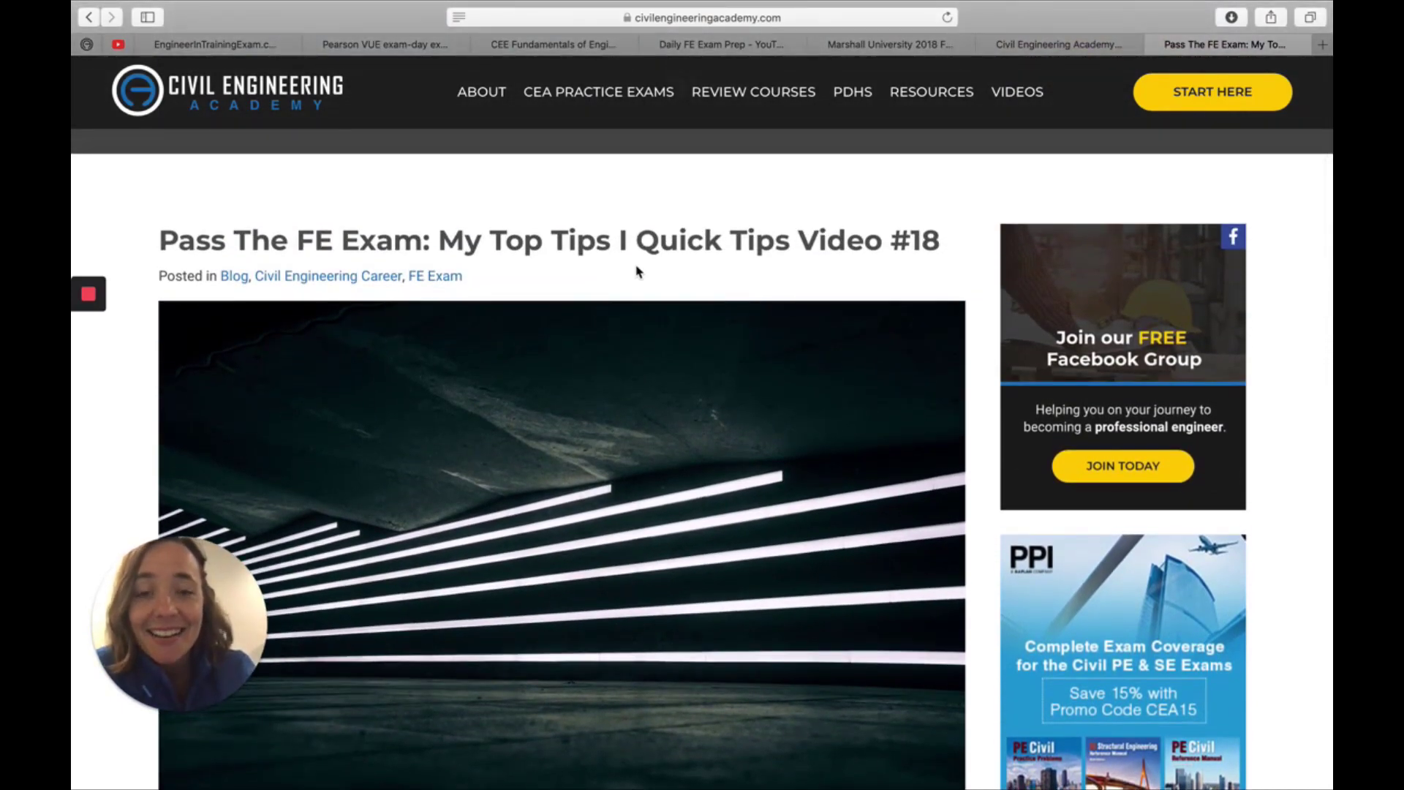
mouse_move(504, 266)
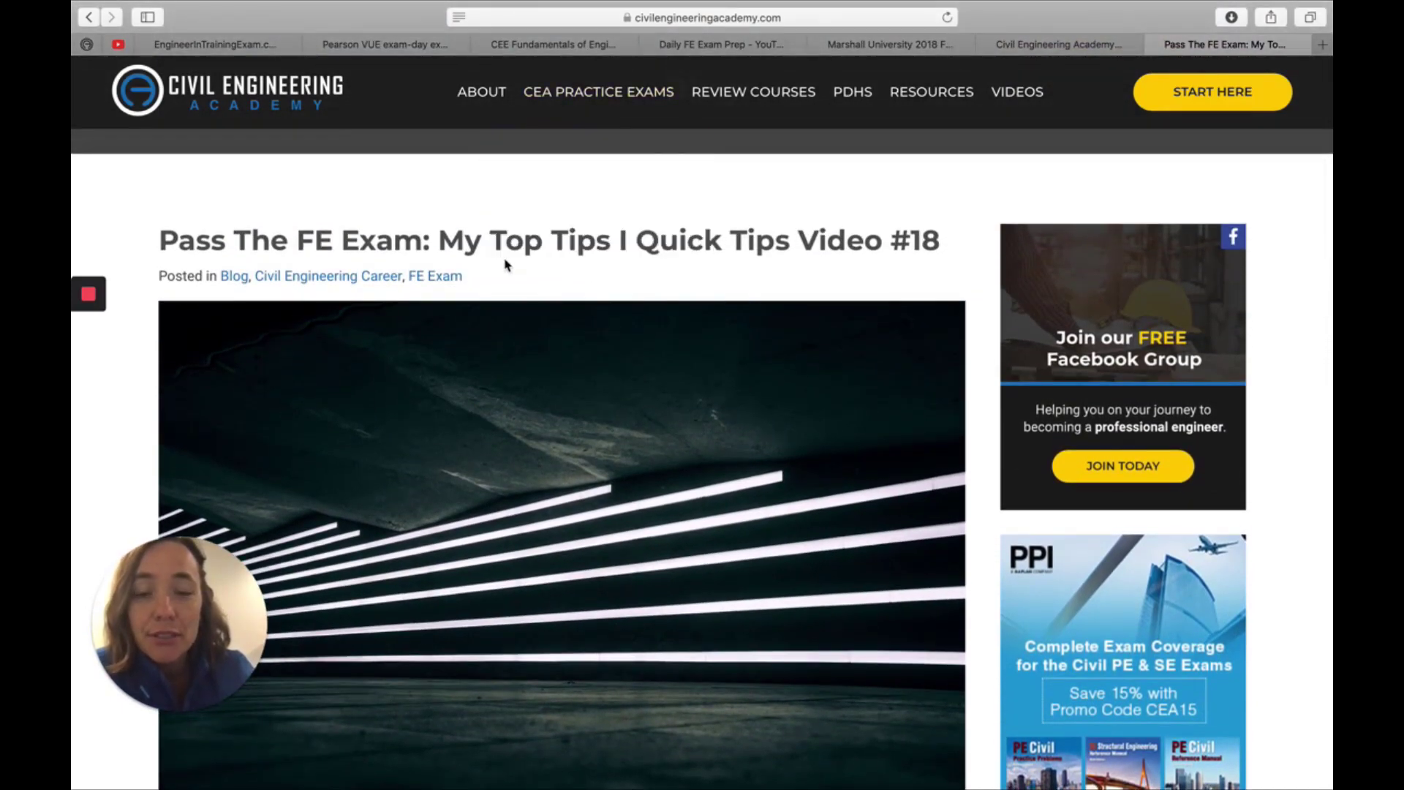